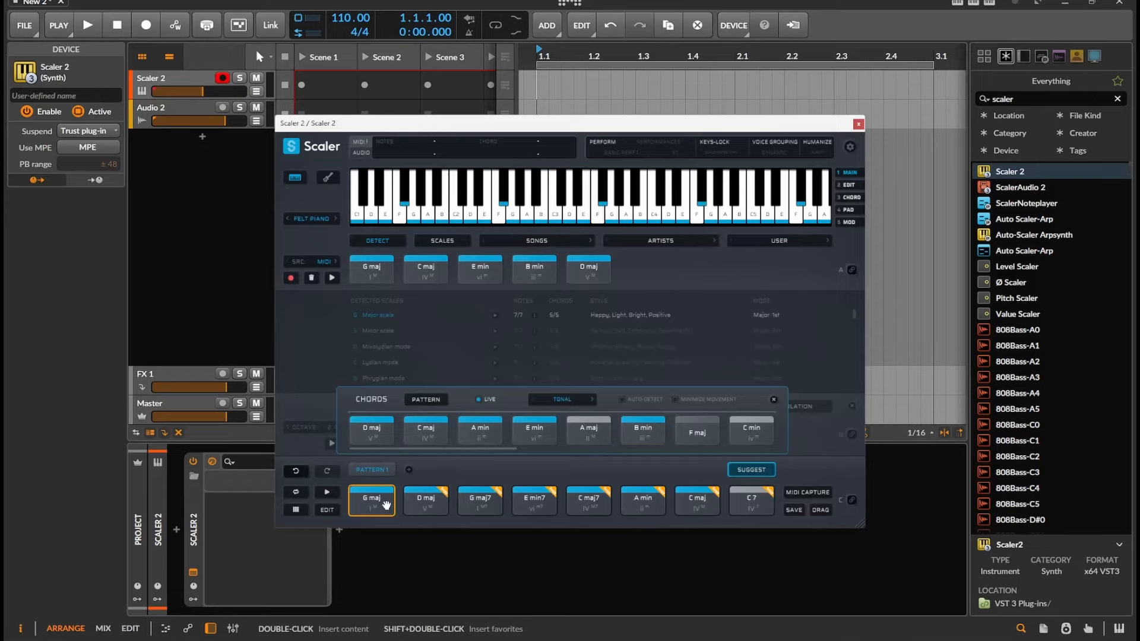
mouse_move(513, 318)
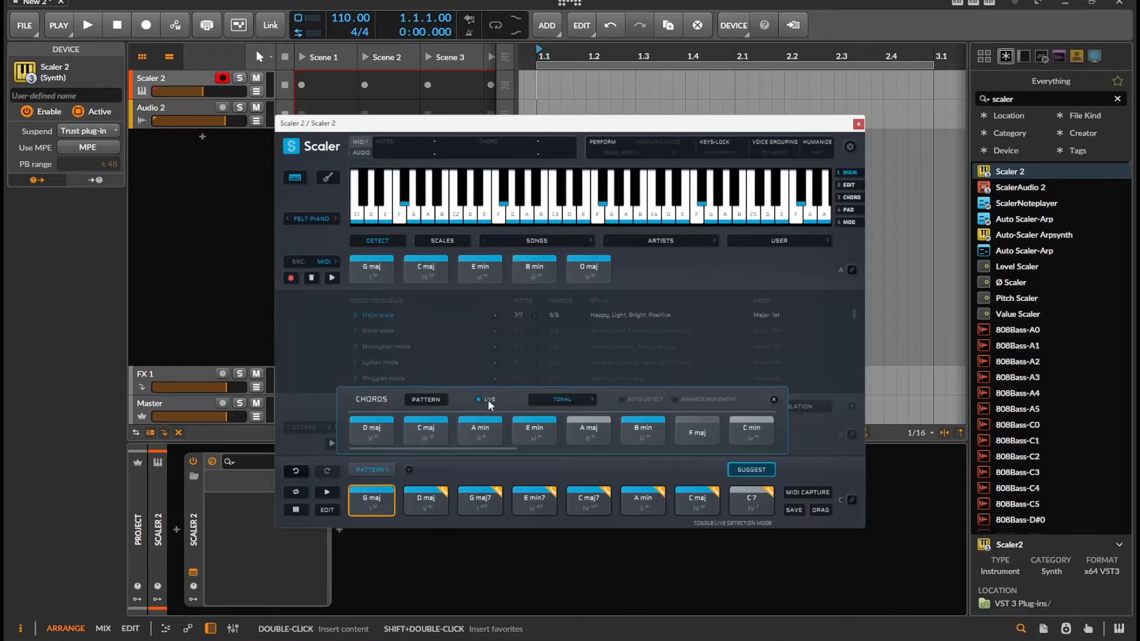
Turn off live detection, audition C maj7, and append E min7 after G maj7.
click(479, 500)
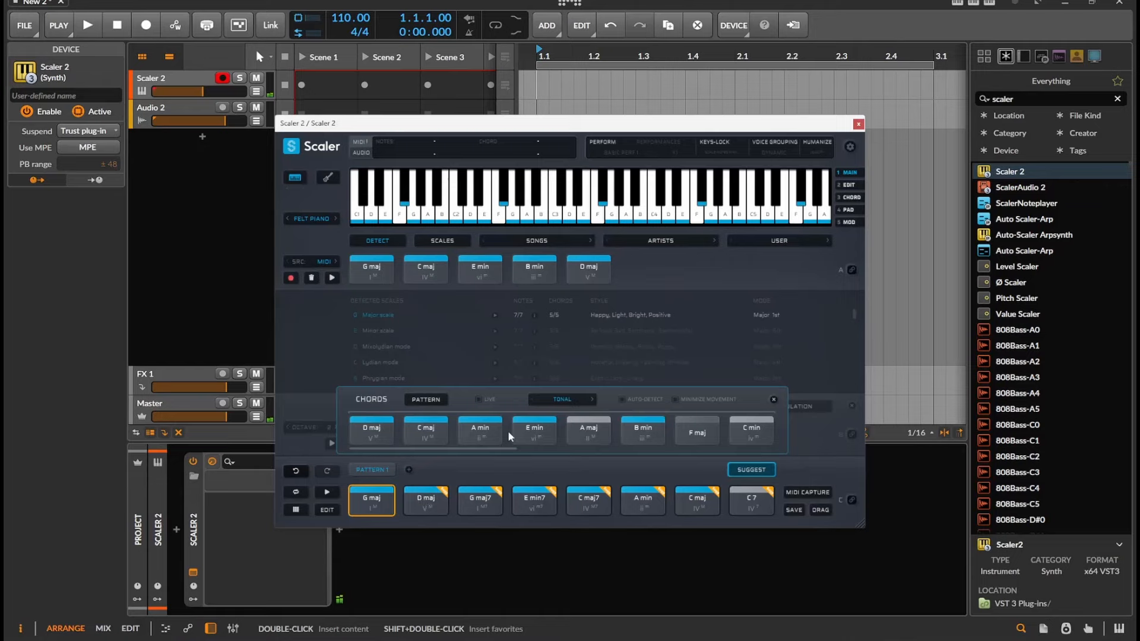
click(489, 399)
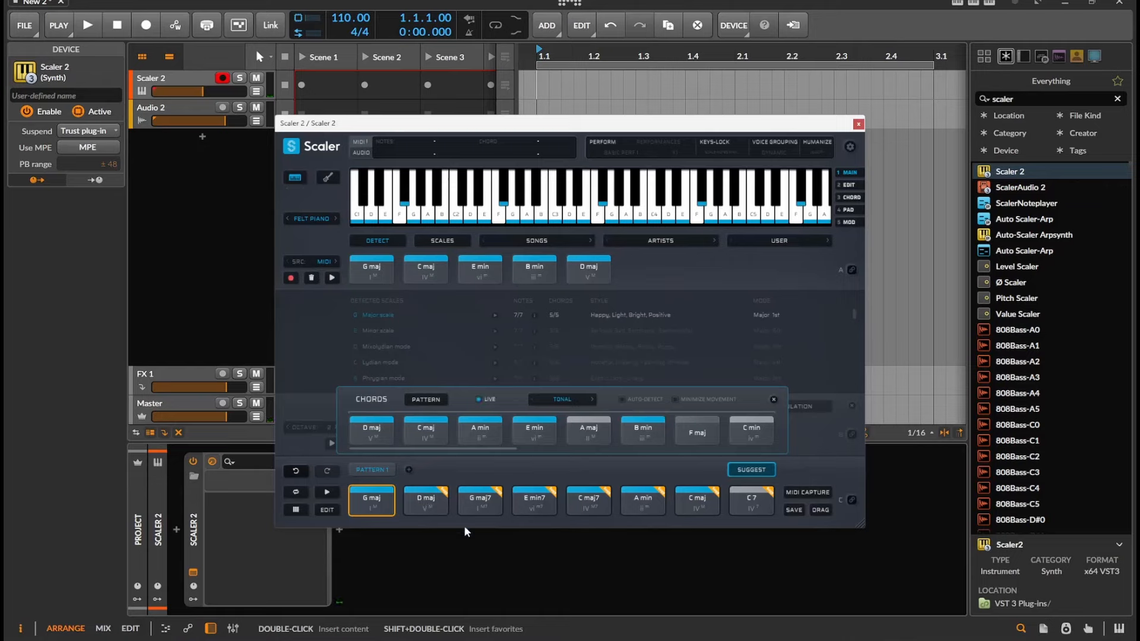
click(589, 502)
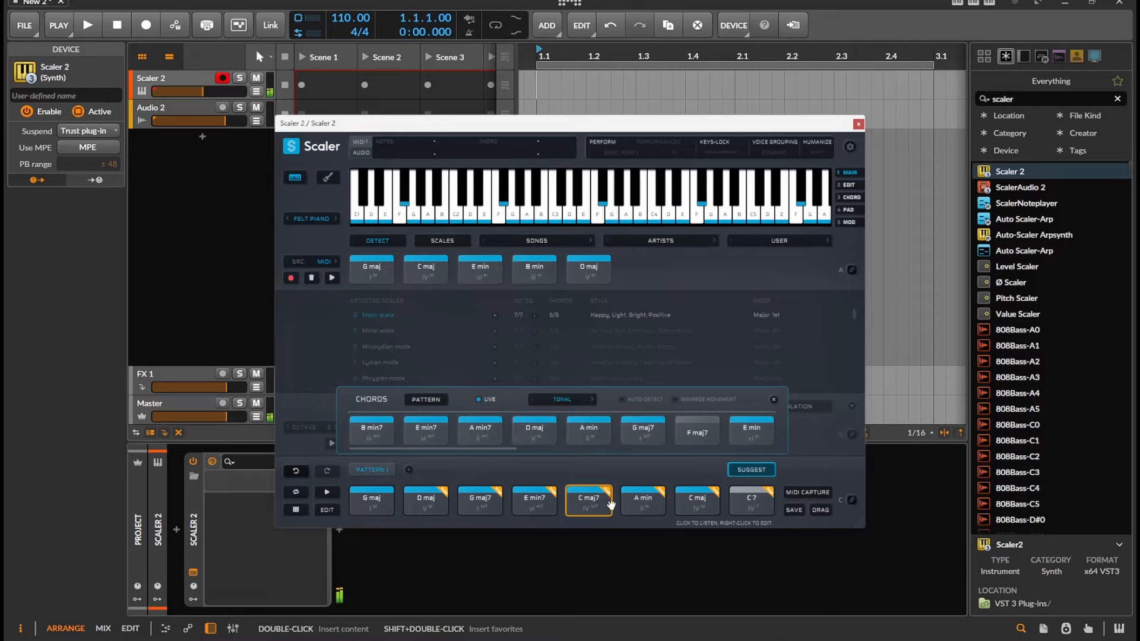
click(534, 500)
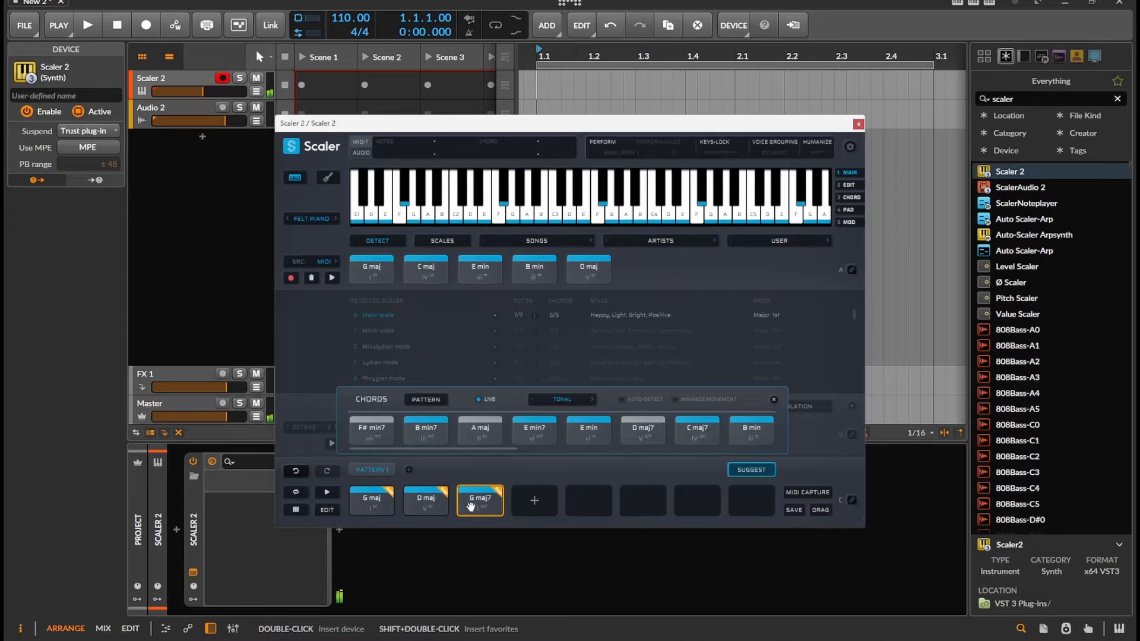
mouse_move(533, 429)
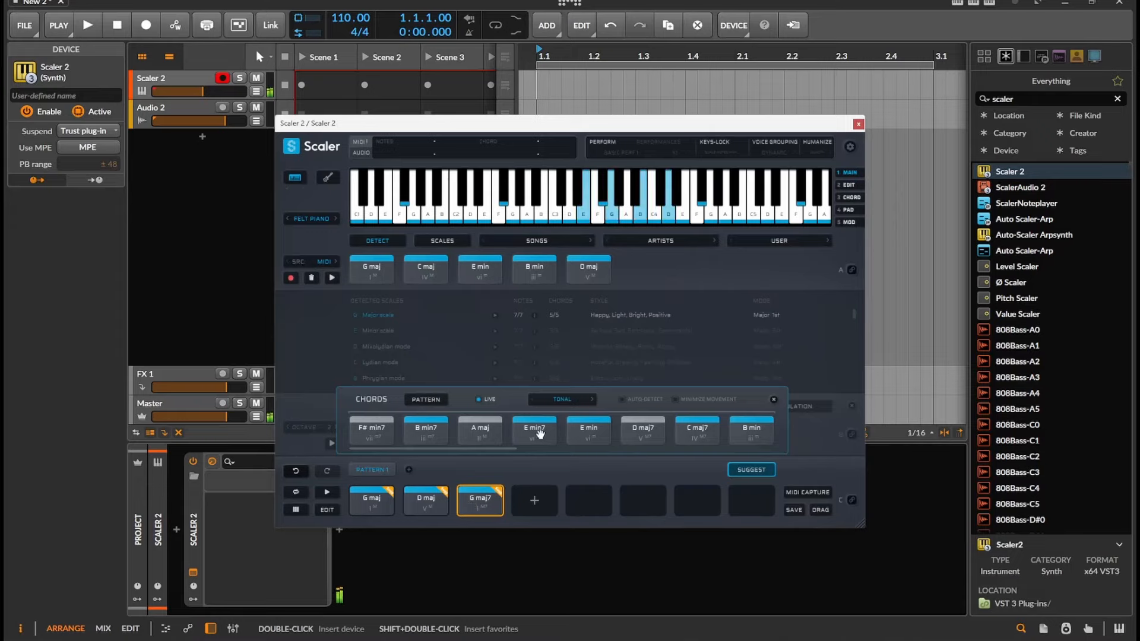
click(534, 430)
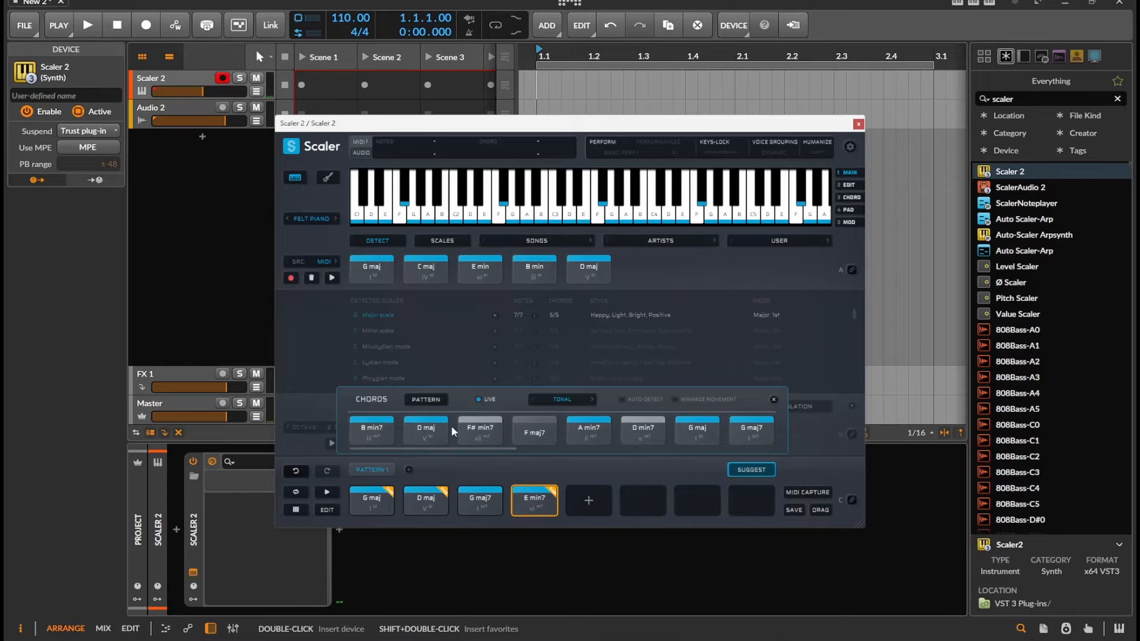
click(425, 430)
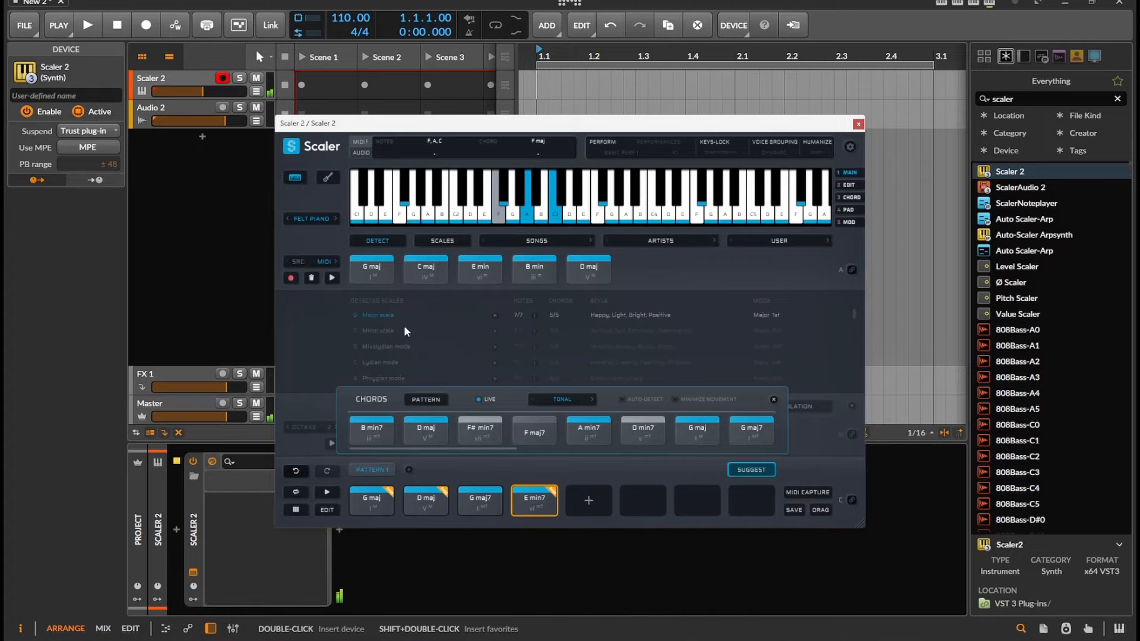
mouse_move(425, 505)
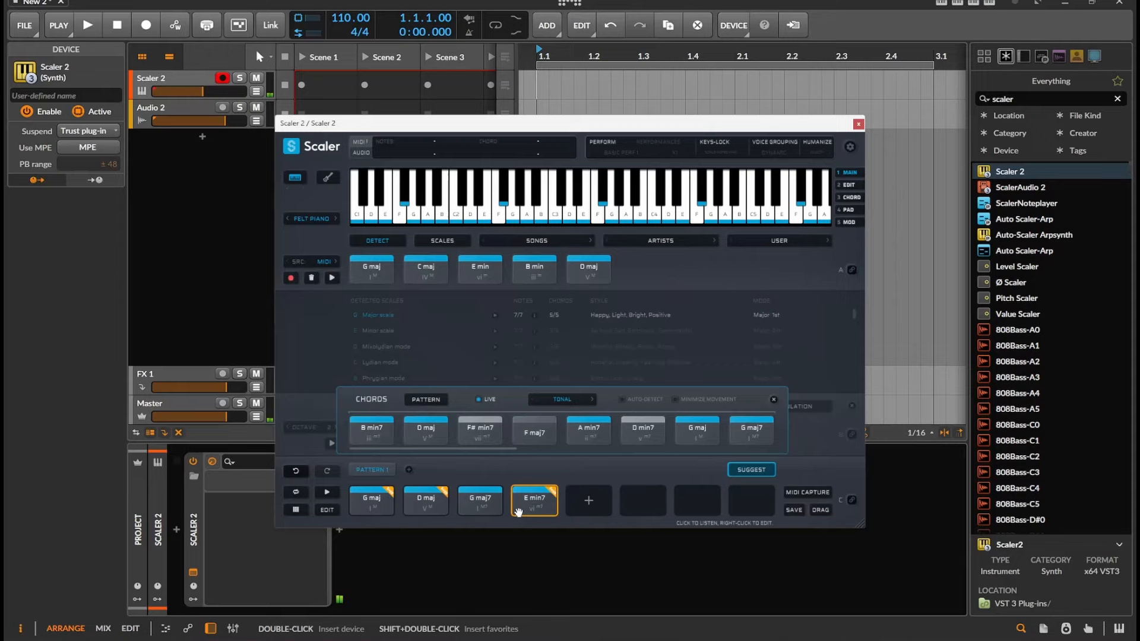
click(480, 500)
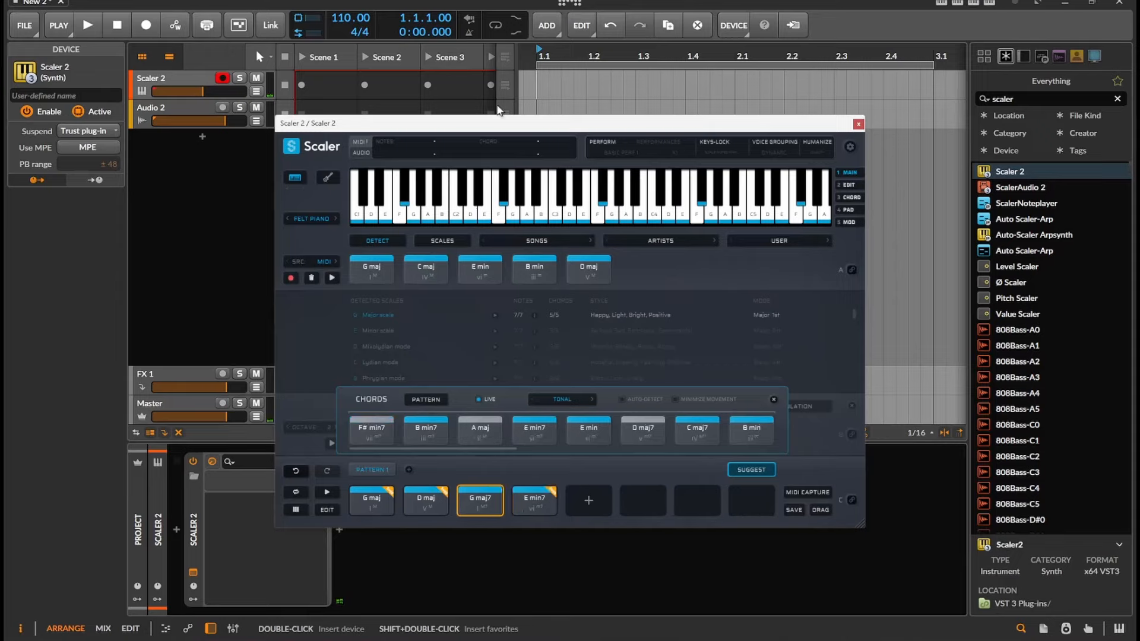
mouse_move(518, 211)
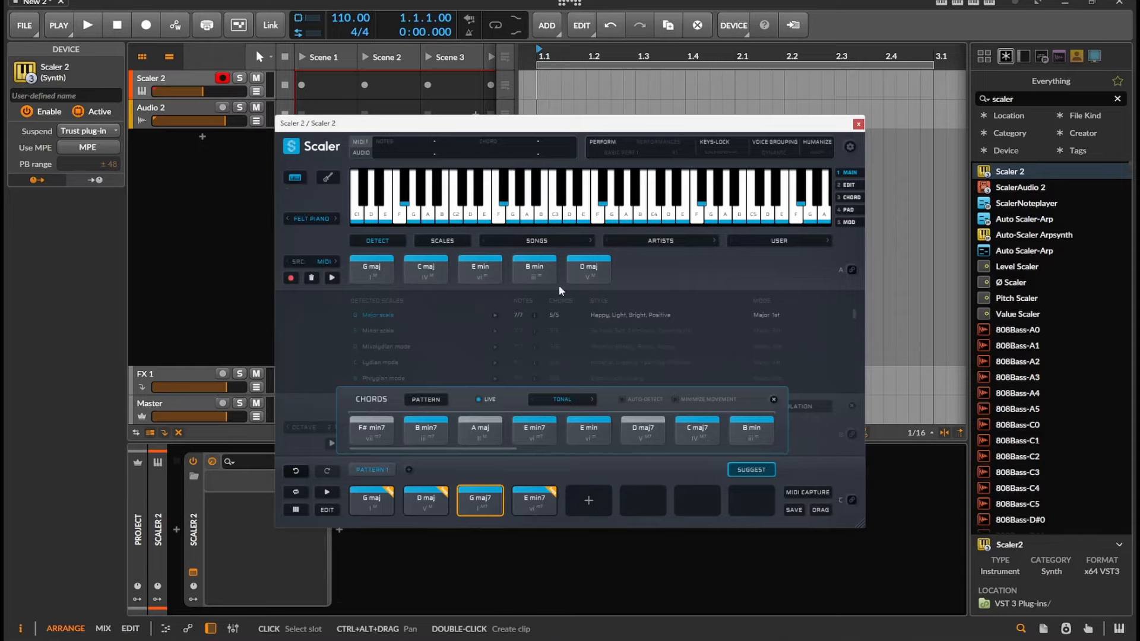
mouse_move(587, 269)
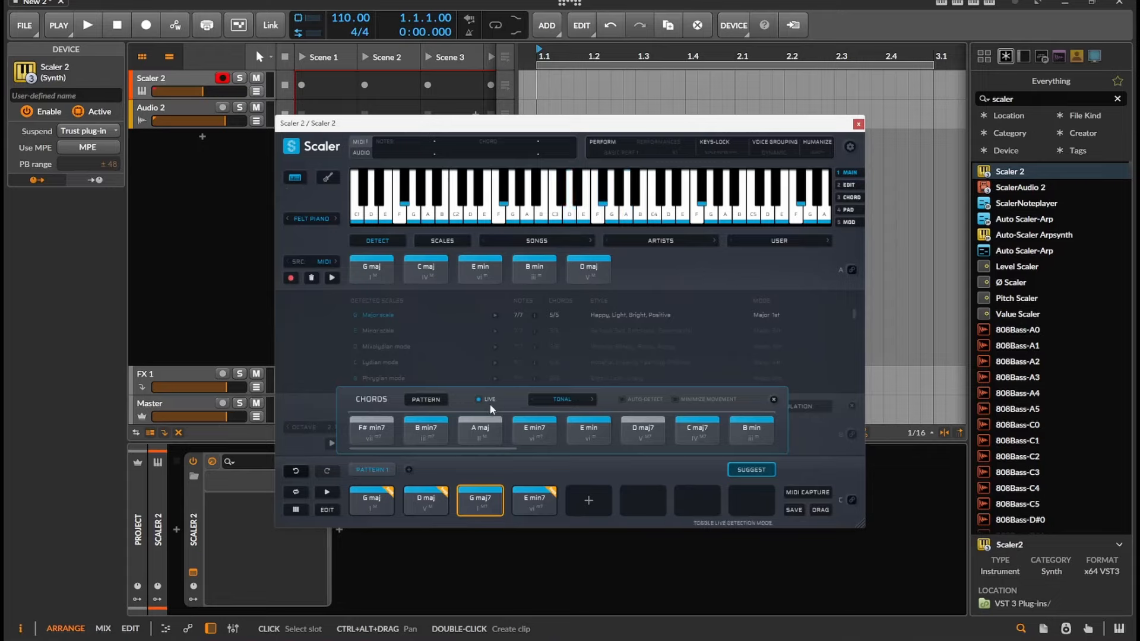
Add a second E min7 as the fifth chord, audition it, and enable AUTO-DETECT.
click(480, 429)
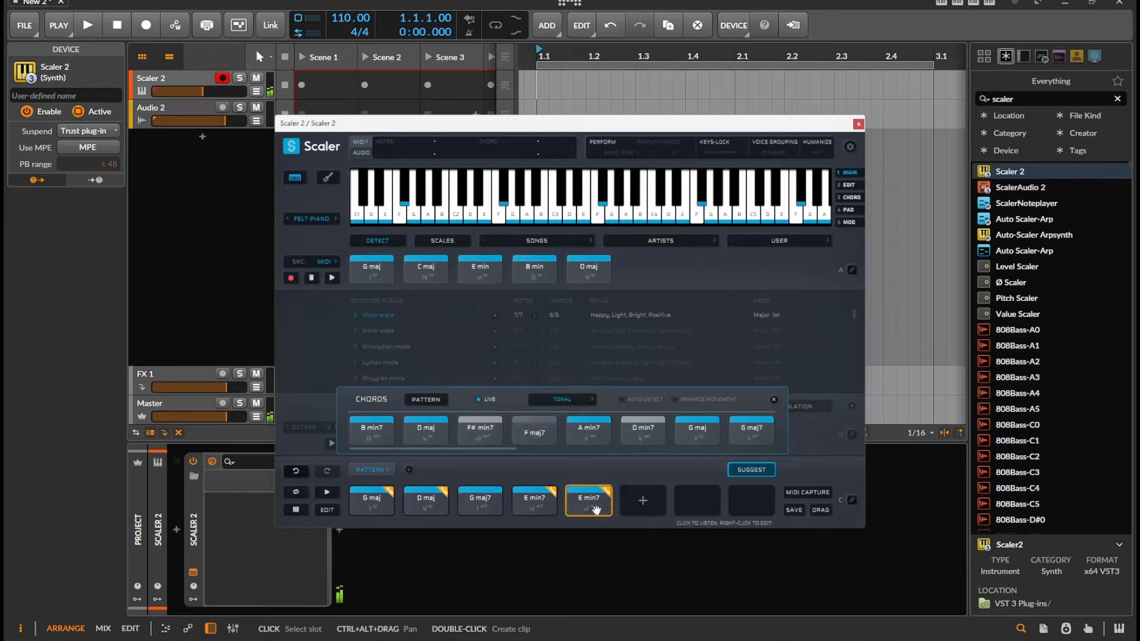
click(478, 500)
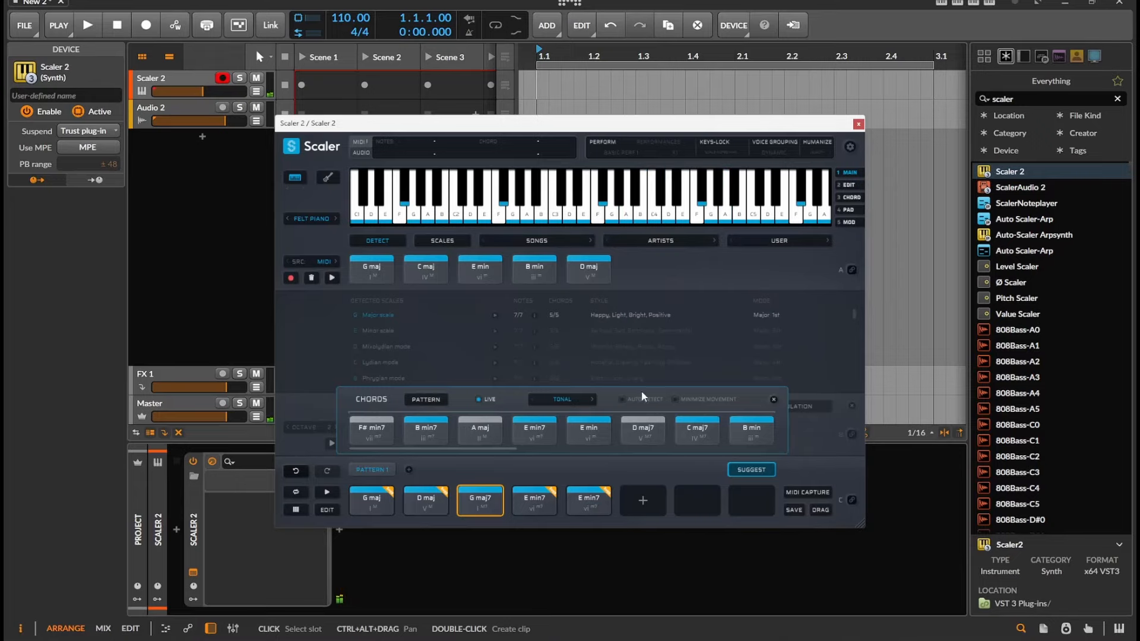
click(623, 399)
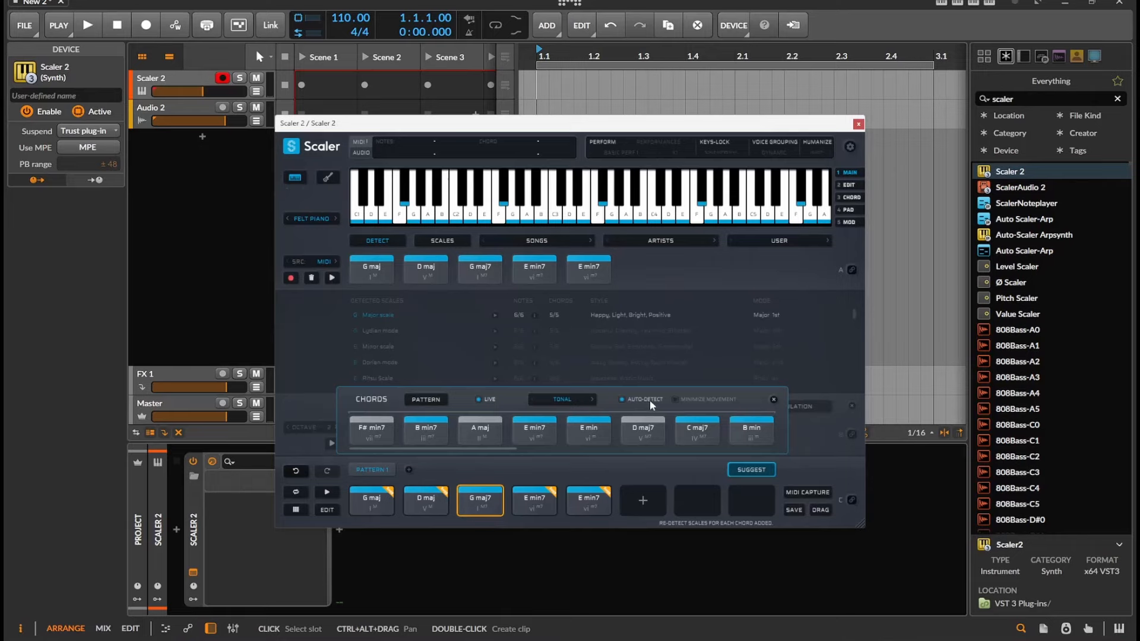
click(675, 399)
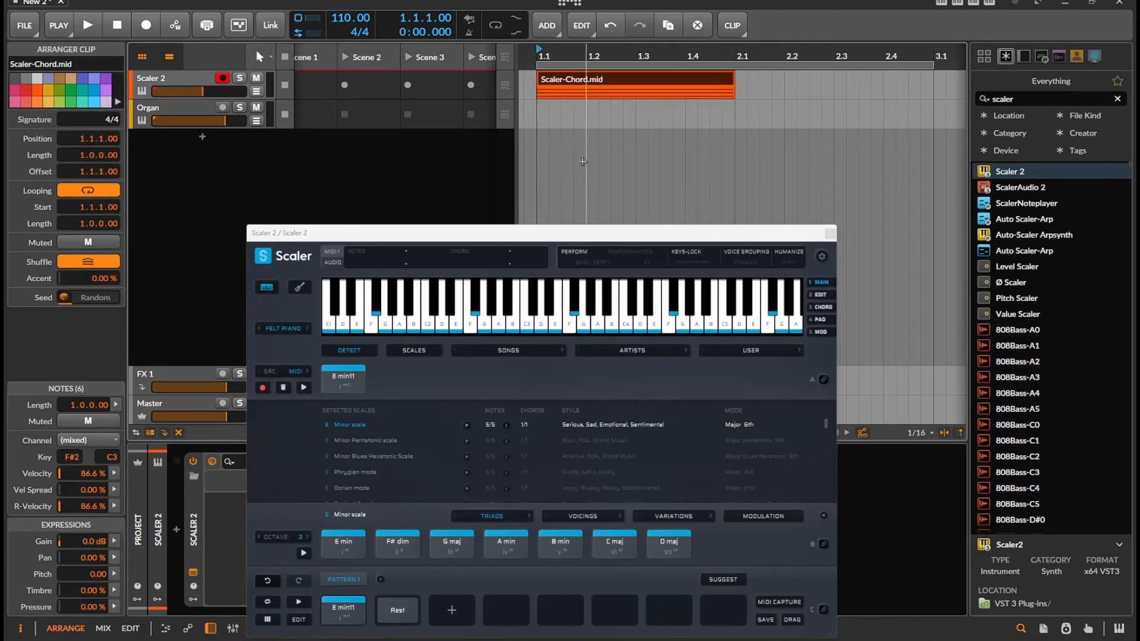
mouse_move(560, 546)
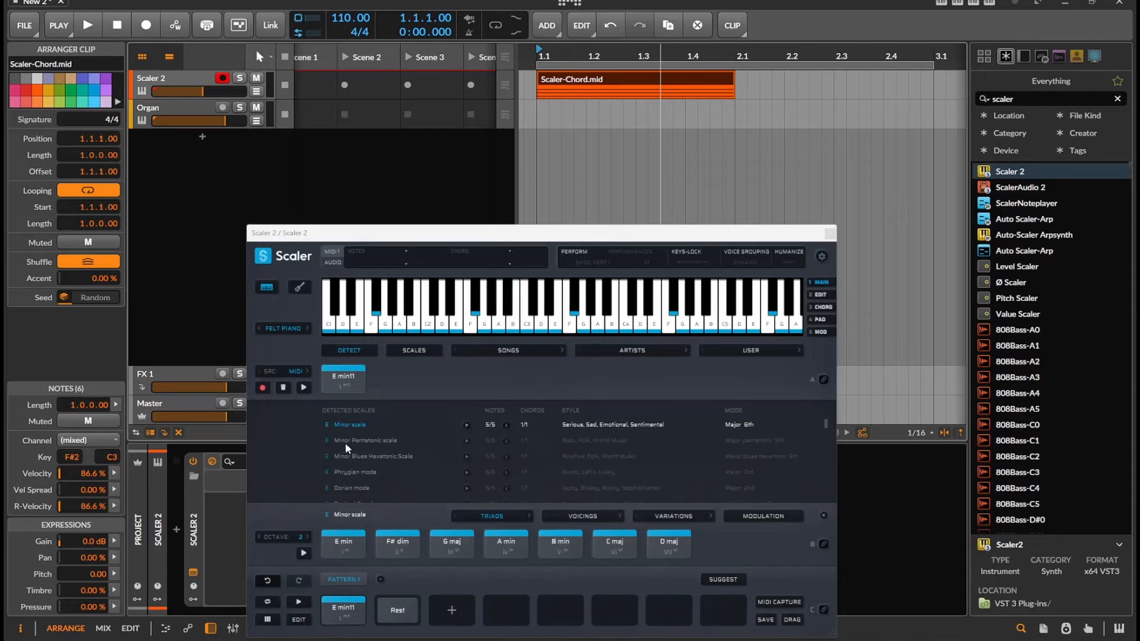
Preview the Minor Pentatonic scale chords, then return to the Minor scale chords.
click(365, 440)
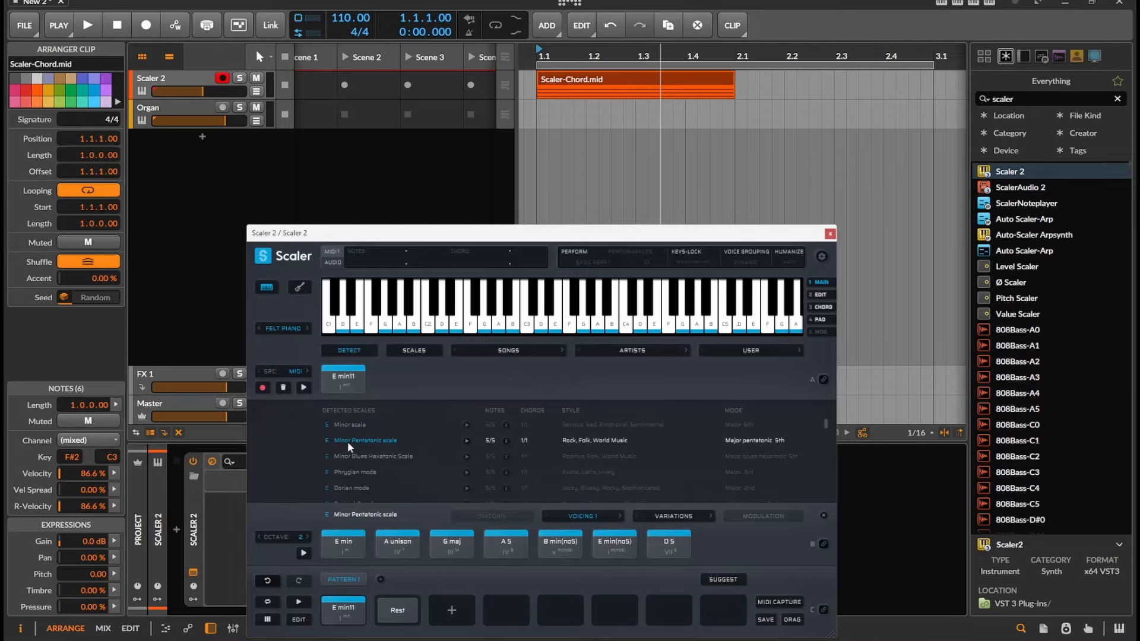
click(350, 424)
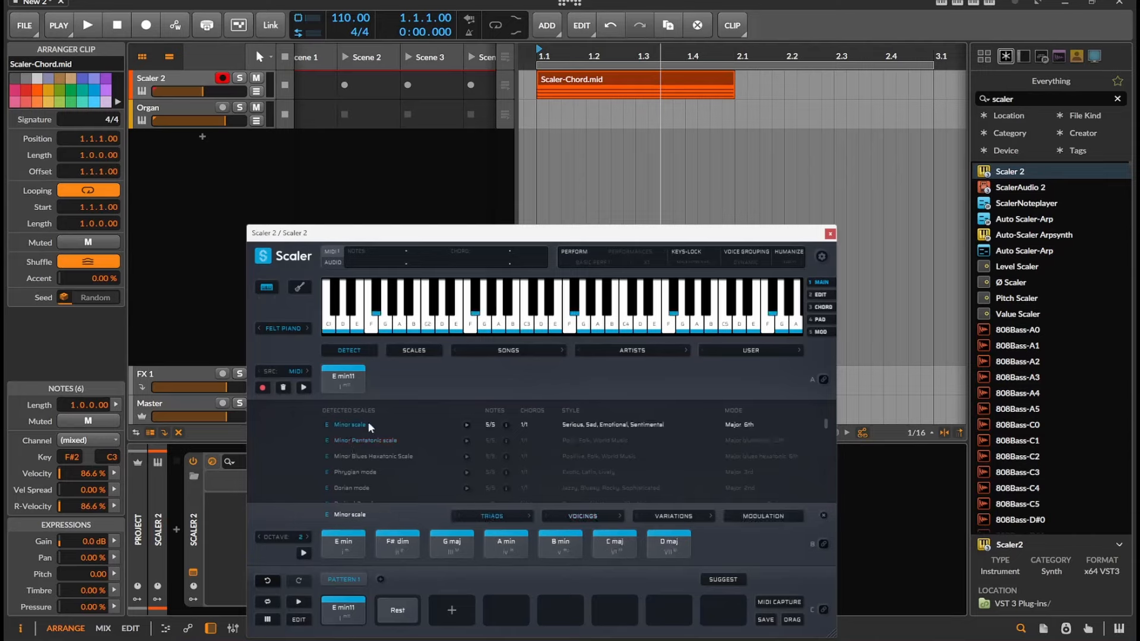
mouse_move(369, 429)
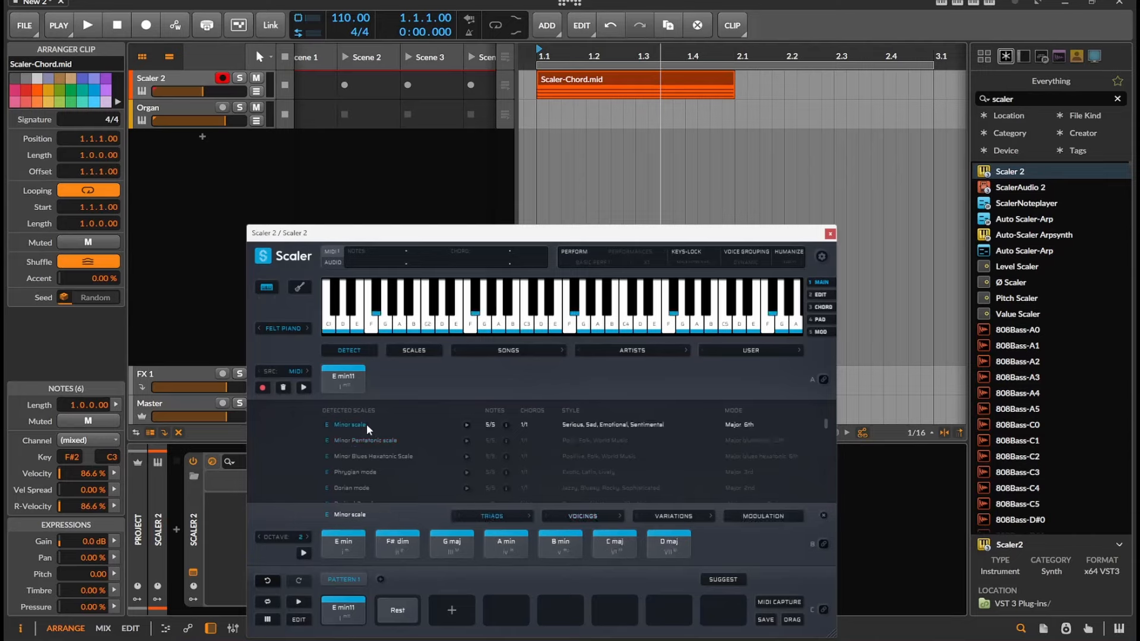
mouse_move(358, 427)
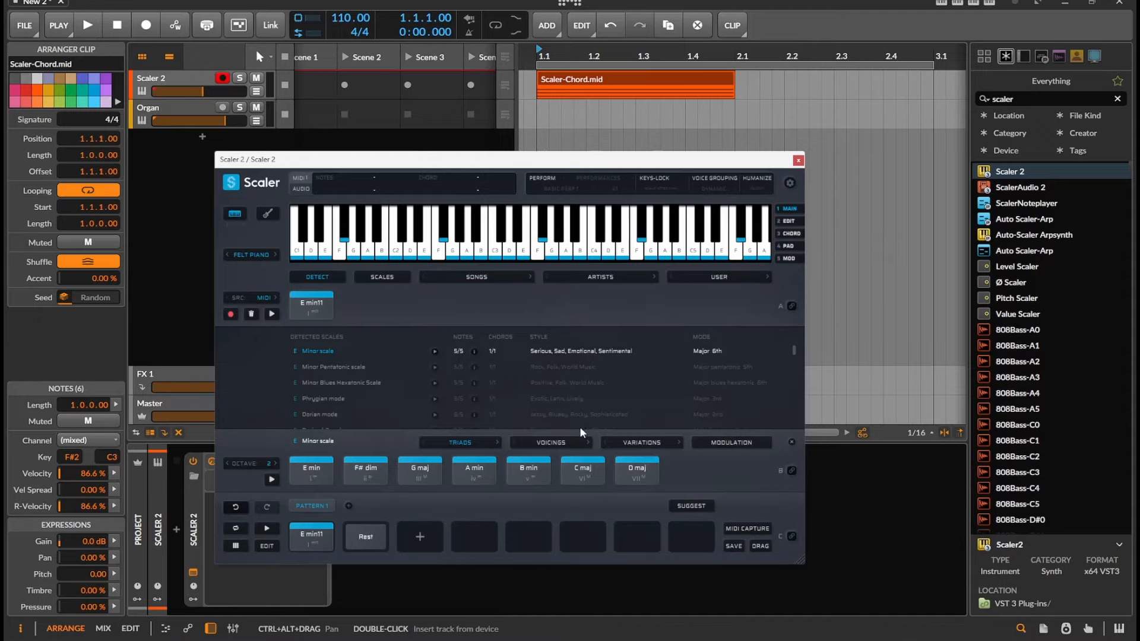
Switch the Minor scale chords to 9ths and audition G maj9.
click(460, 442)
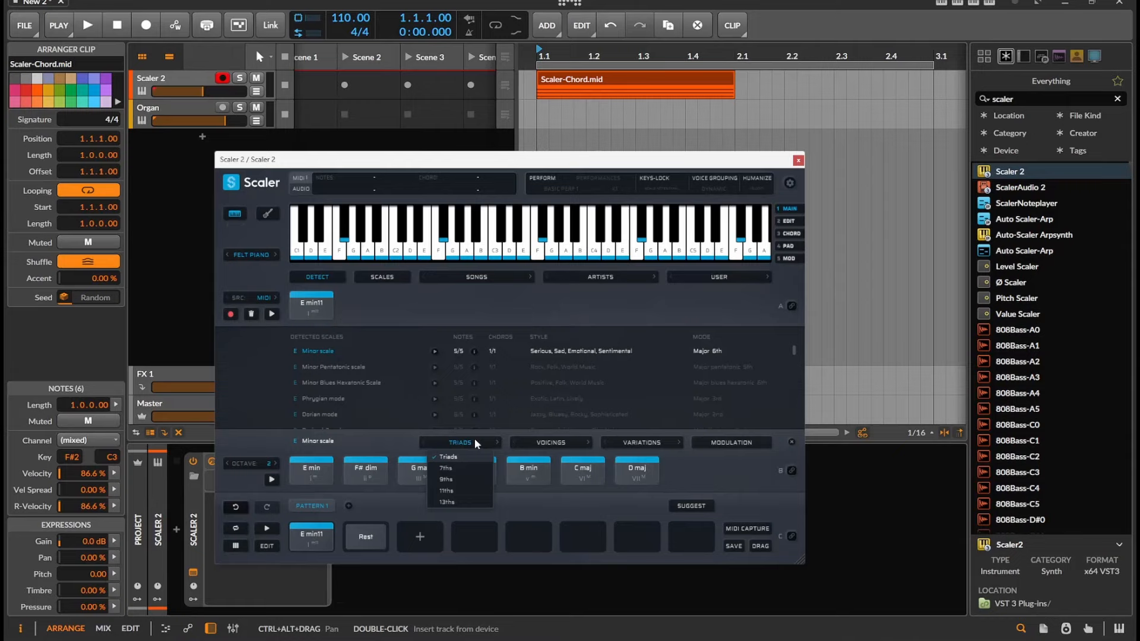
click(446, 479)
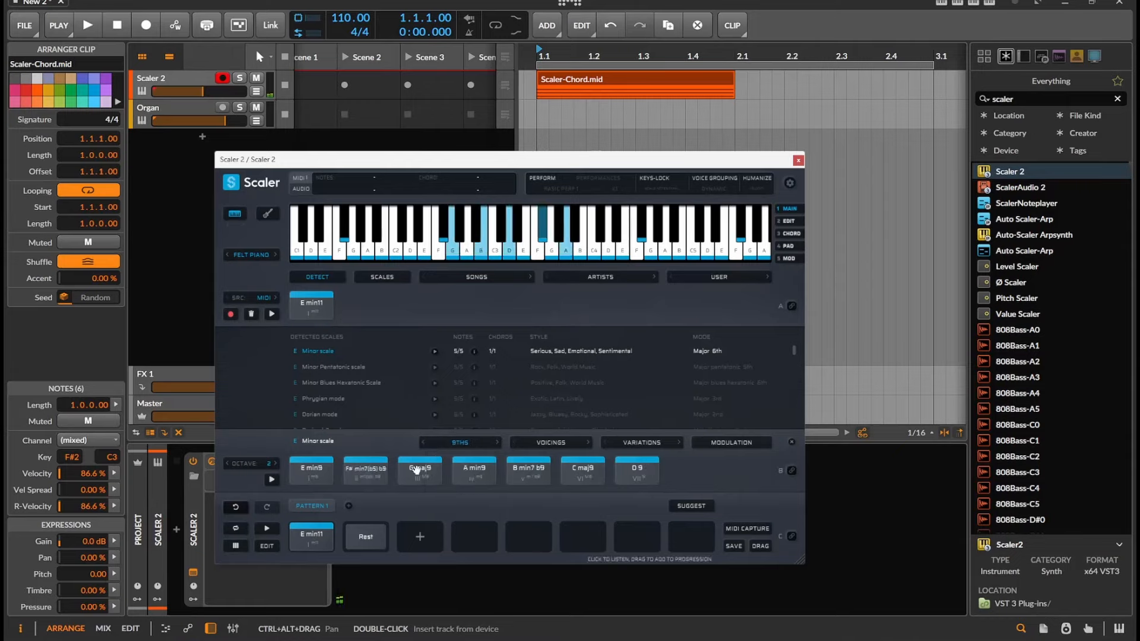
click(420, 469)
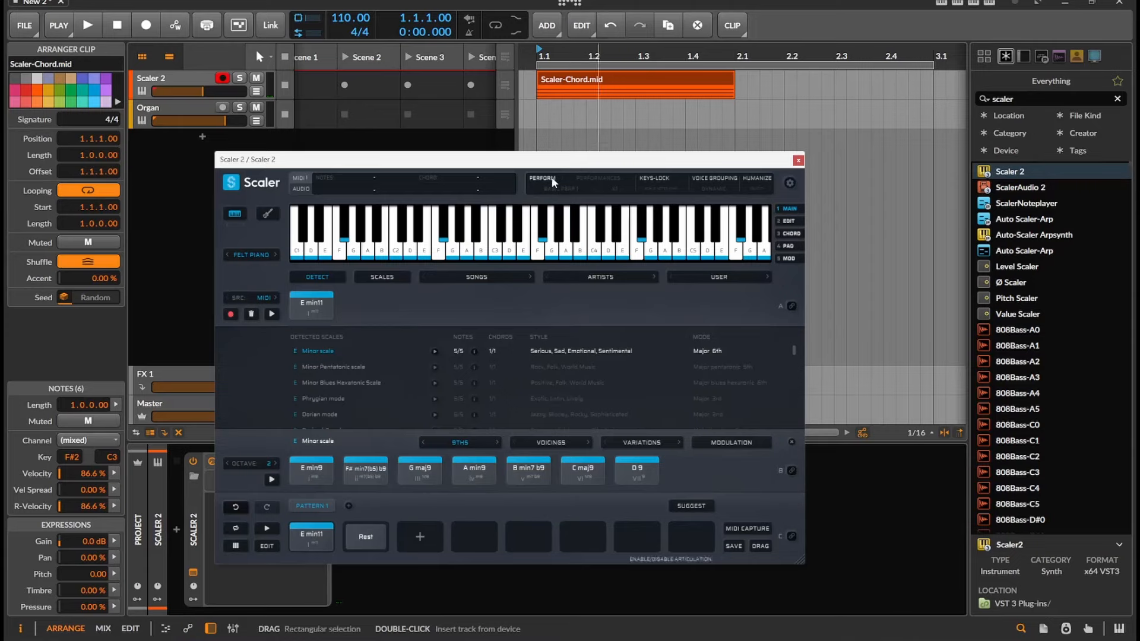
Enable performance mode with an Up arpeggio at 1/8.
click(541, 178)
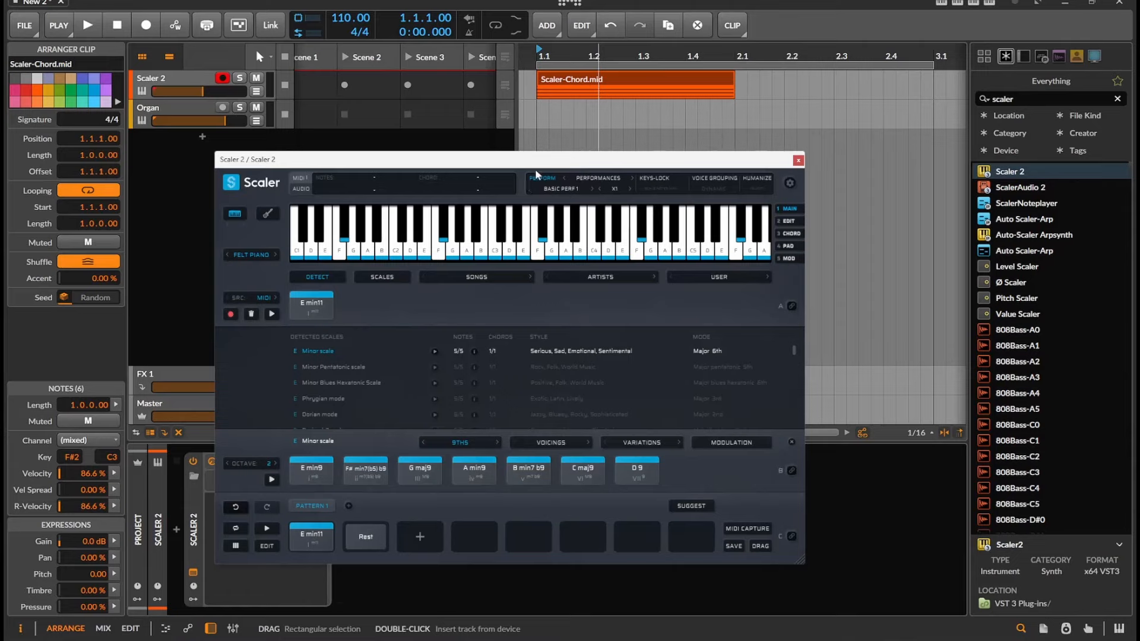
click(598, 178)
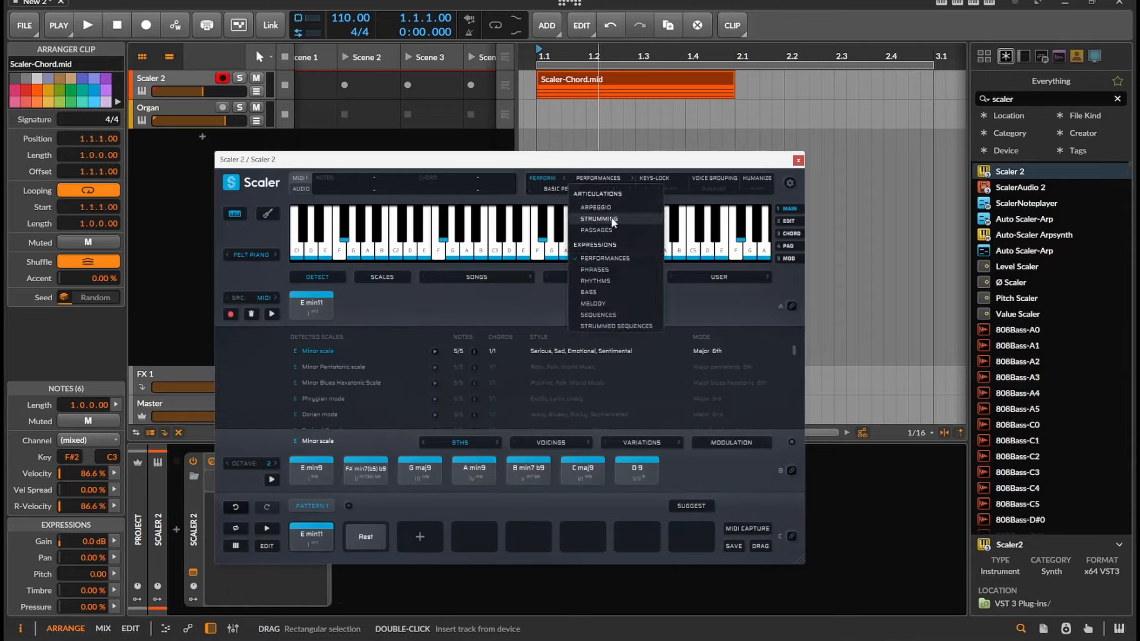
click(595, 207)
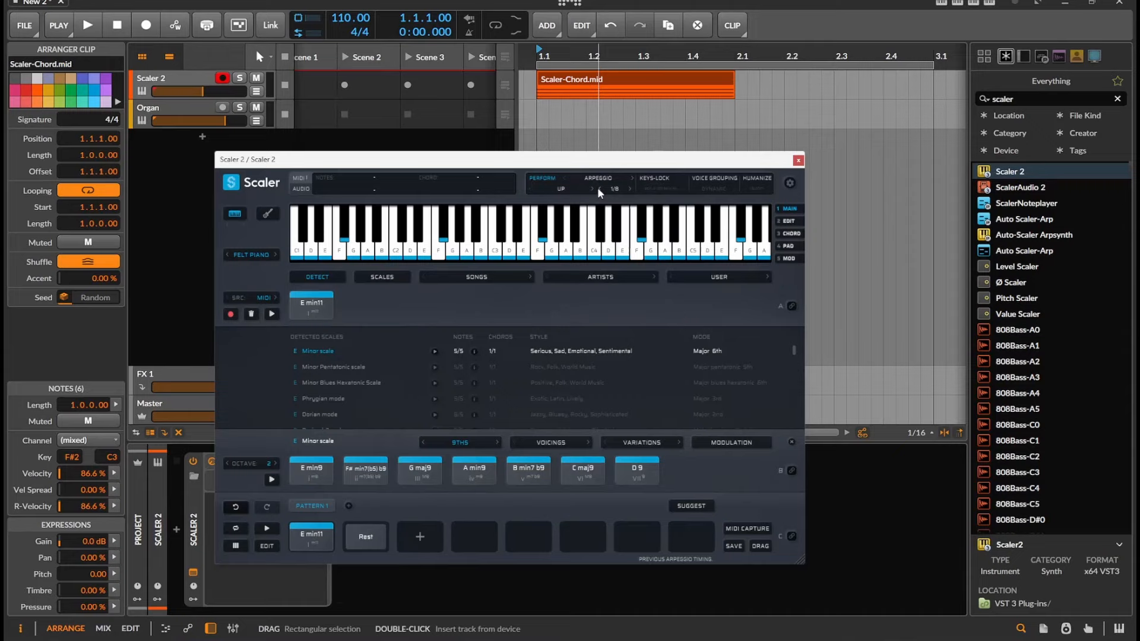
click(567, 188)
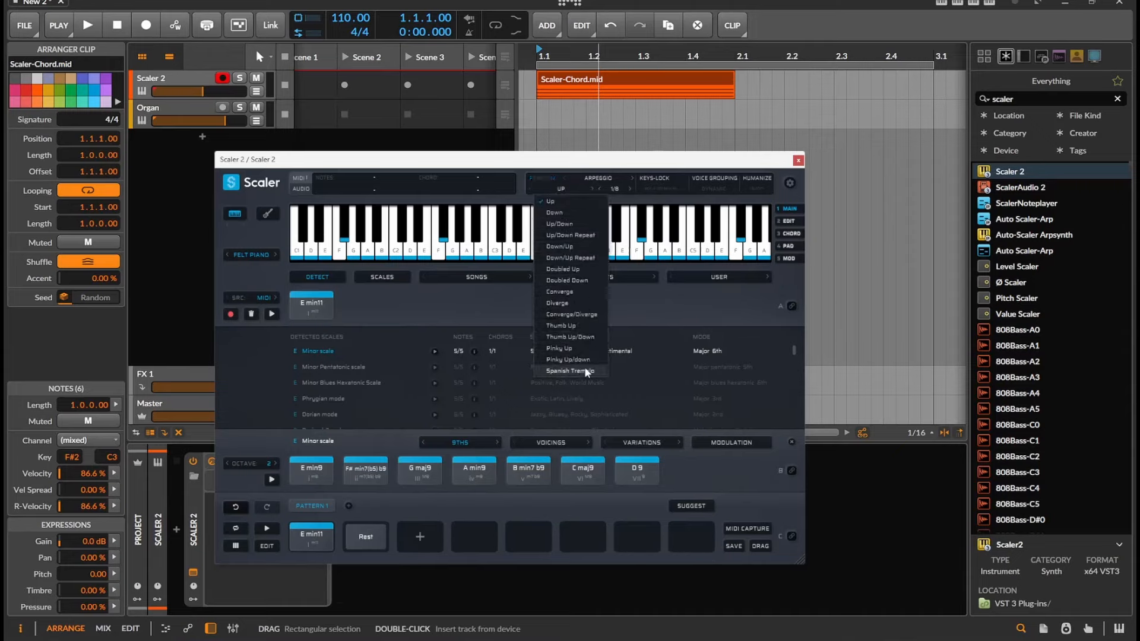
click(616, 188)
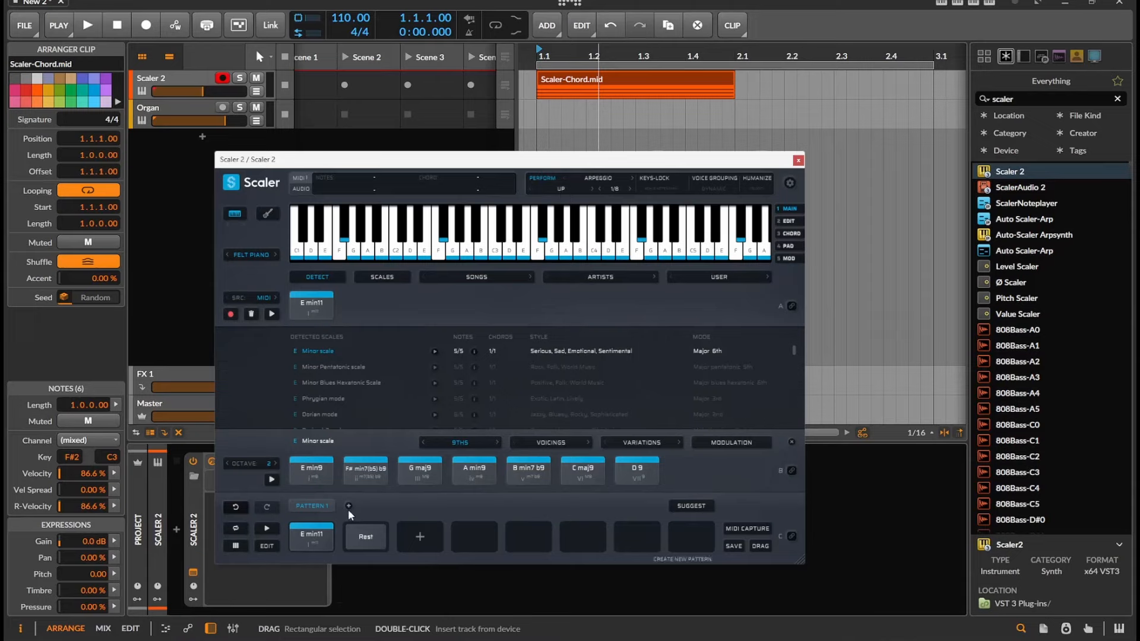
Replace the rest pad in Pattern 1 with F# min7(b5)b9.
click(311, 535)
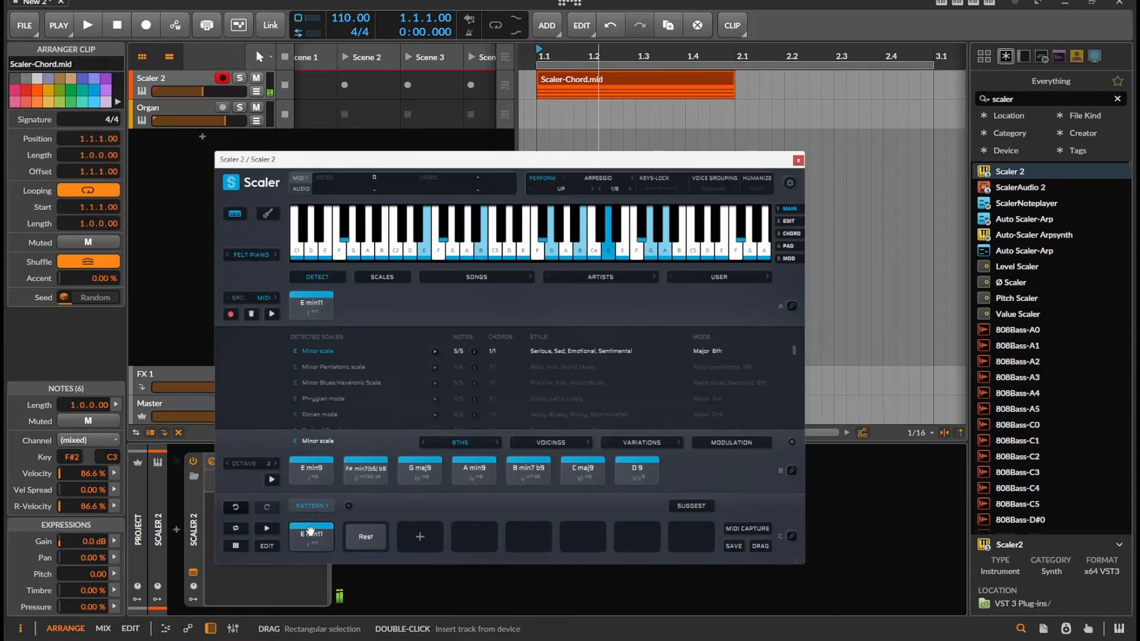
click(364, 467)
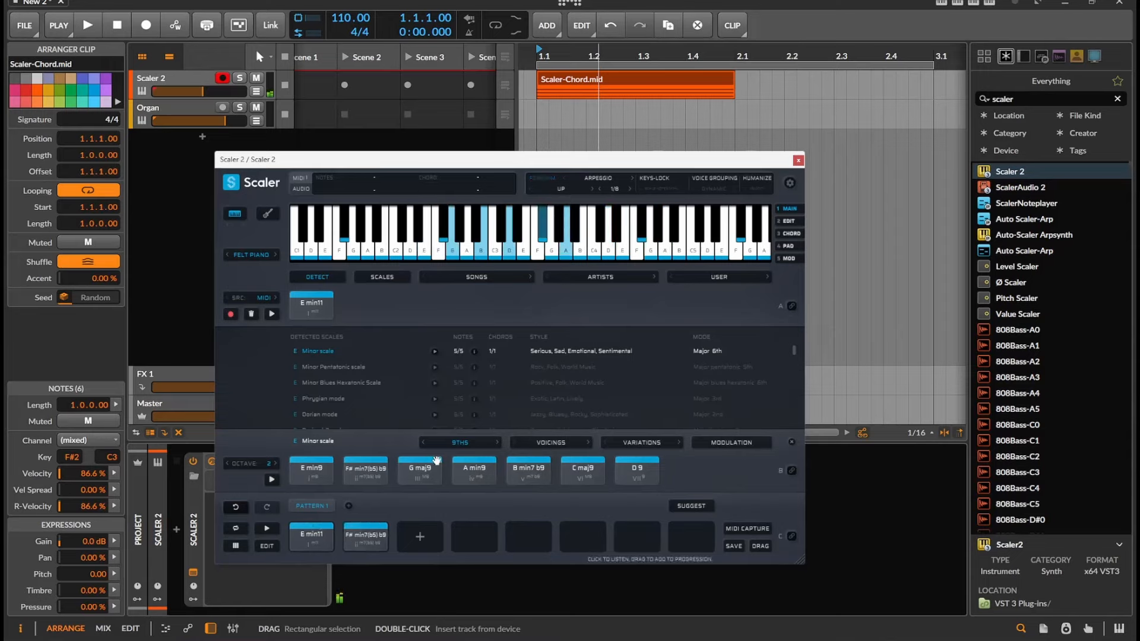
click(527, 467)
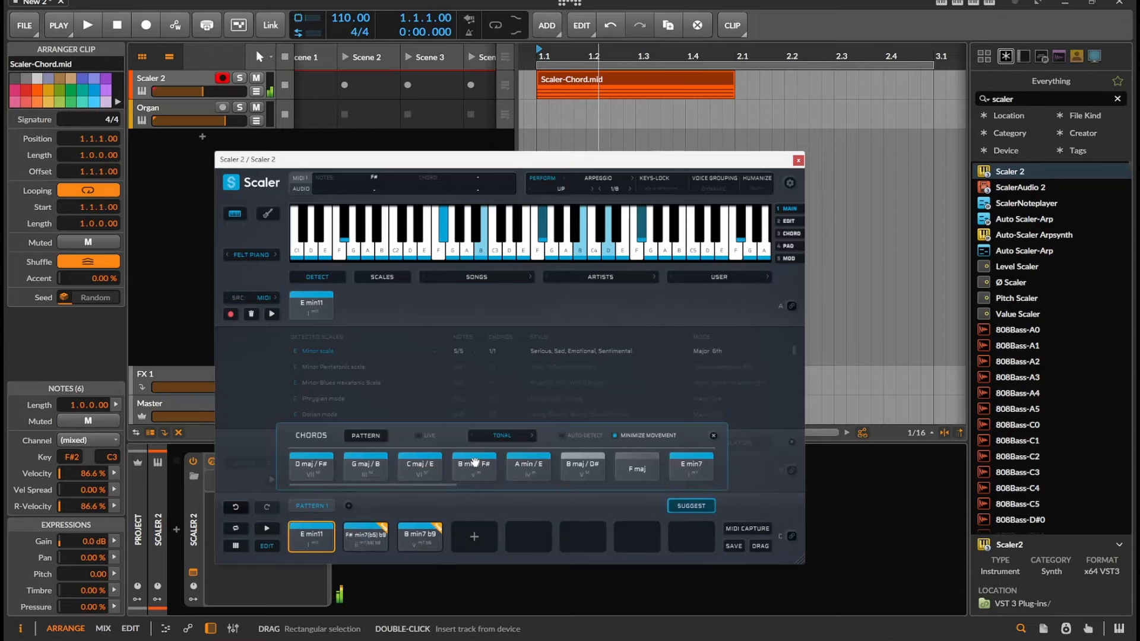
Add B min7 b9 and A min9/B to the pattern and set the arpeggio to Converge.
click(428, 435)
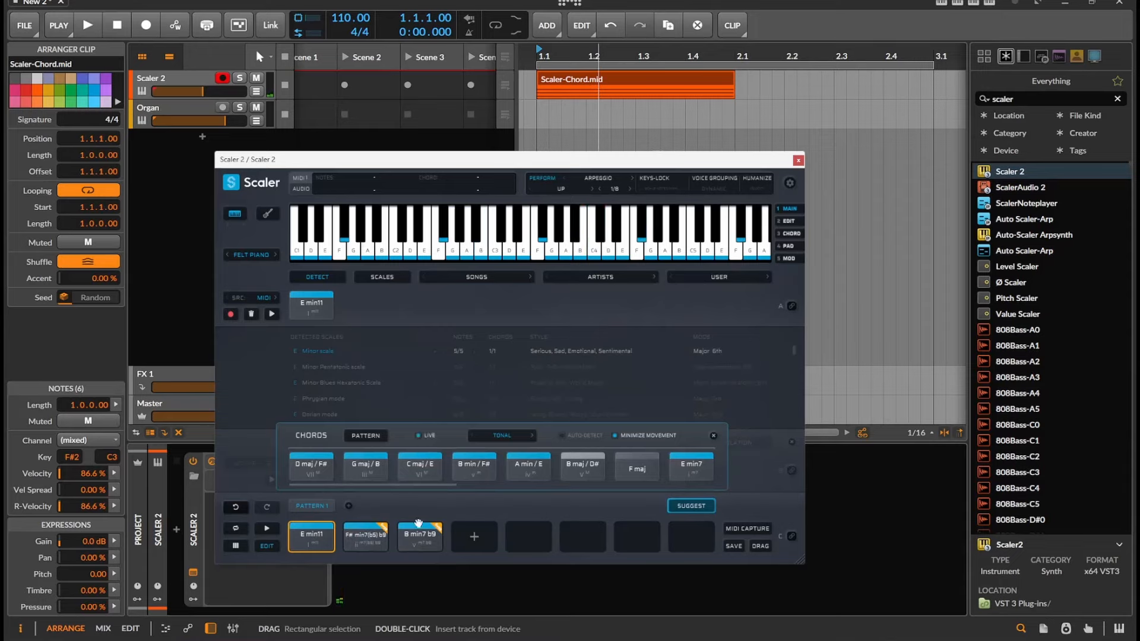
click(474, 536)
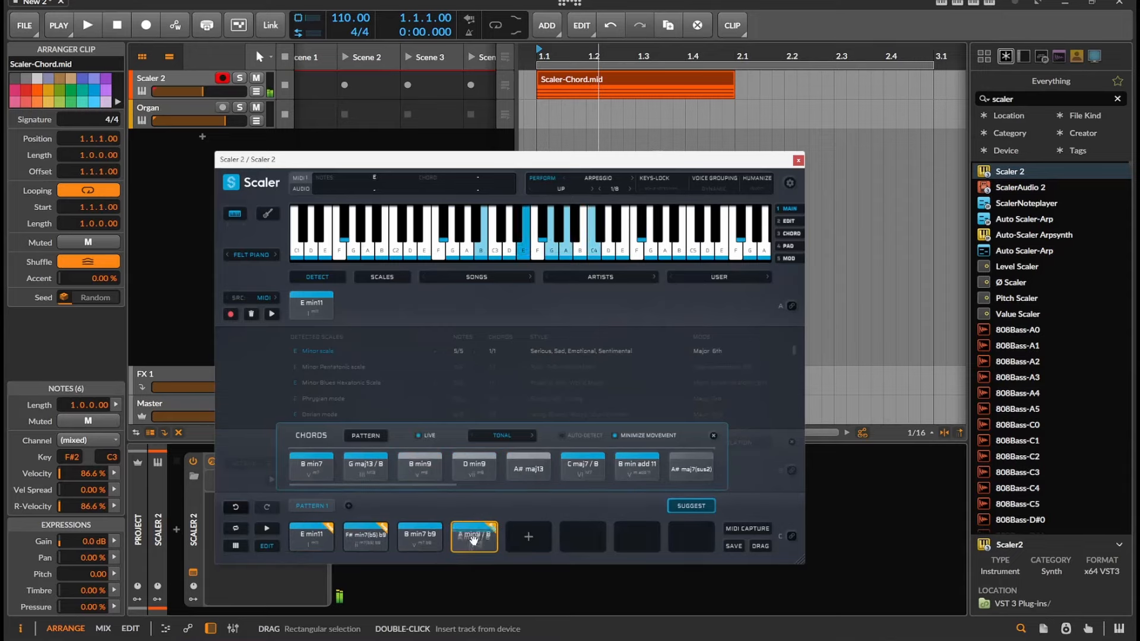
click(474, 537)
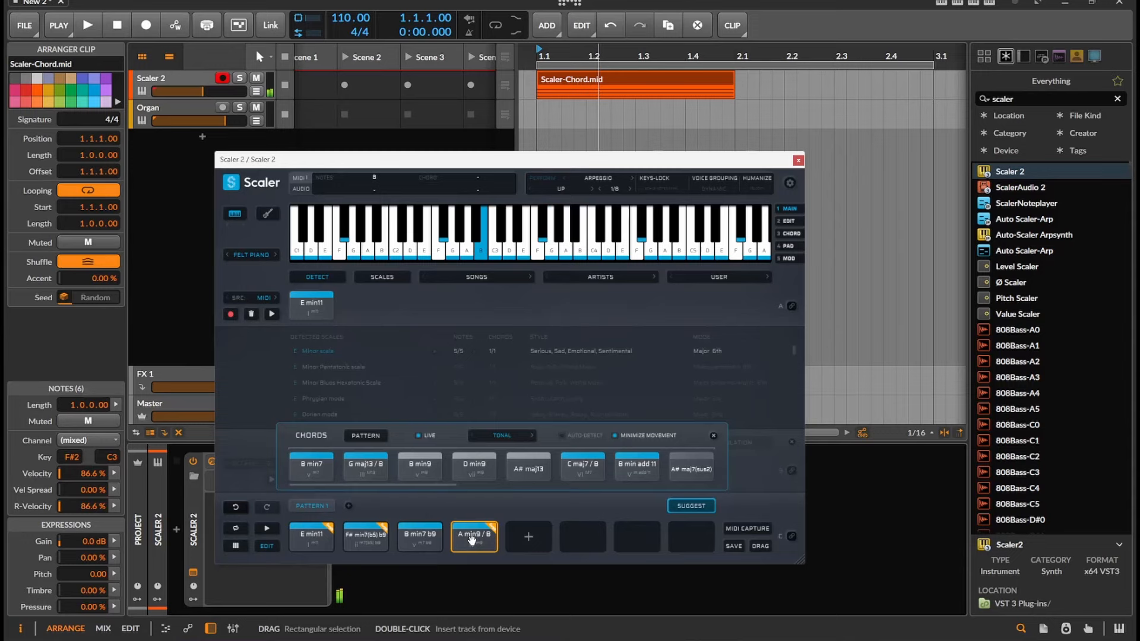
click(420, 536)
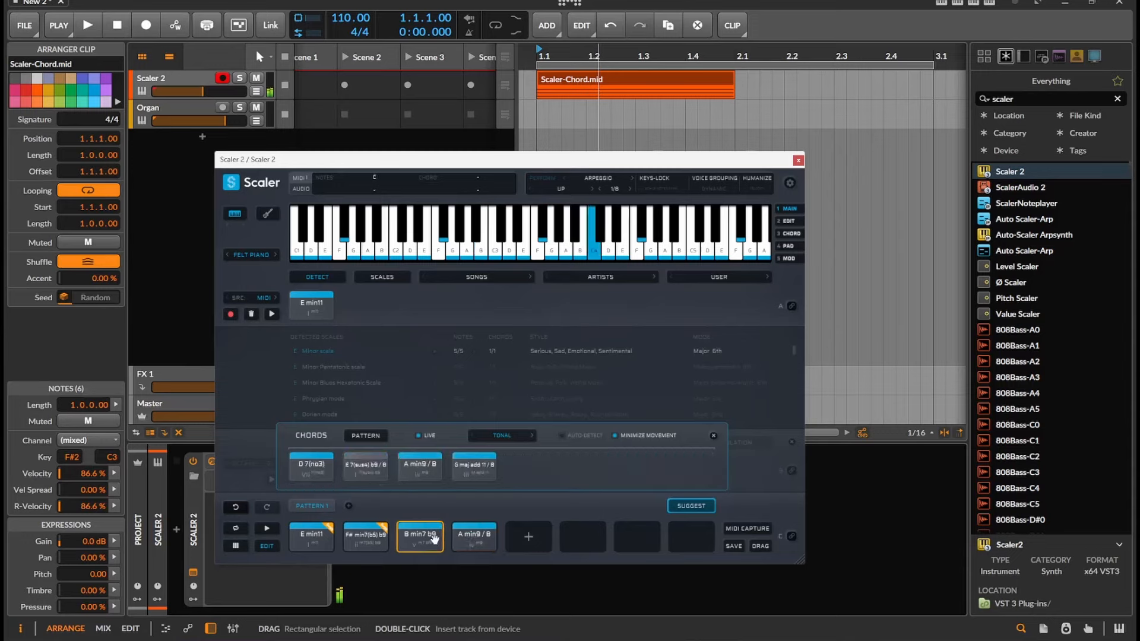
click(558, 187)
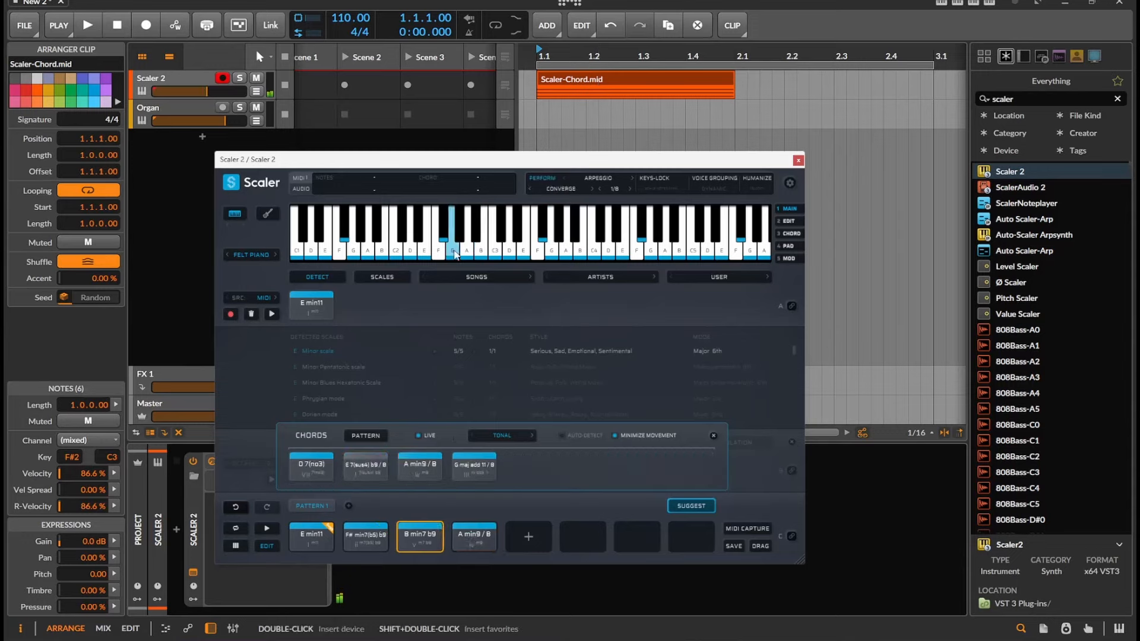
Open the Songs progression library and browse the genres down to Progressive Rock.
click(476, 276)
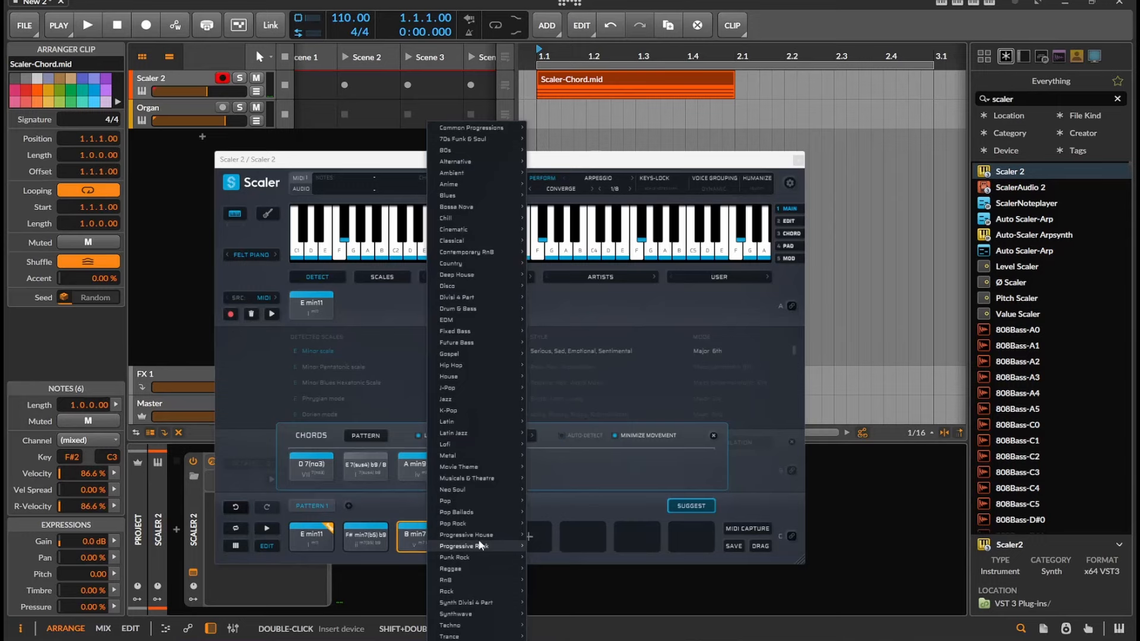
mouse_move(497, 330)
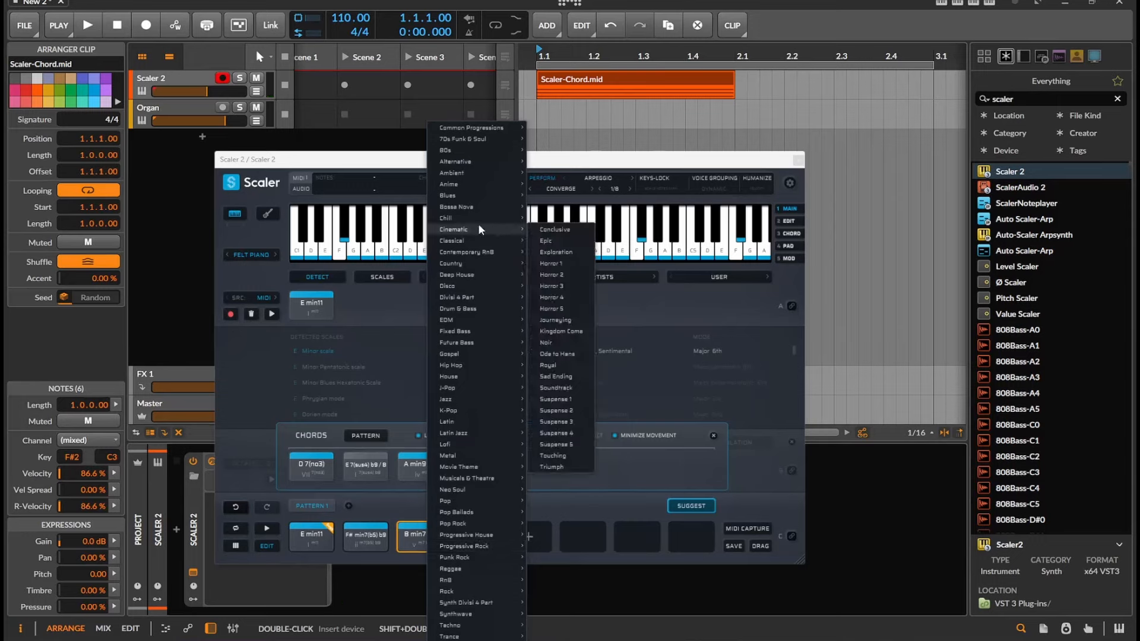
mouse_move(469, 252)
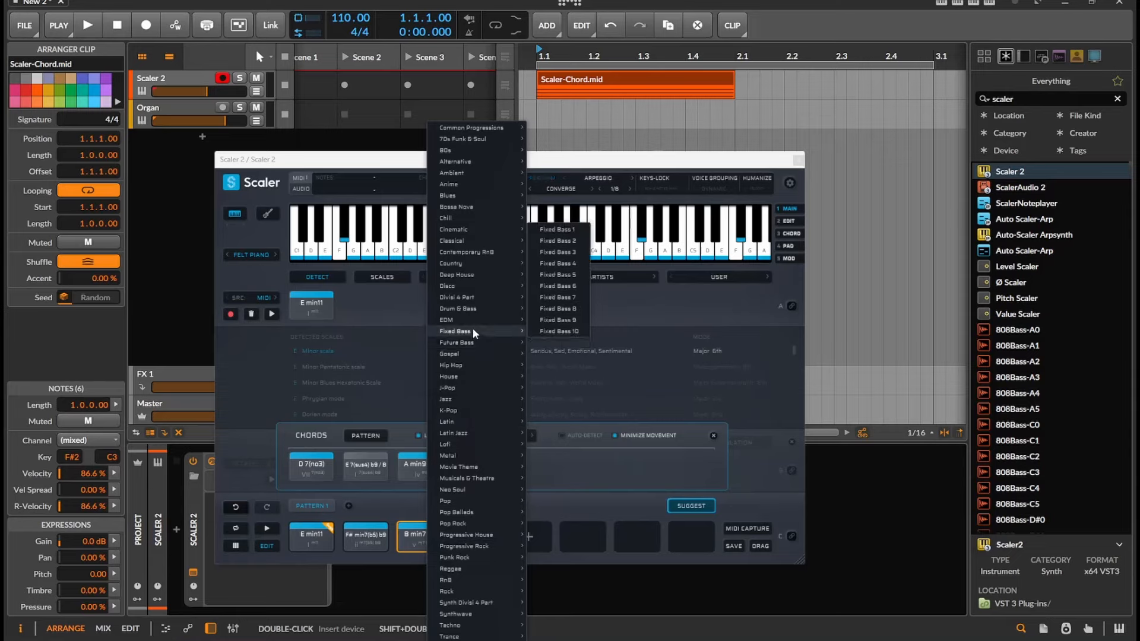
mouse_move(452, 240)
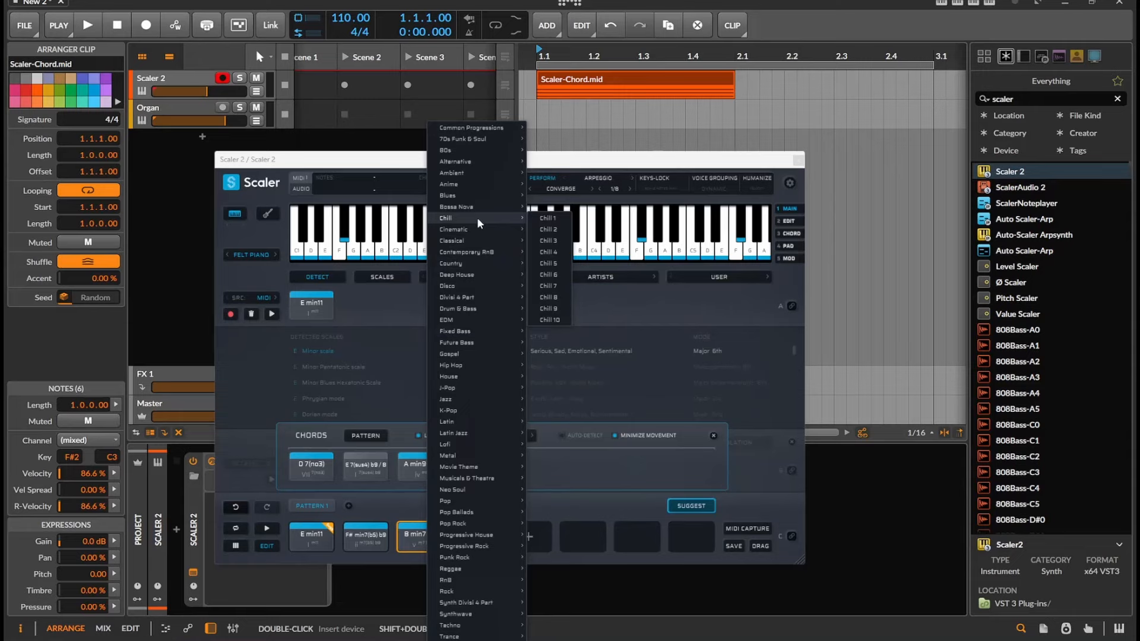
mouse_move(453, 241)
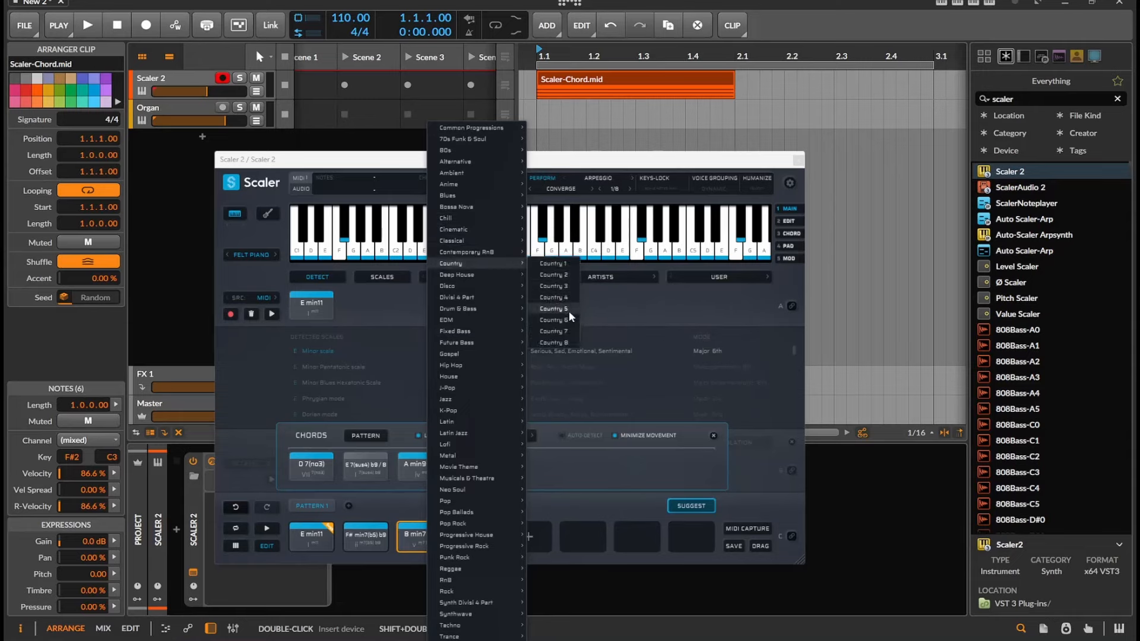
mouse_move(553, 320)
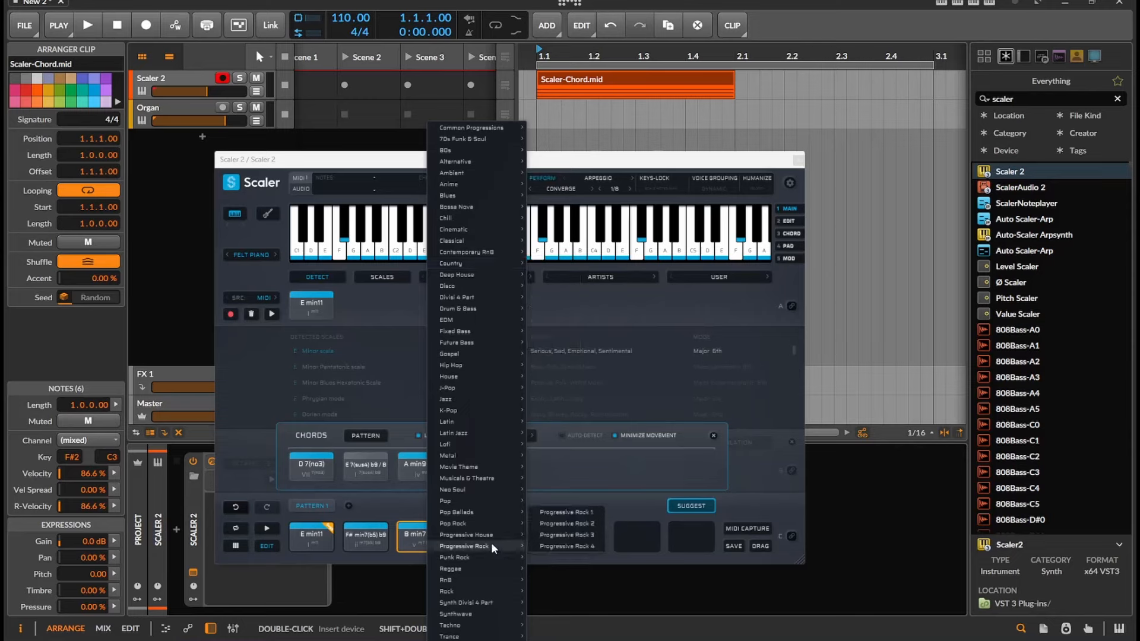
mouse_move(567, 535)
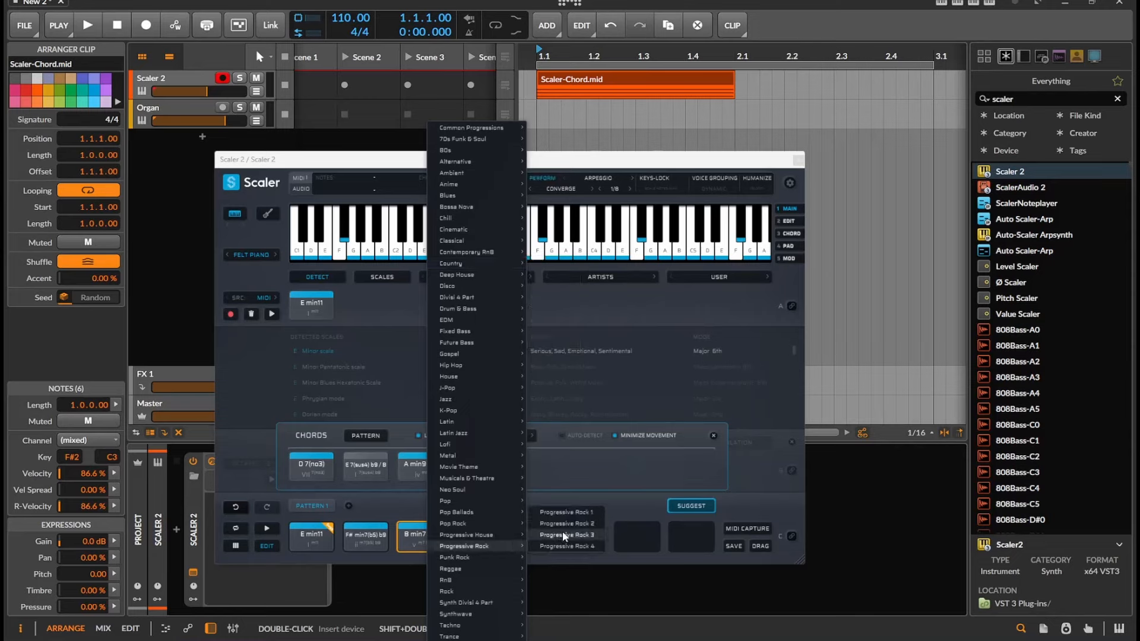
Load the Progressive Rock 3 song progression, detected as an Oriental scale.
click(567, 535)
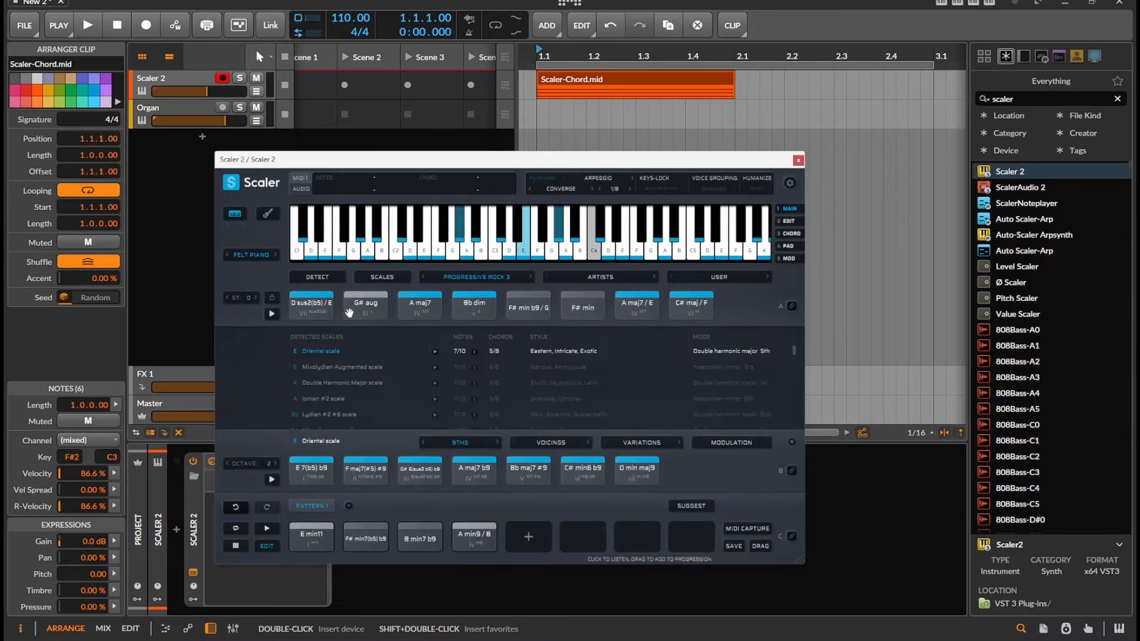
click(310, 303)
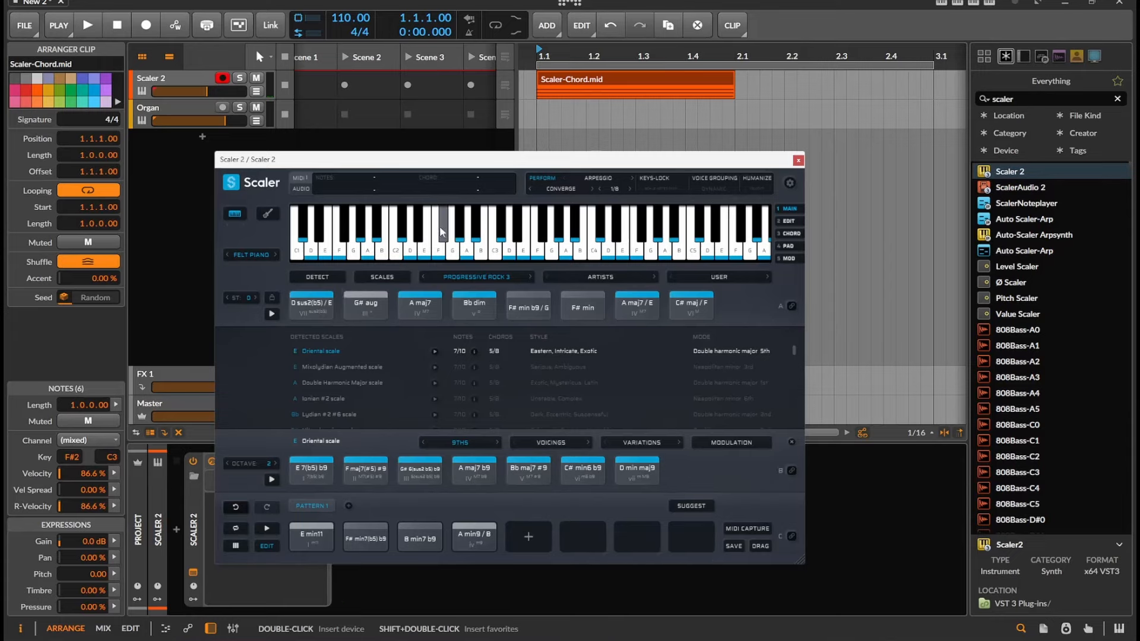
Switch the performance to the Bass expression and browse bass patterns, keeping Basic 1.
click(543, 179)
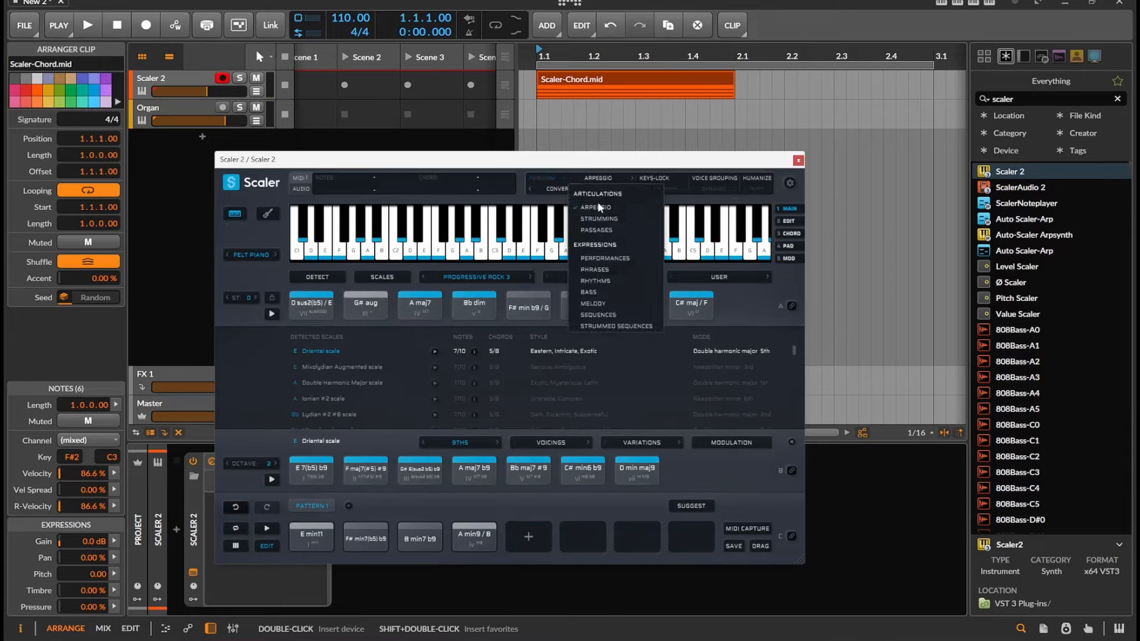
click(587, 292)
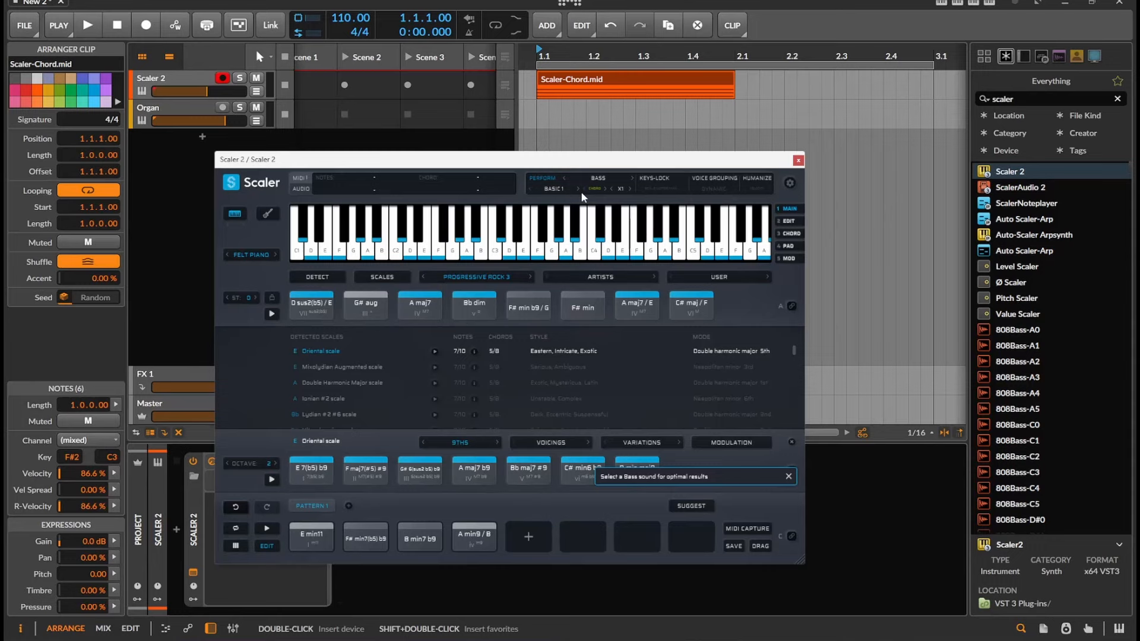
click(598, 178)
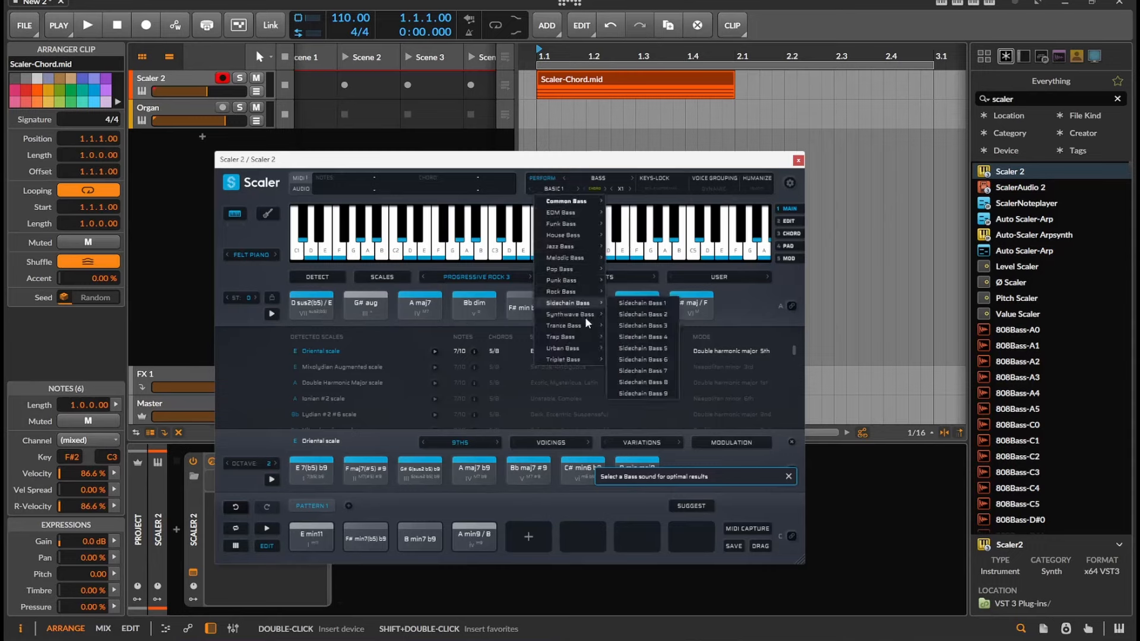
mouse_move(564, 337)
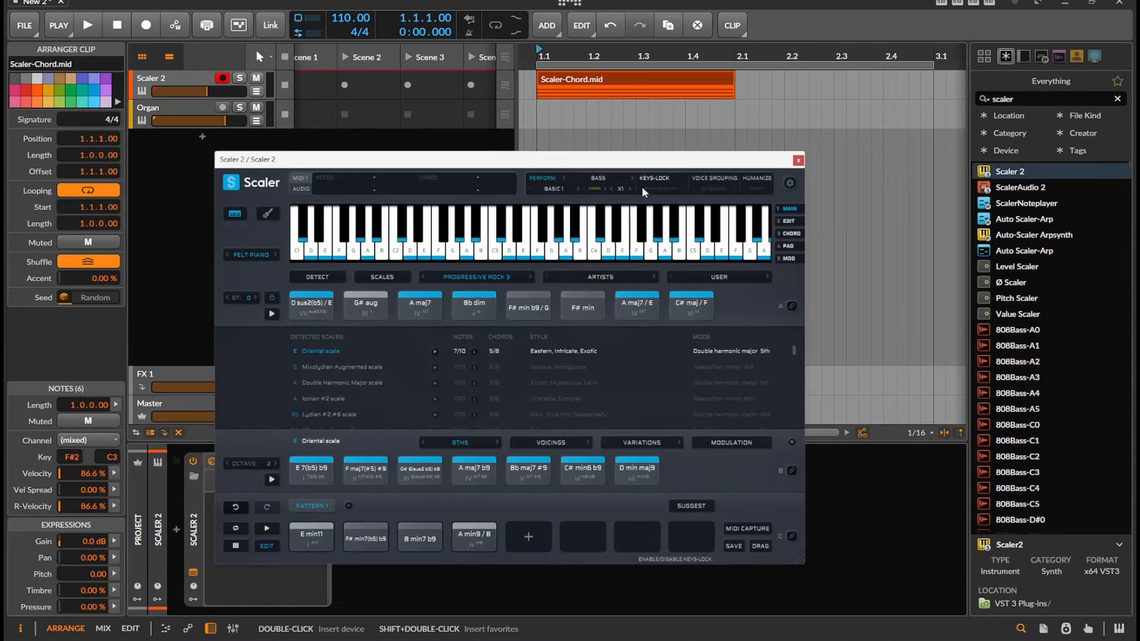
mouse_move(514, 289)
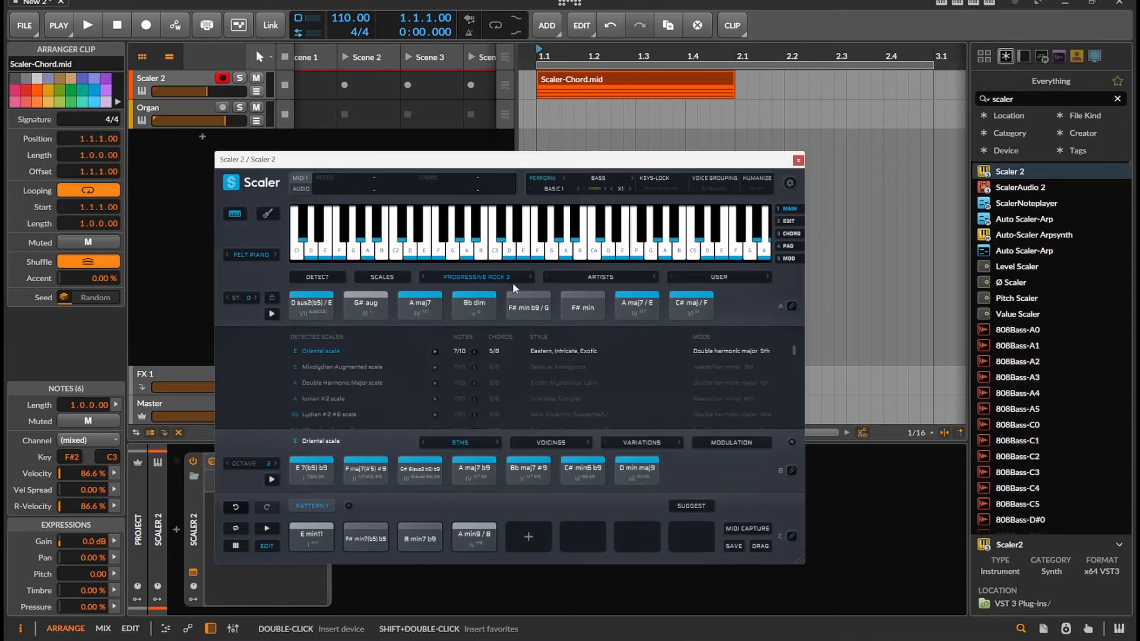
Load Progressive House 4 from the song library and view its Minor scale chords.
click(475, 276)
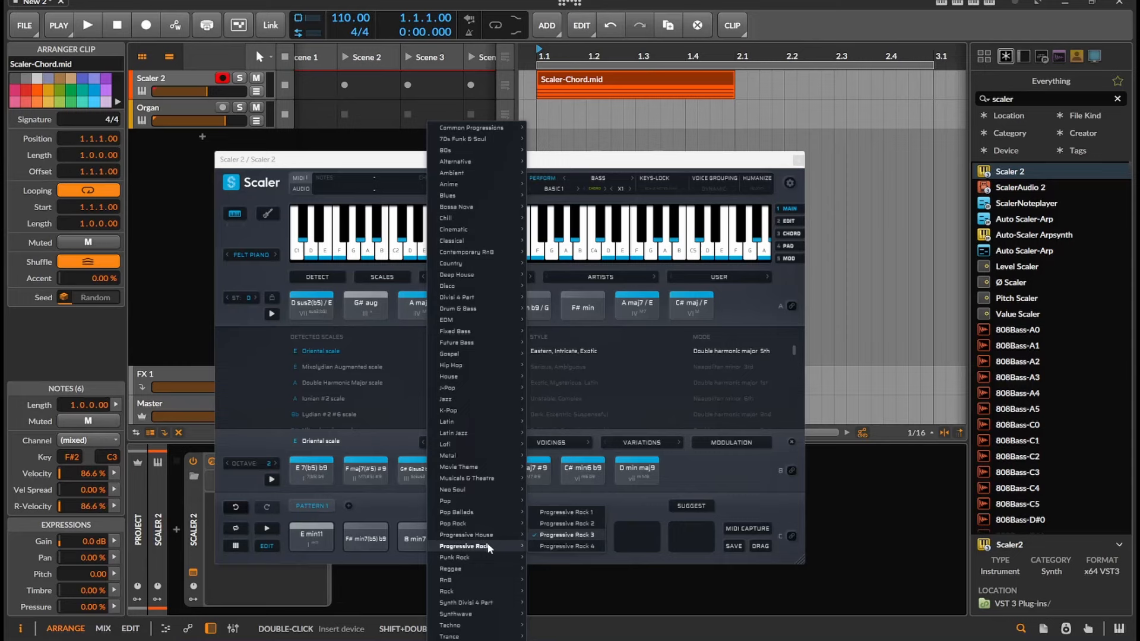
click(468, 535)
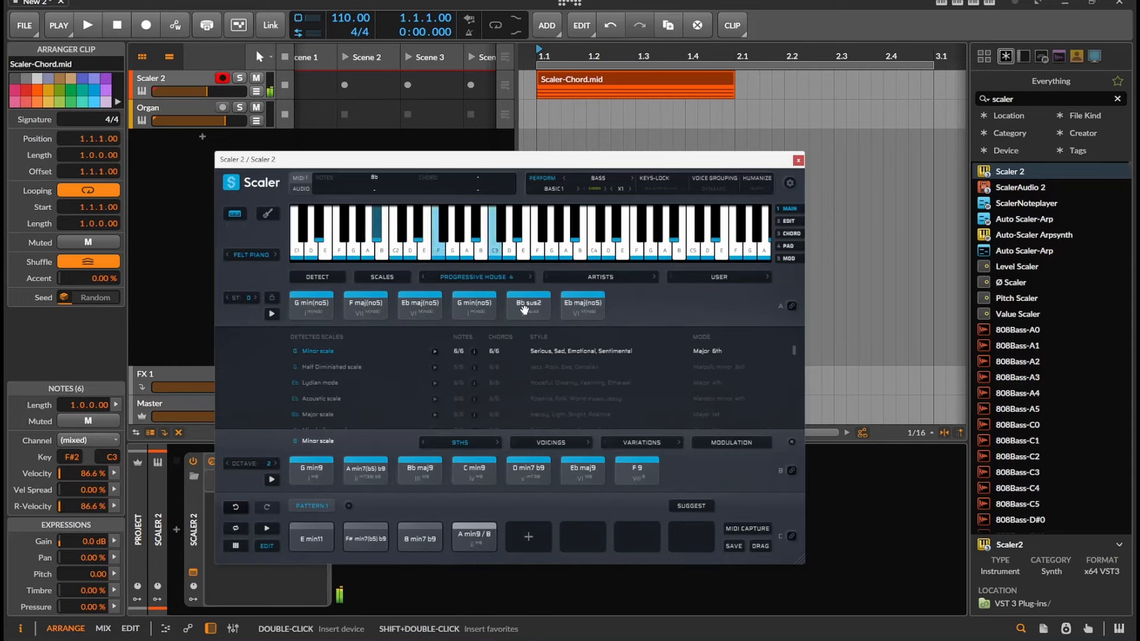
click(418, 302)
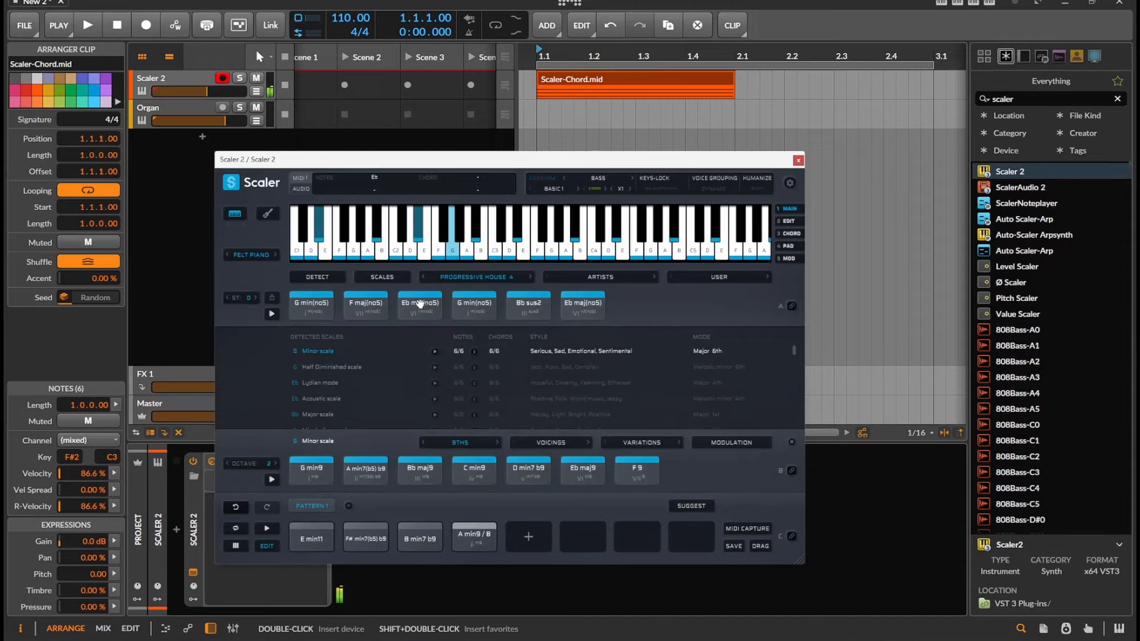
Build a strummed Bb sus2, Bb maj, C min(no5), Bb maj13 pattern and bind it to MIDI.
click(541, 178)
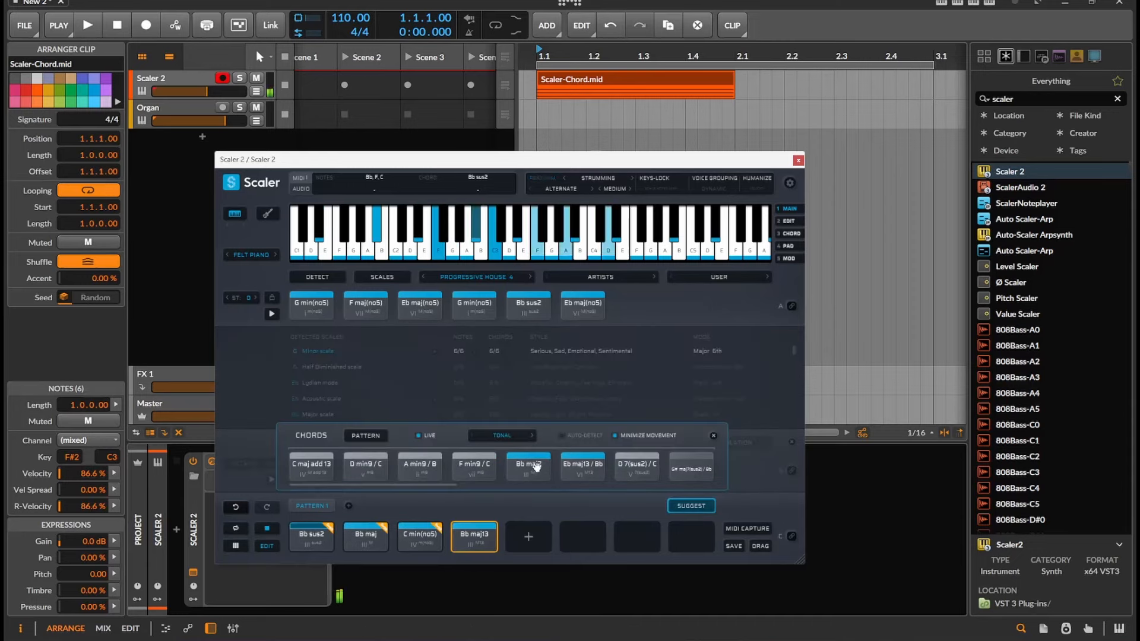
click(527, 466)
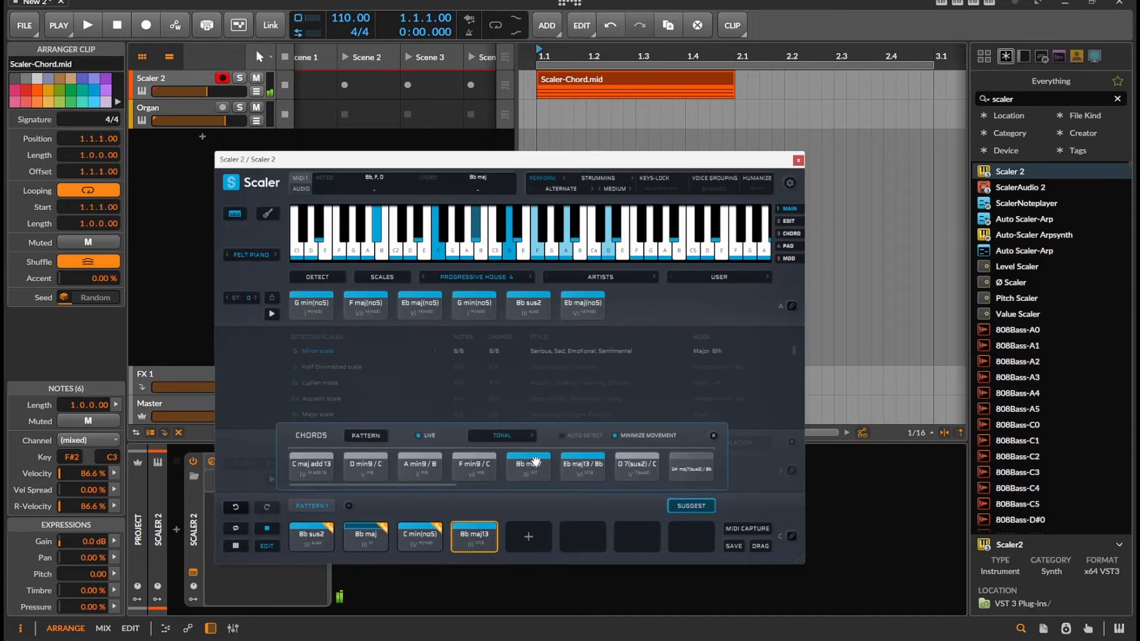
click(419, 536)
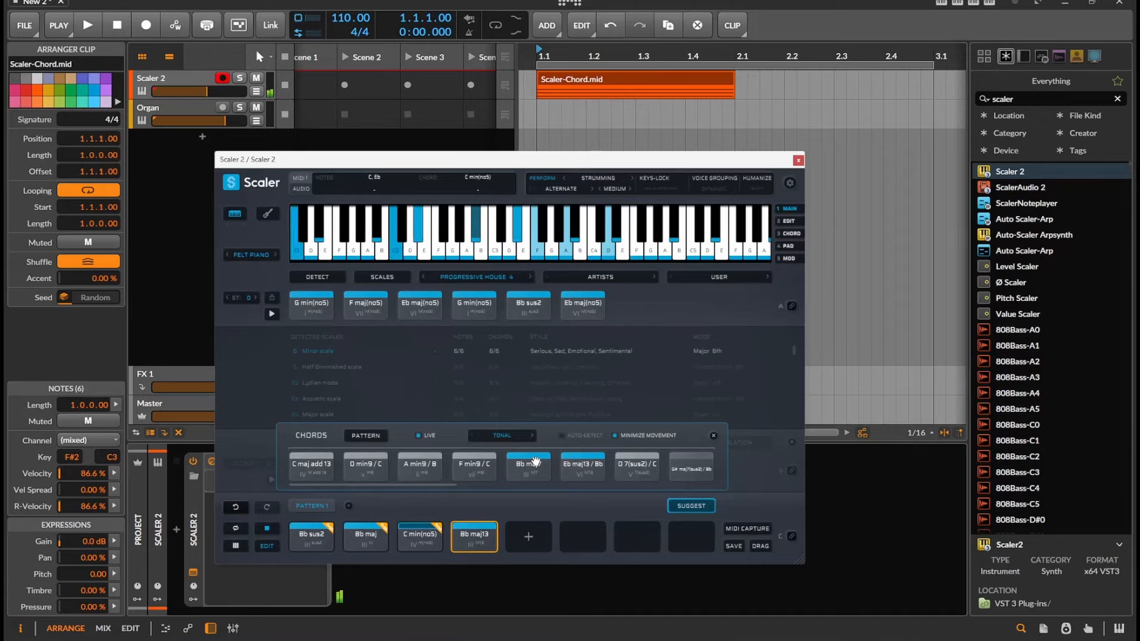
click(528, 466)
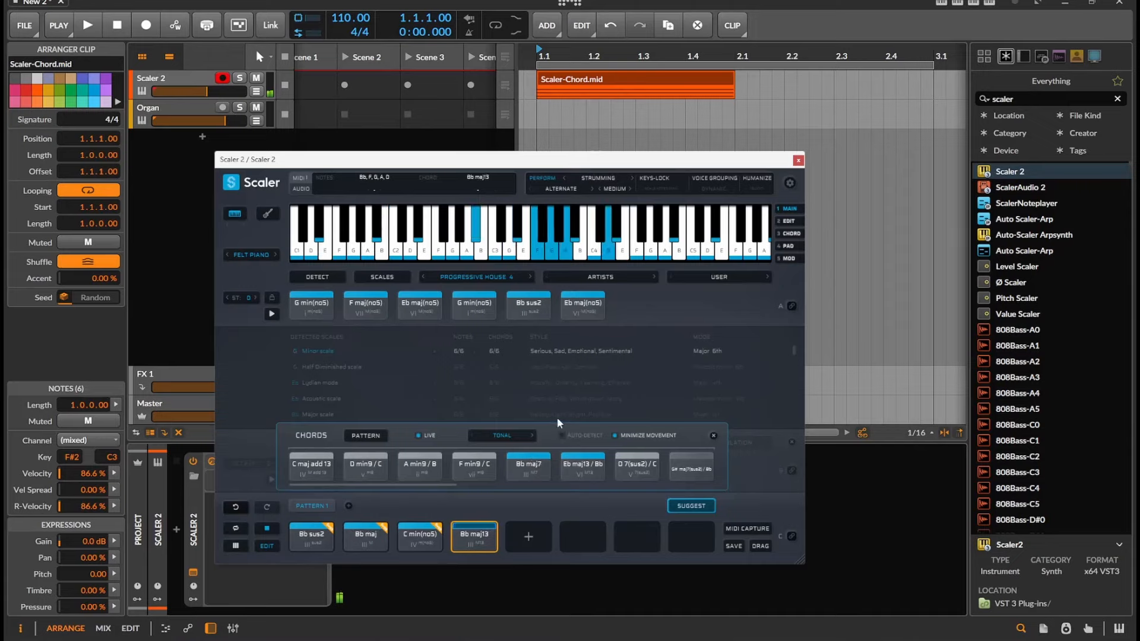
click(234, 528)
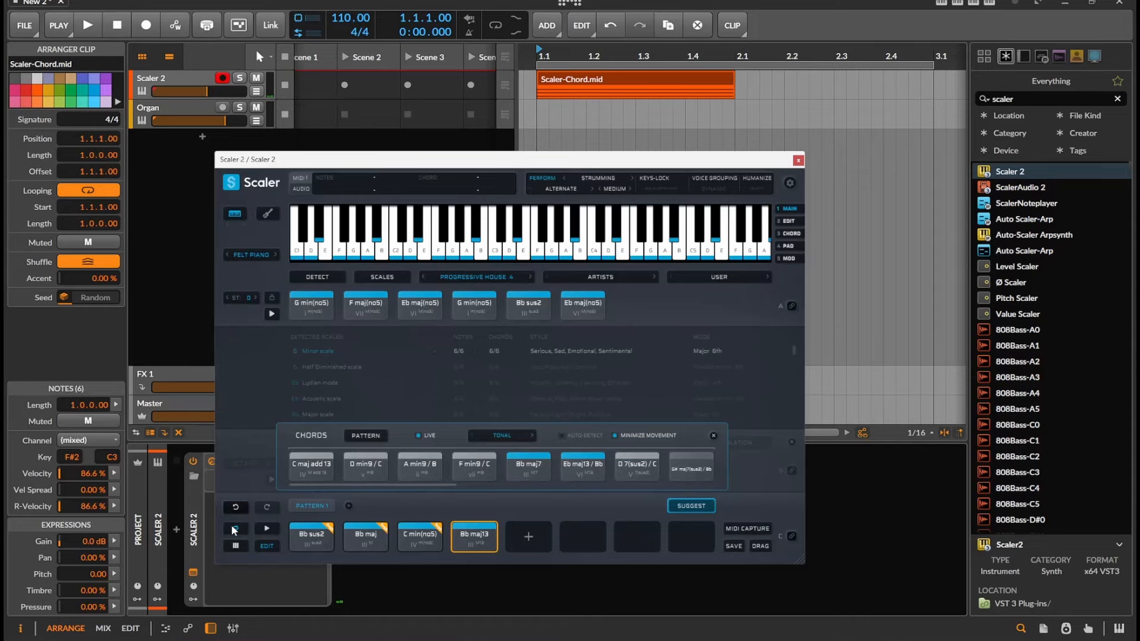
click(236, 528)
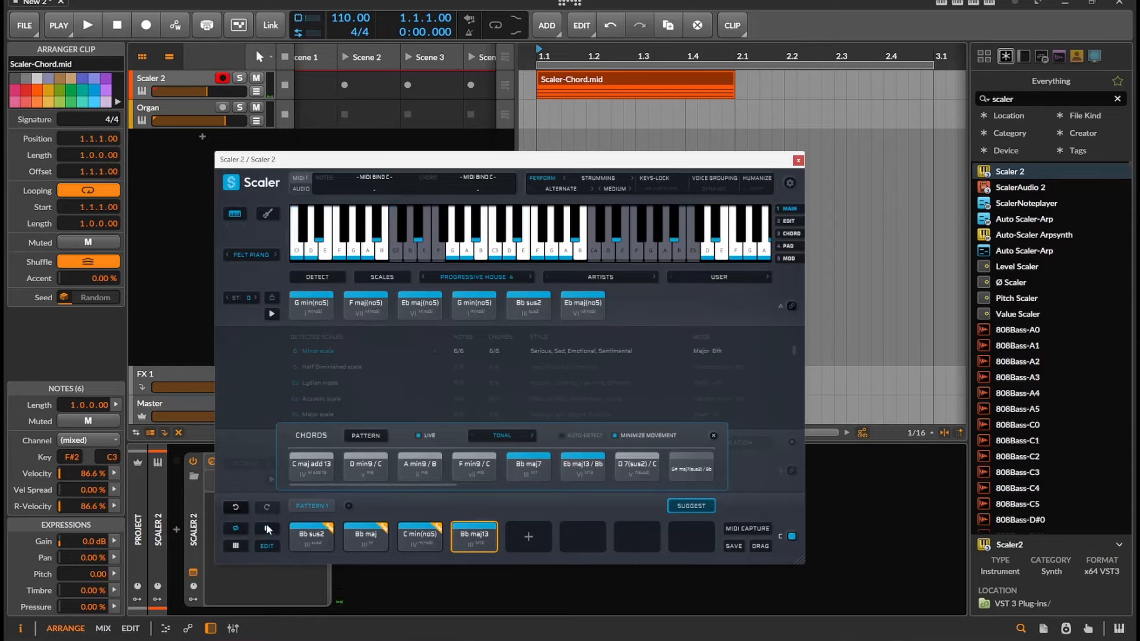
Audition the pattern chords Bb sus2, Bb maj and C min(no5).
click(312, 536)
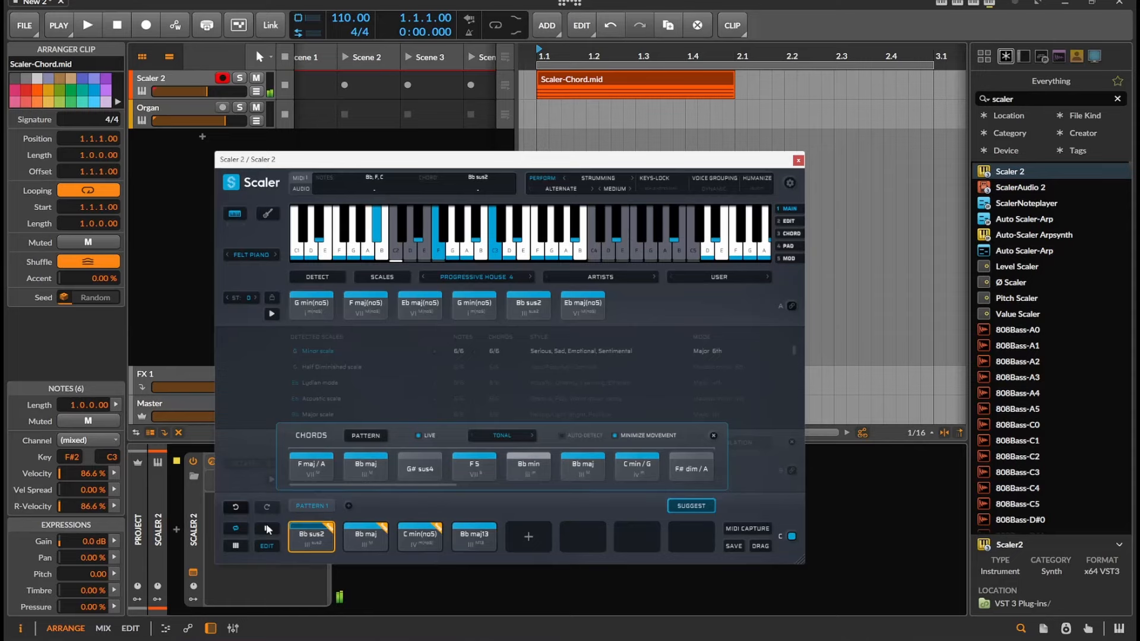
click(365, 537)
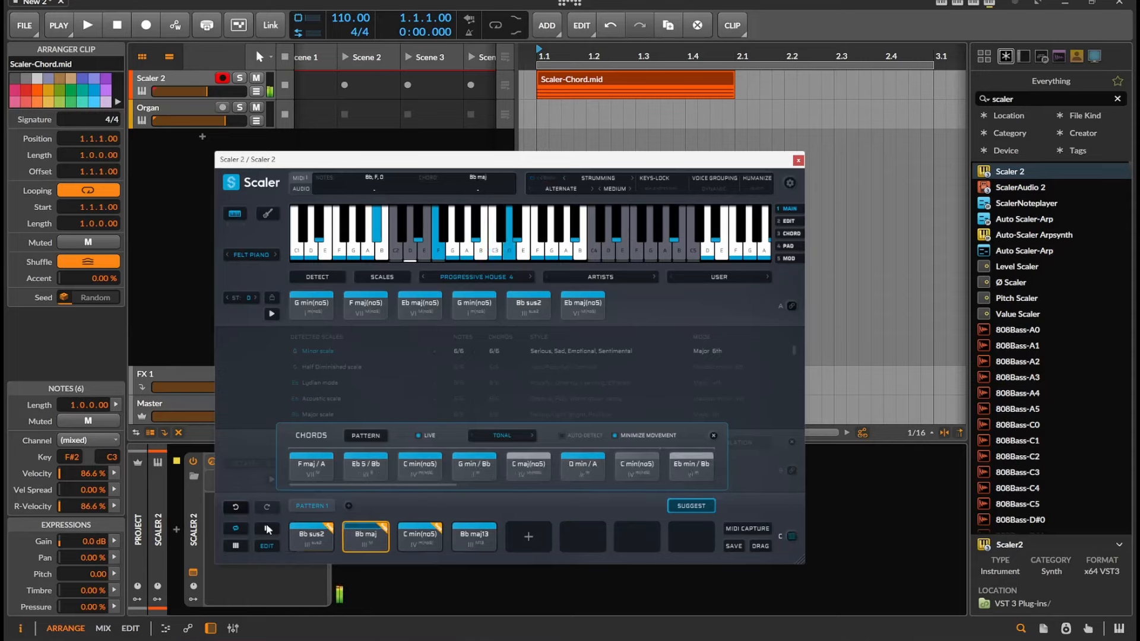
click(420, 537)
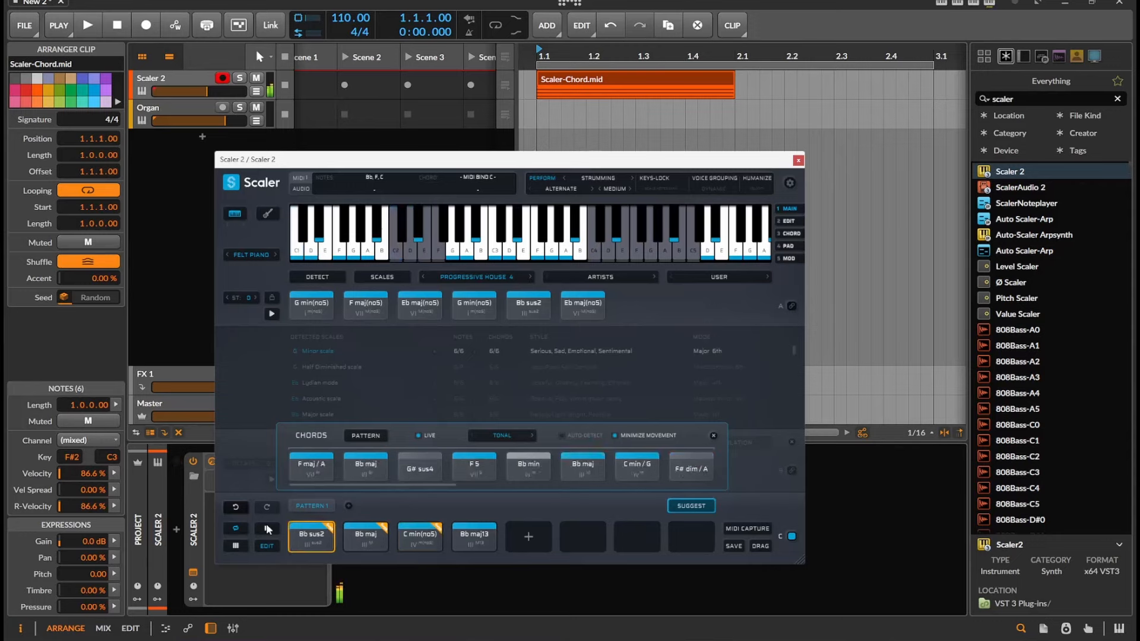
click(311, 537)
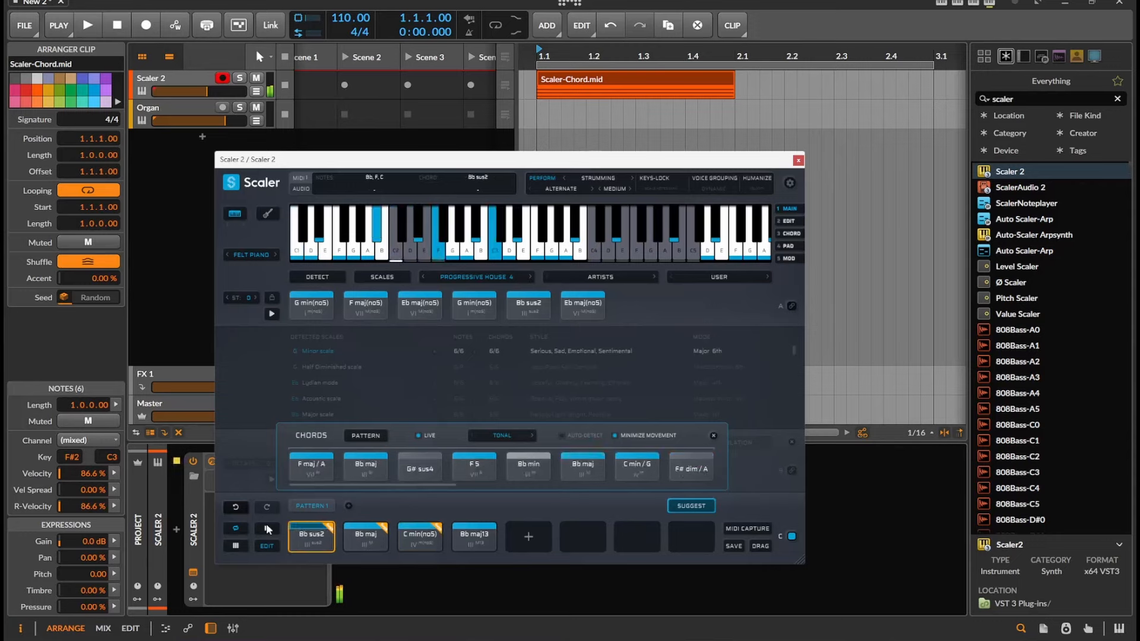
click(420, 537)
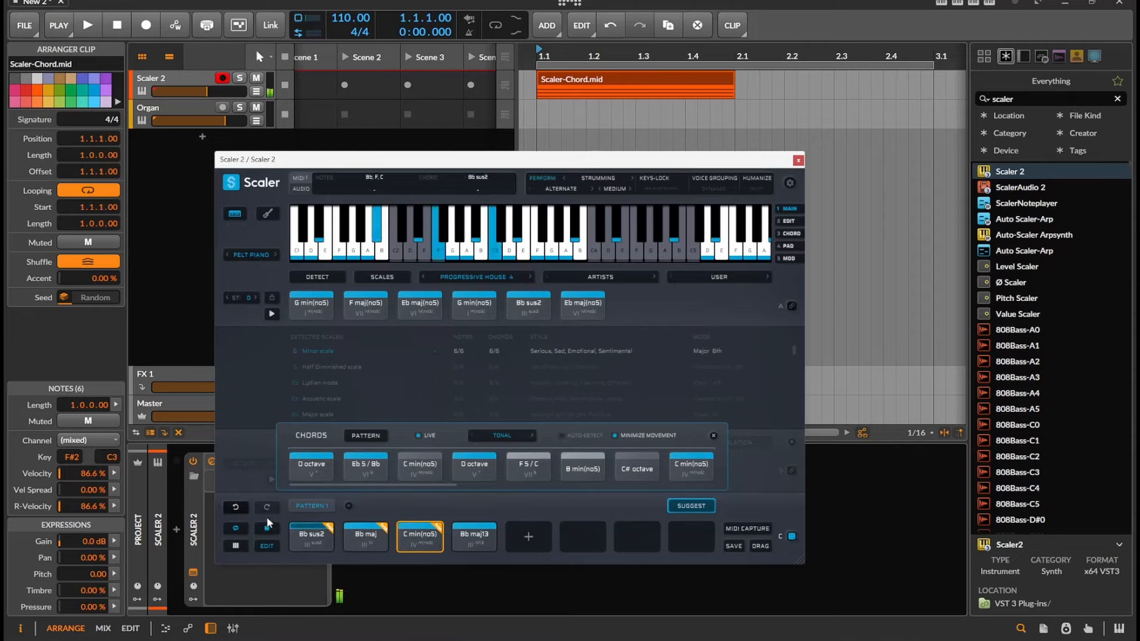
Try MIDI-binding sections, close chord suggestions, and re-enable MIDI Bind C.
click(365, 537)
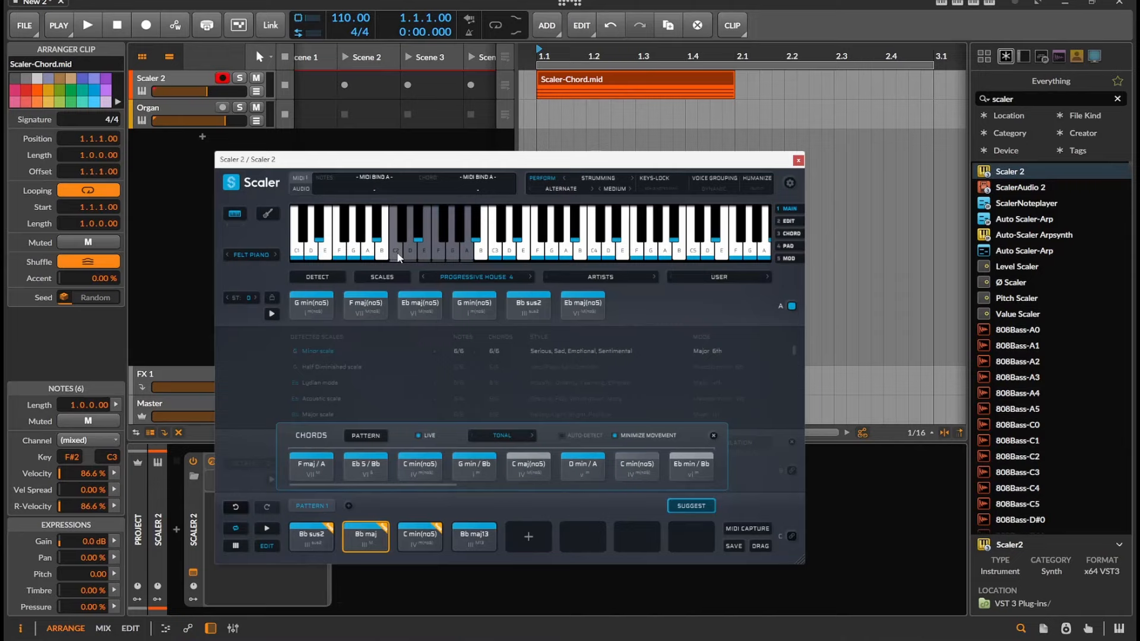
mouse_move(408, 262)
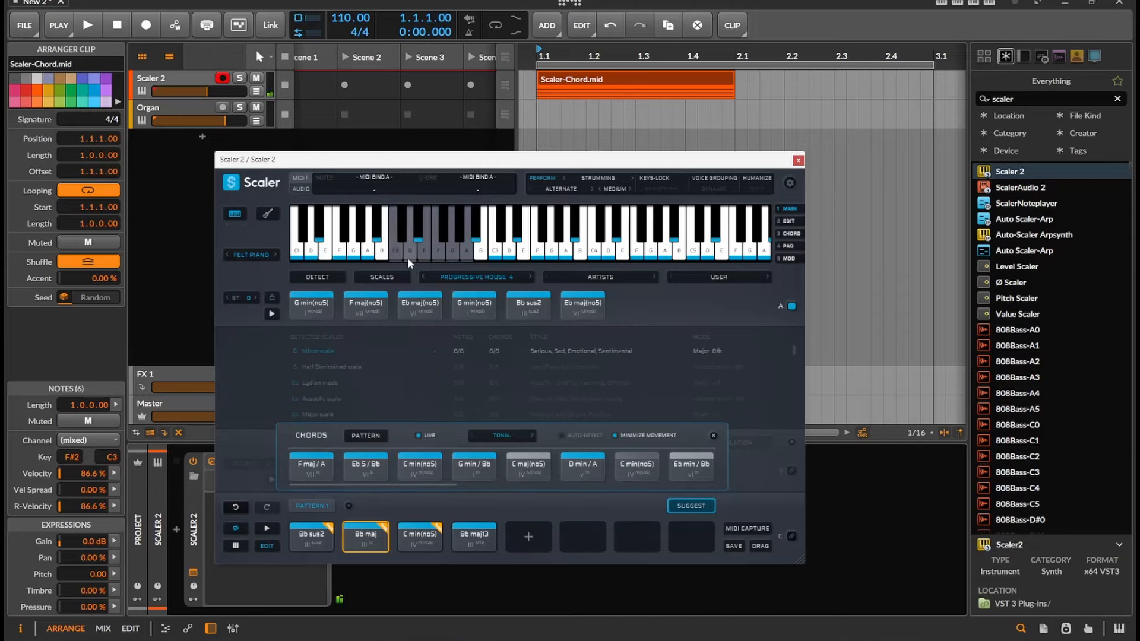
mouse_move(419, 304)
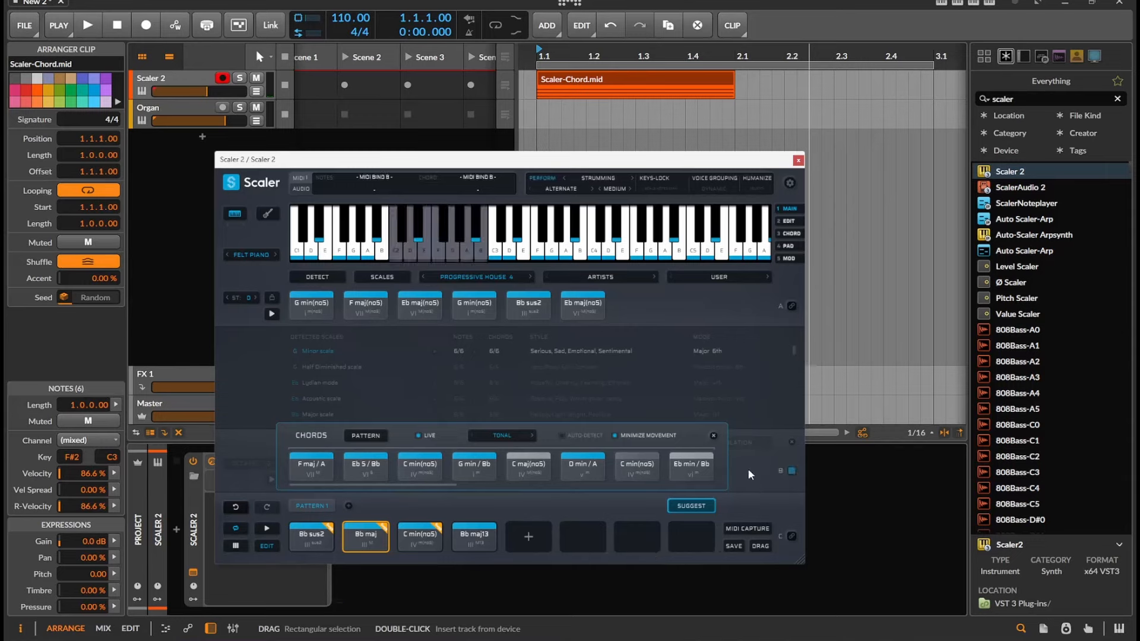
click(316, 350)
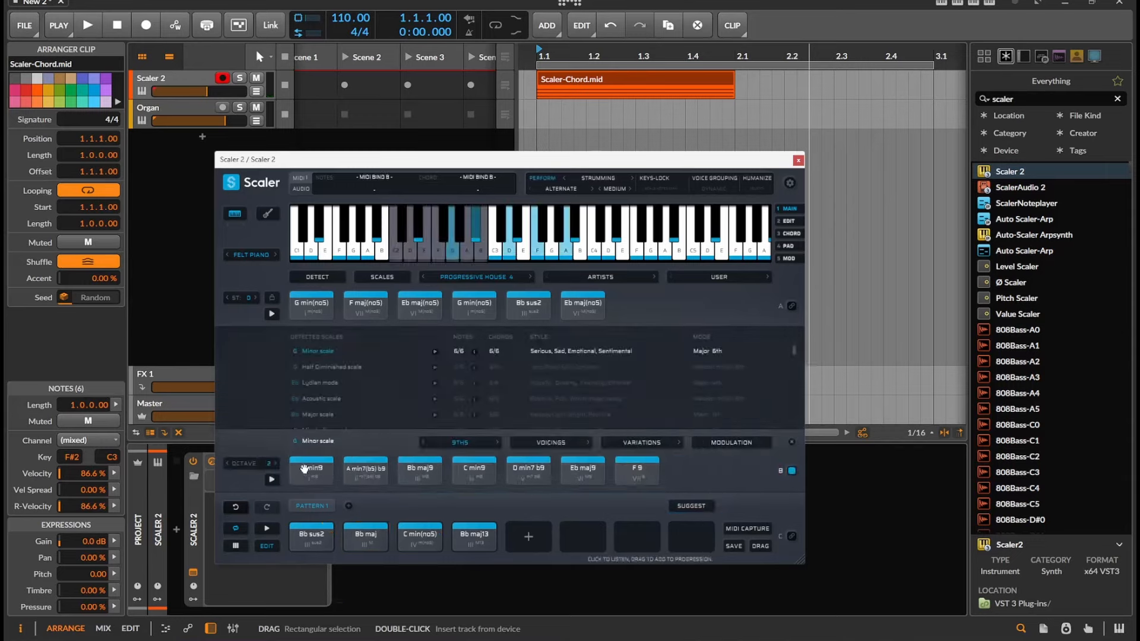
click(366, 304)
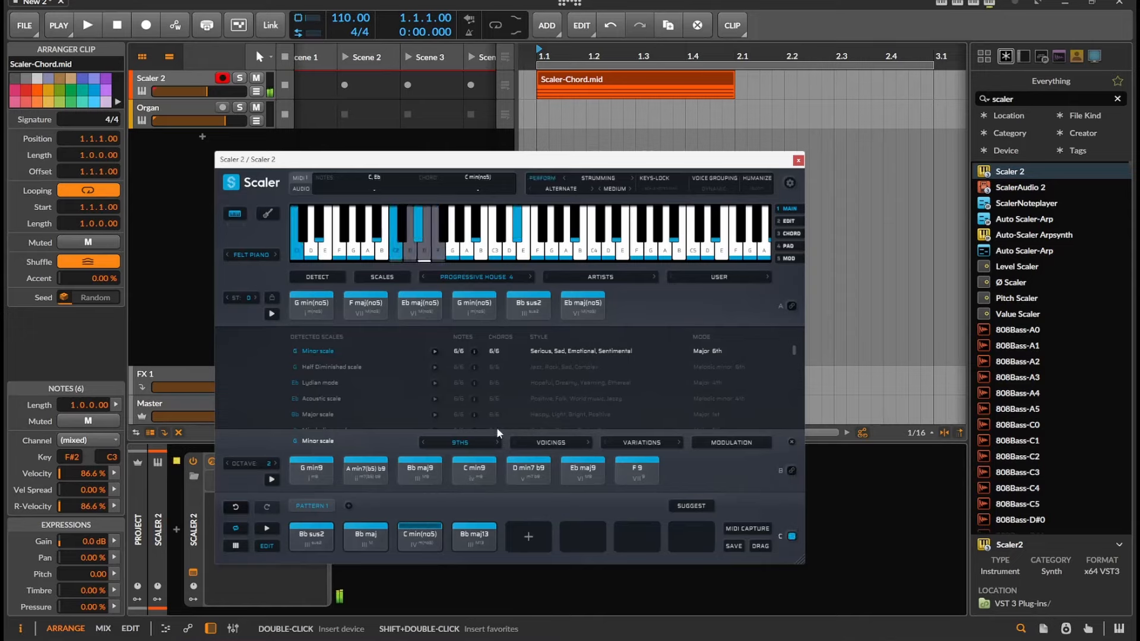
click(418, 247)
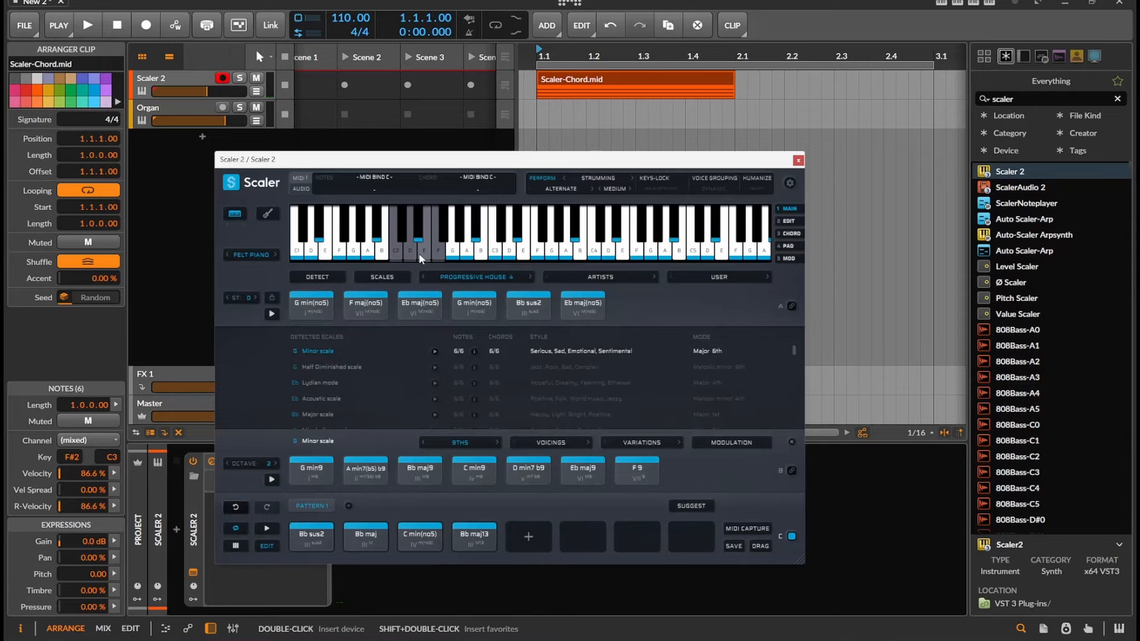
click(474, 536)
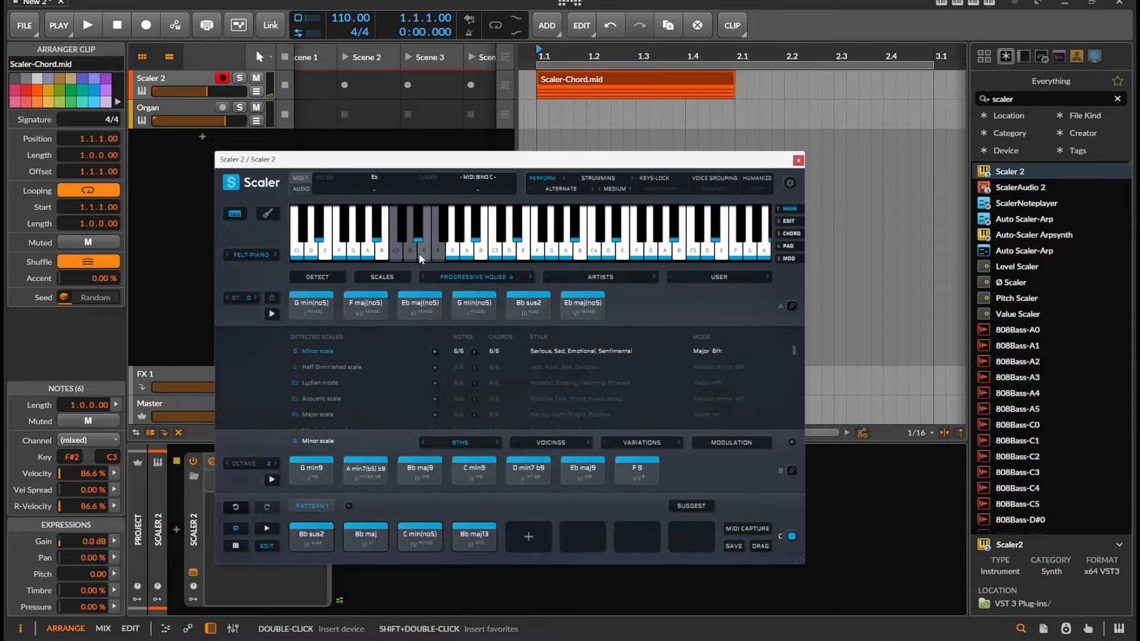
click(473, 537)
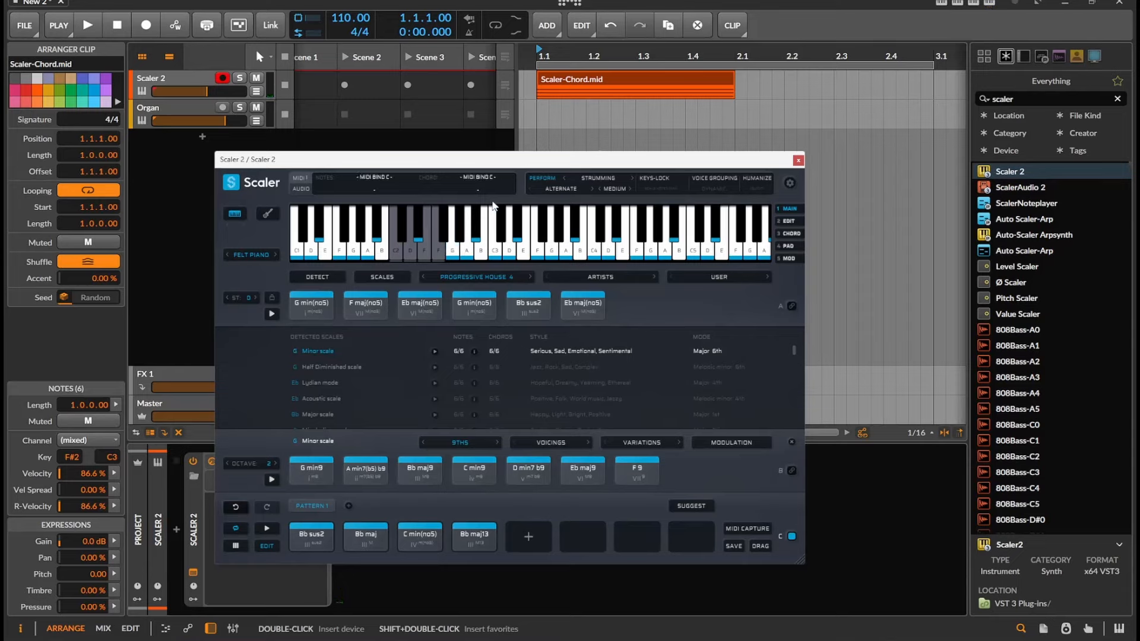
Set the Performance articulation to Passages and play the pattern.
click(597, 178)
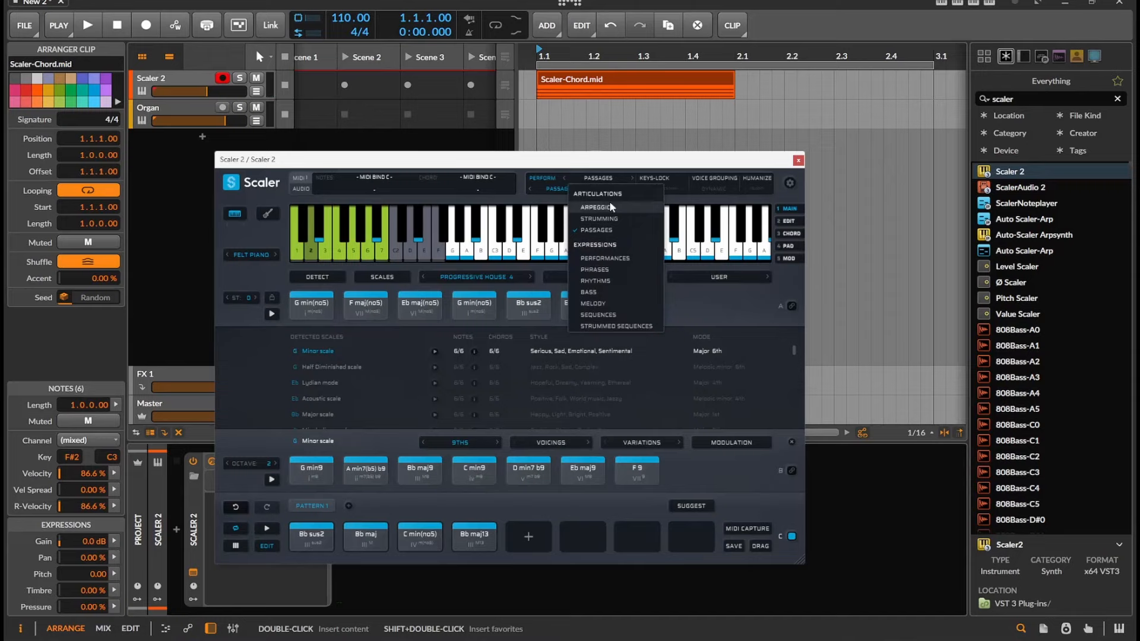
click(596, 230)
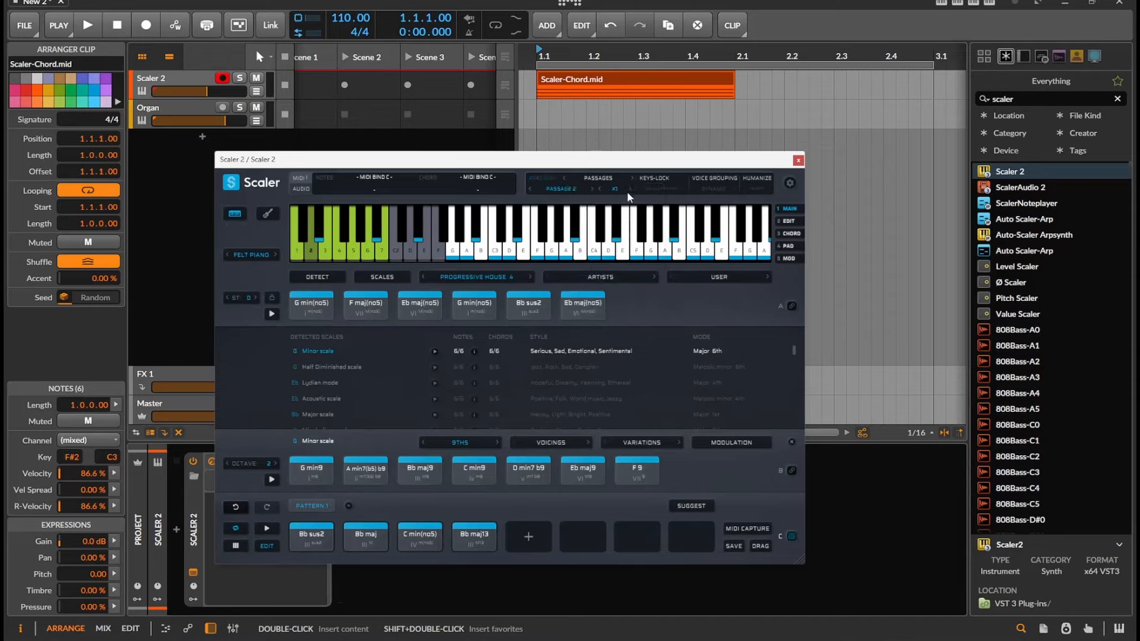
click(311, 537)
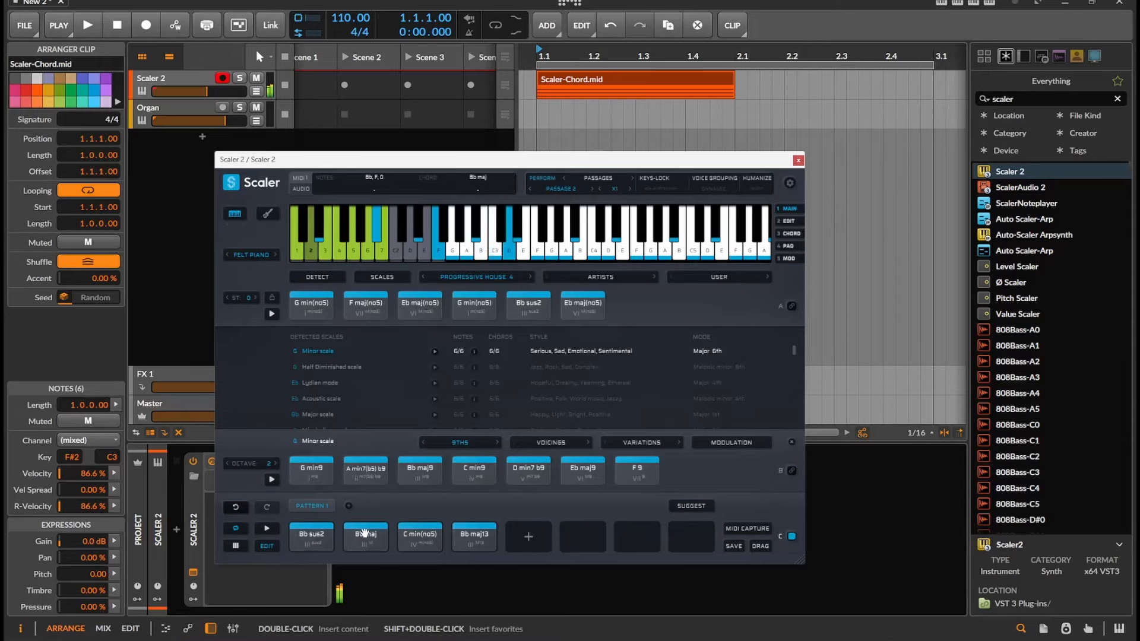
click(266, 529)
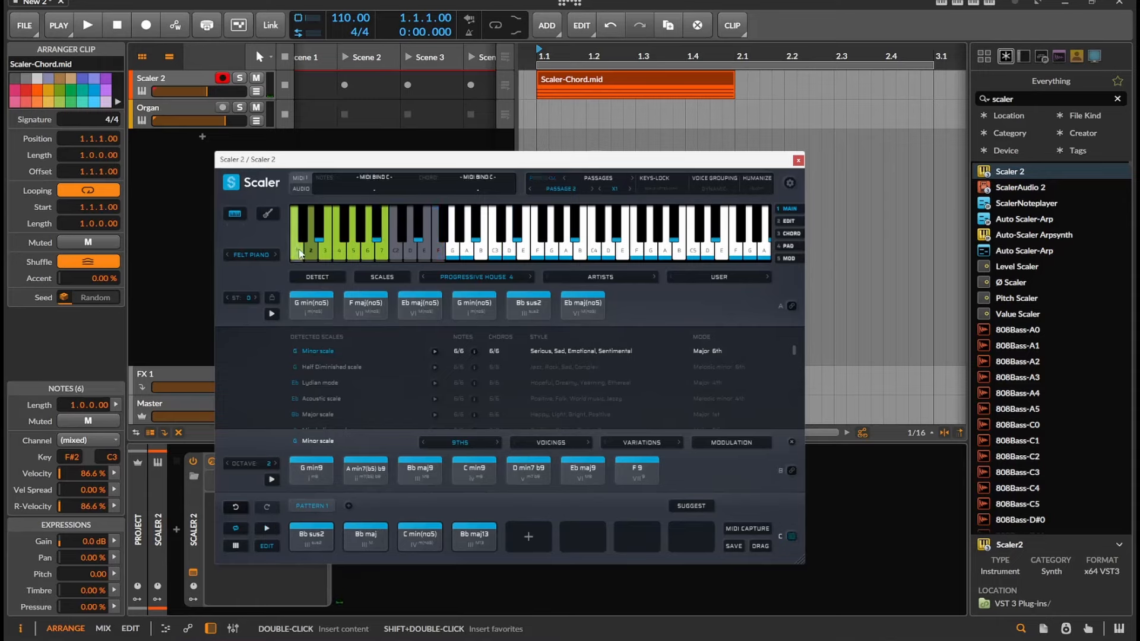
Switch to Passage 7 and open the passage variations list.
click(576, 188)
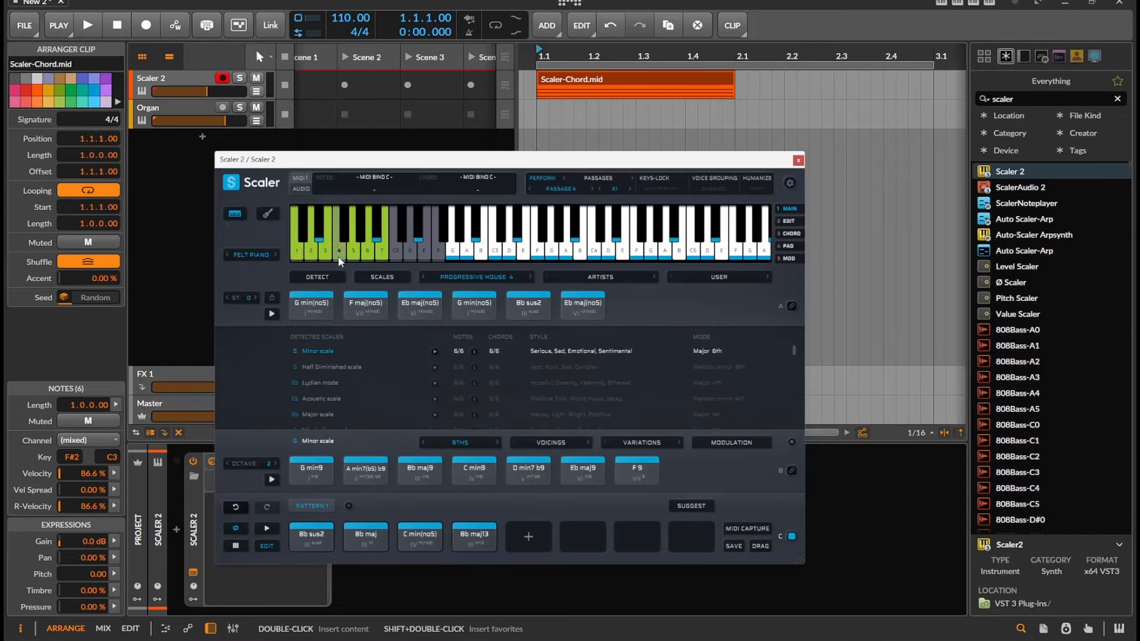
click(594, 187)
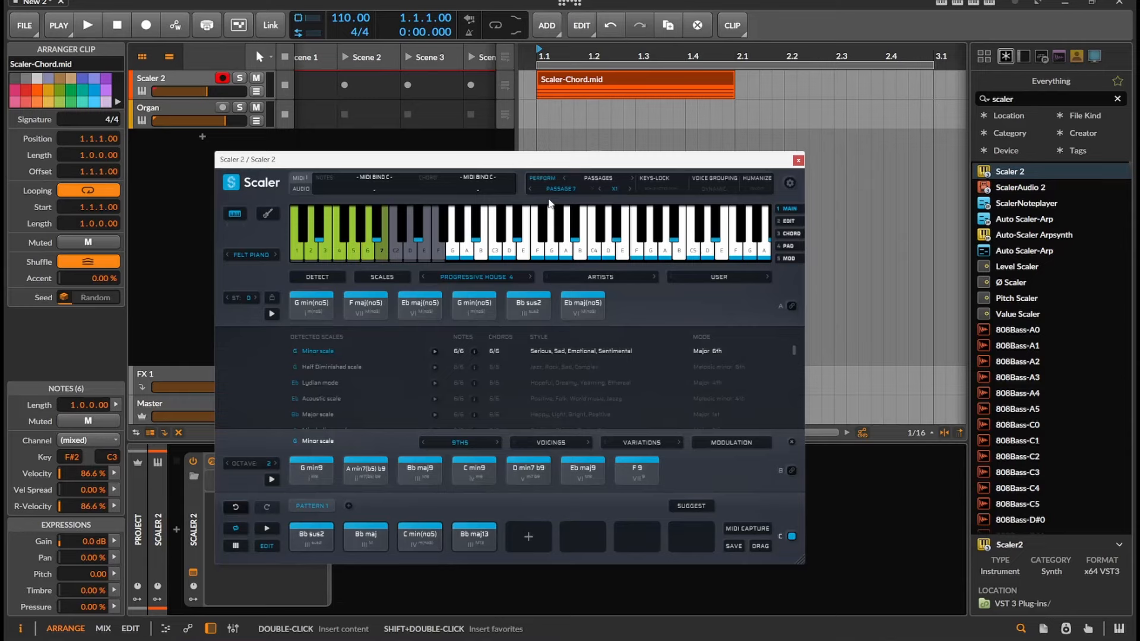
click(562, 188)
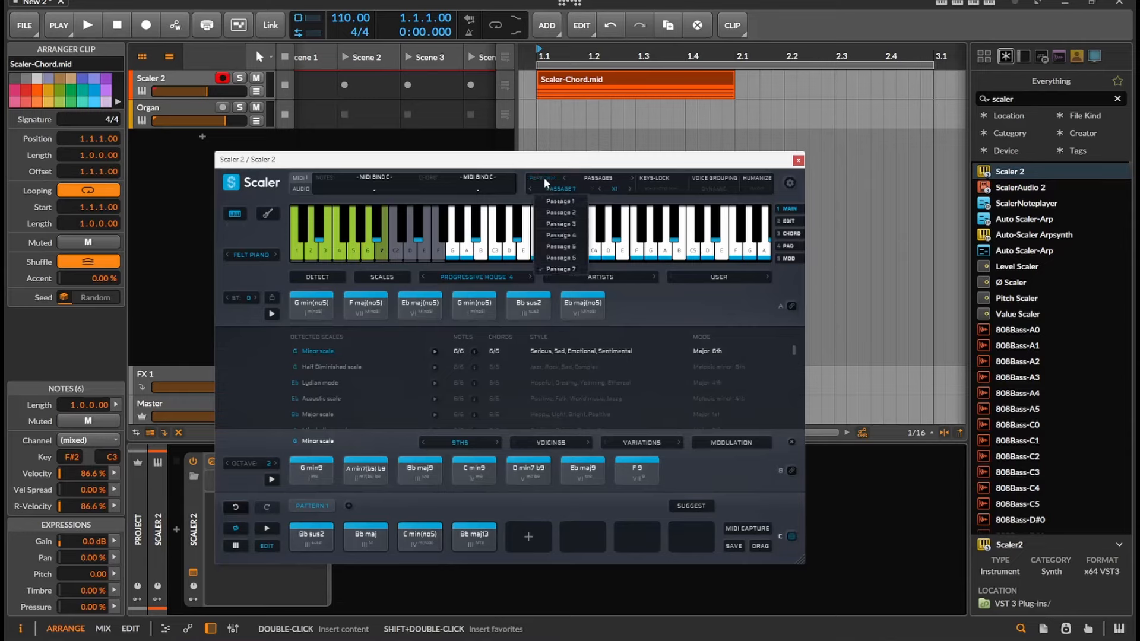
Play the progression while key-switching between passage variations.
click(560, 235)
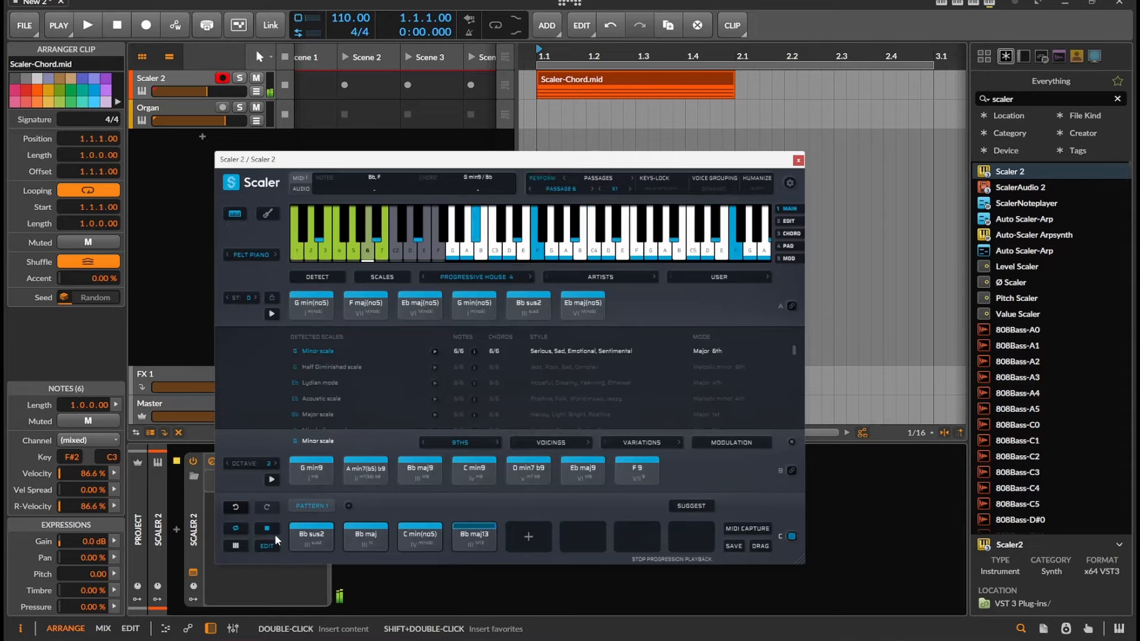
click(311, 537)
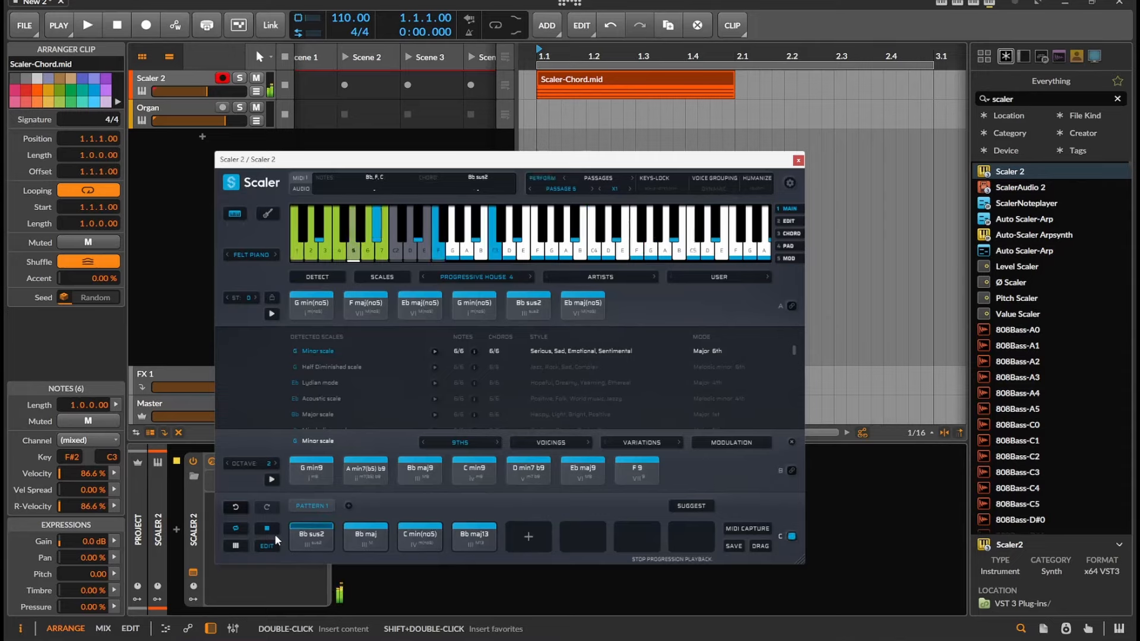
click(365, 537)
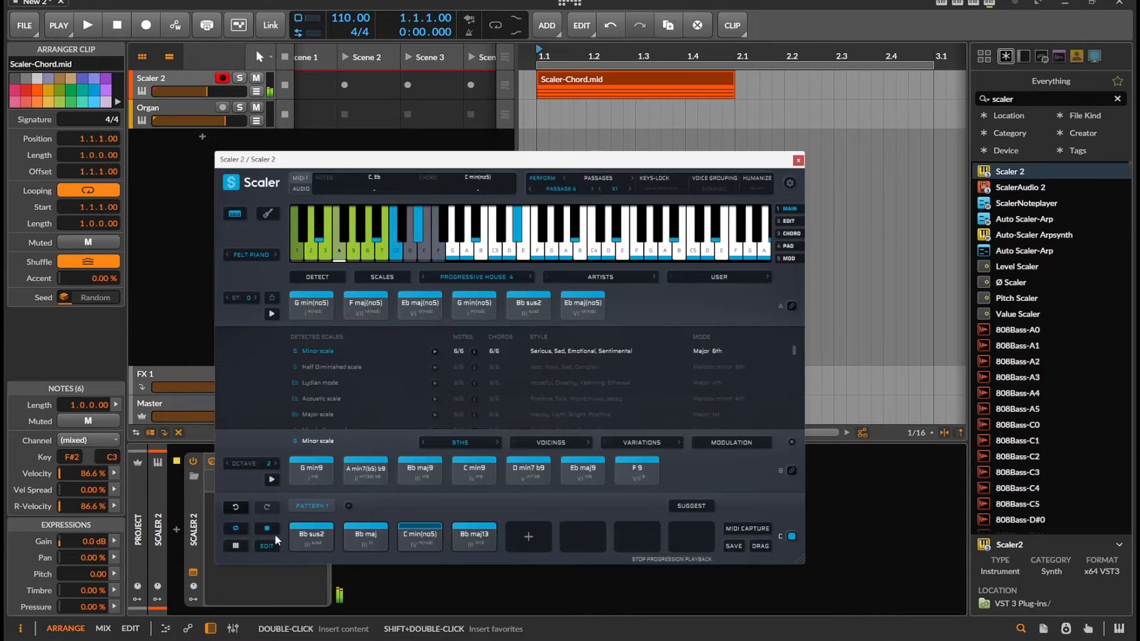
click(474, 537)
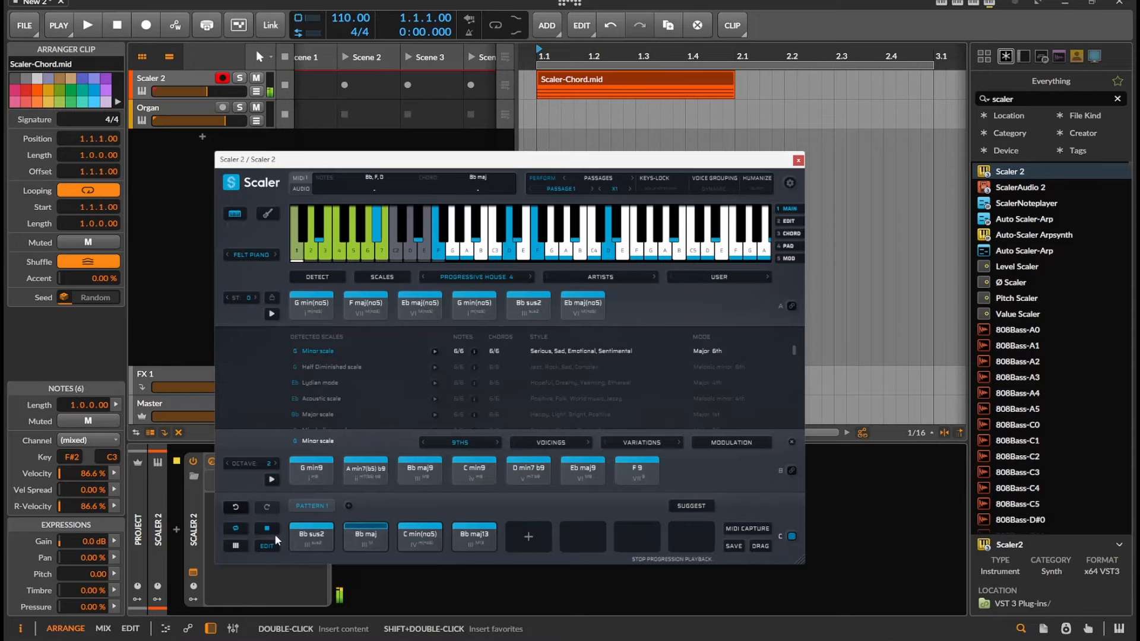
click(420, 537)
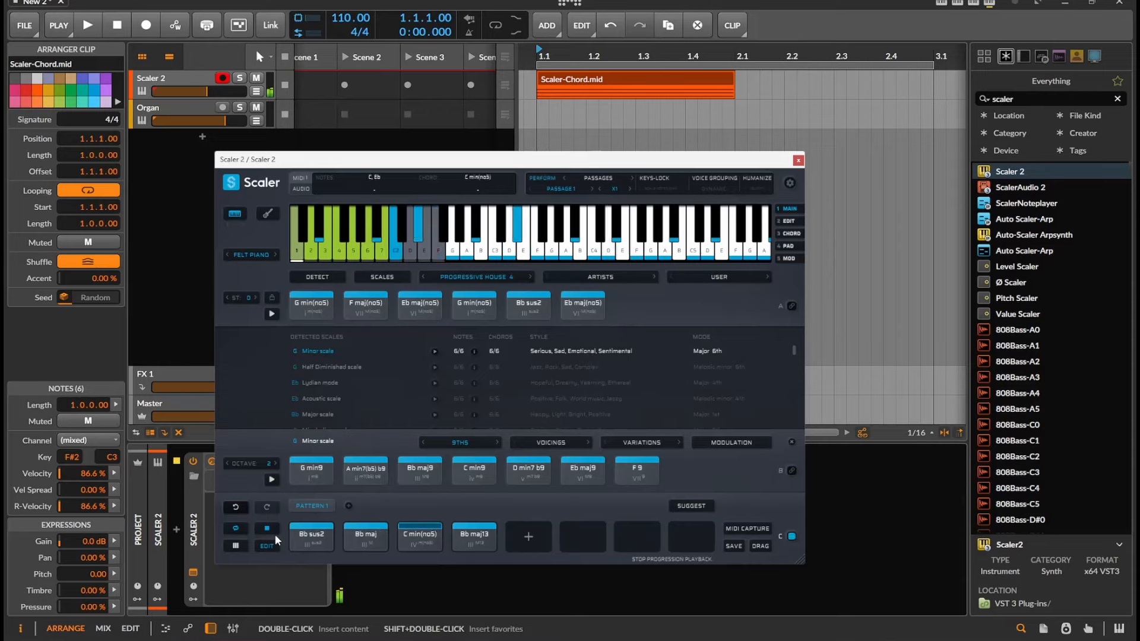
click(474, 537)
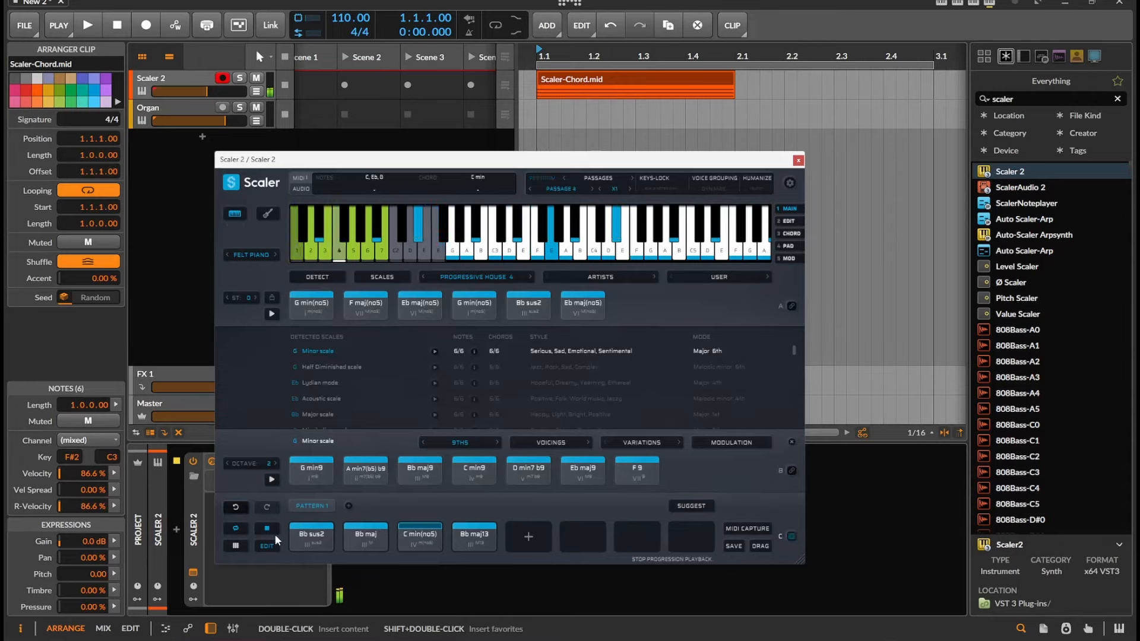
Keep switching passages, end on Passage 7, and stop playback.
click(474, 537)
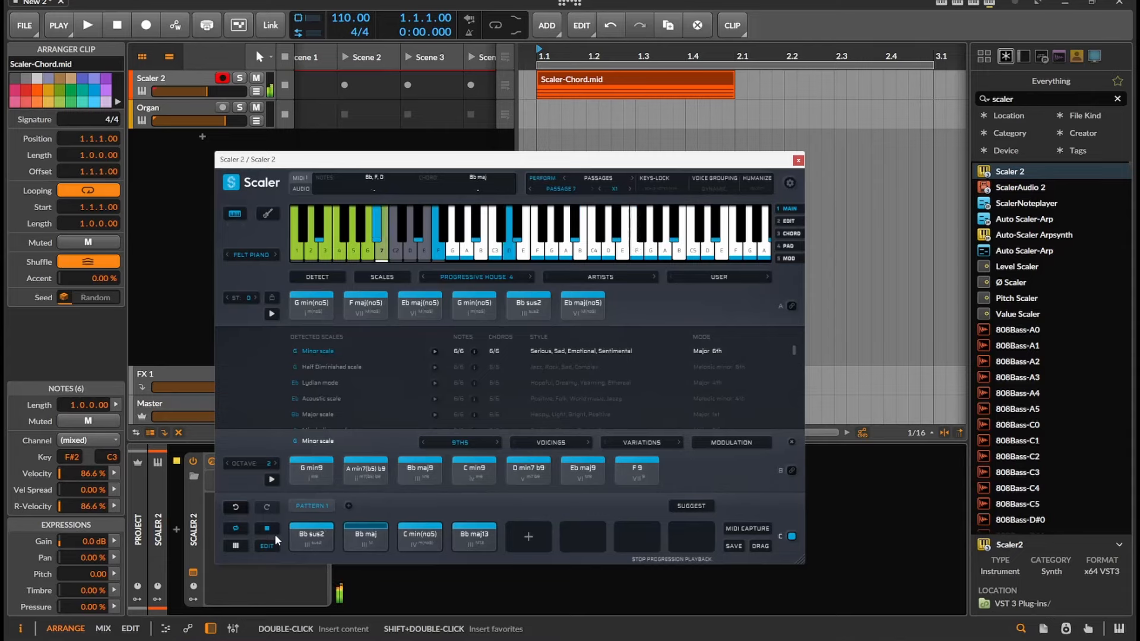
click(419, 537)
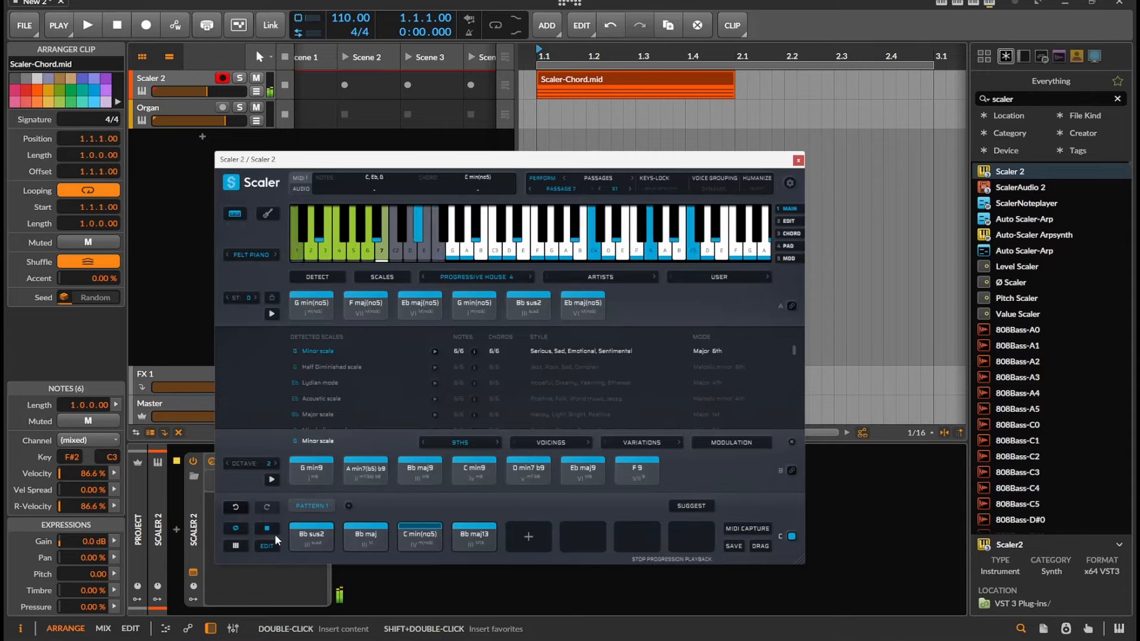
click(475, 536)
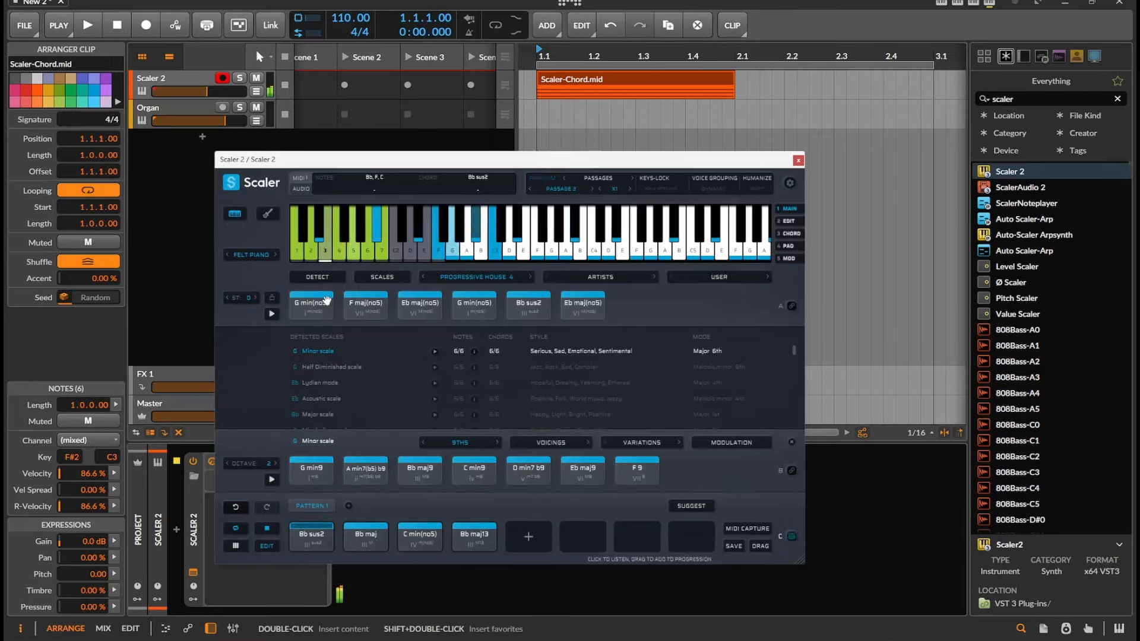
click(116, 25)
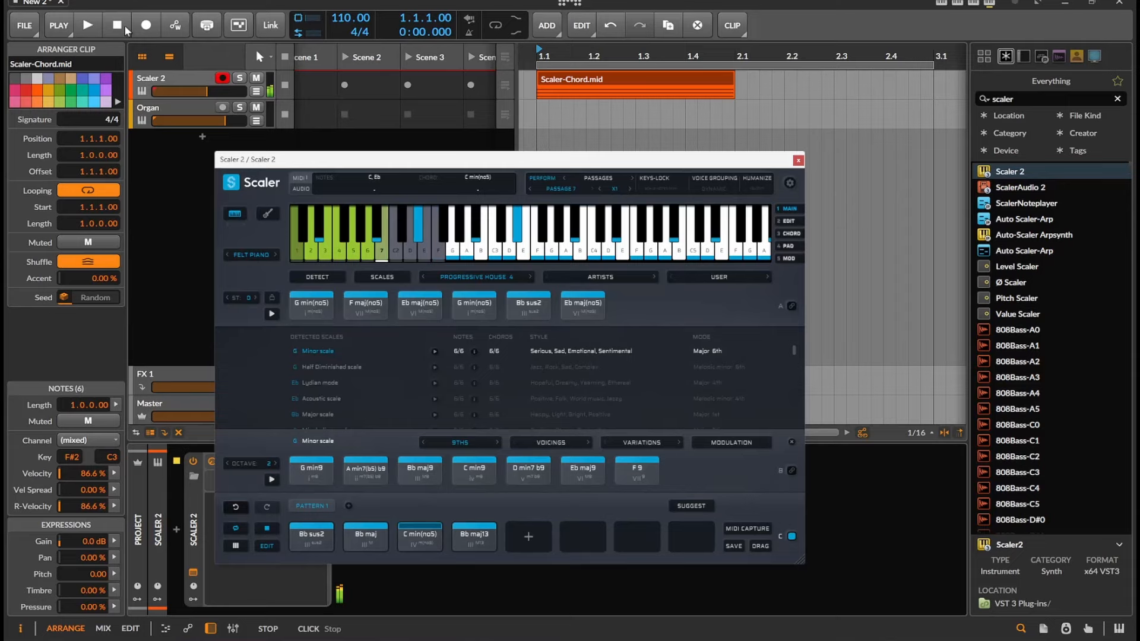
click(474, 536)
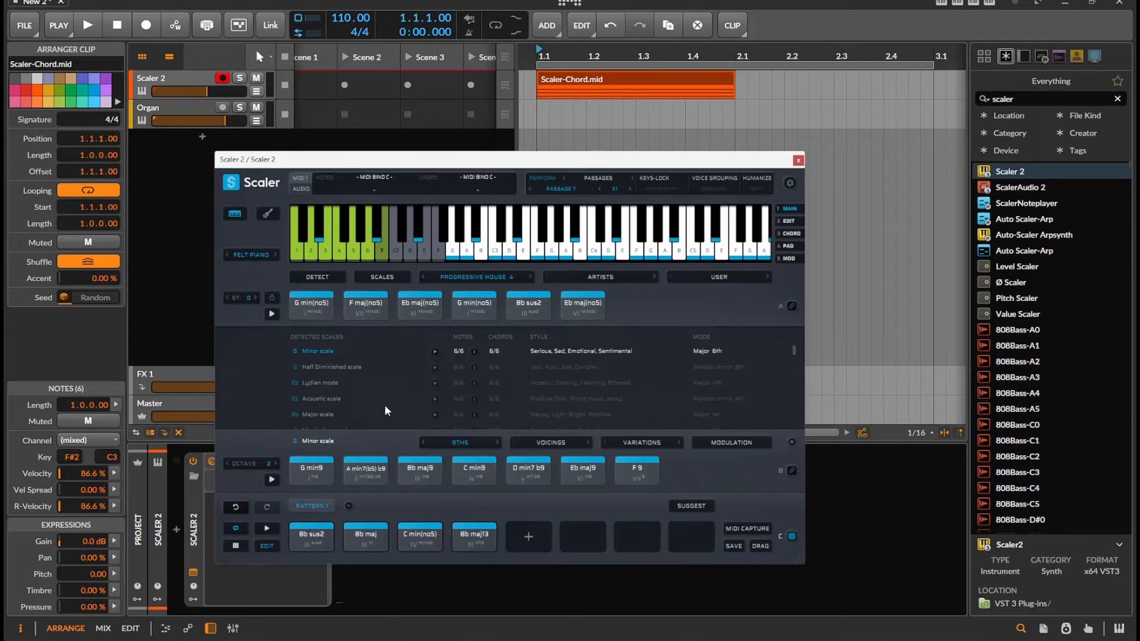
Set passage playback speed to x2 and start the progression.
click(615, 189)
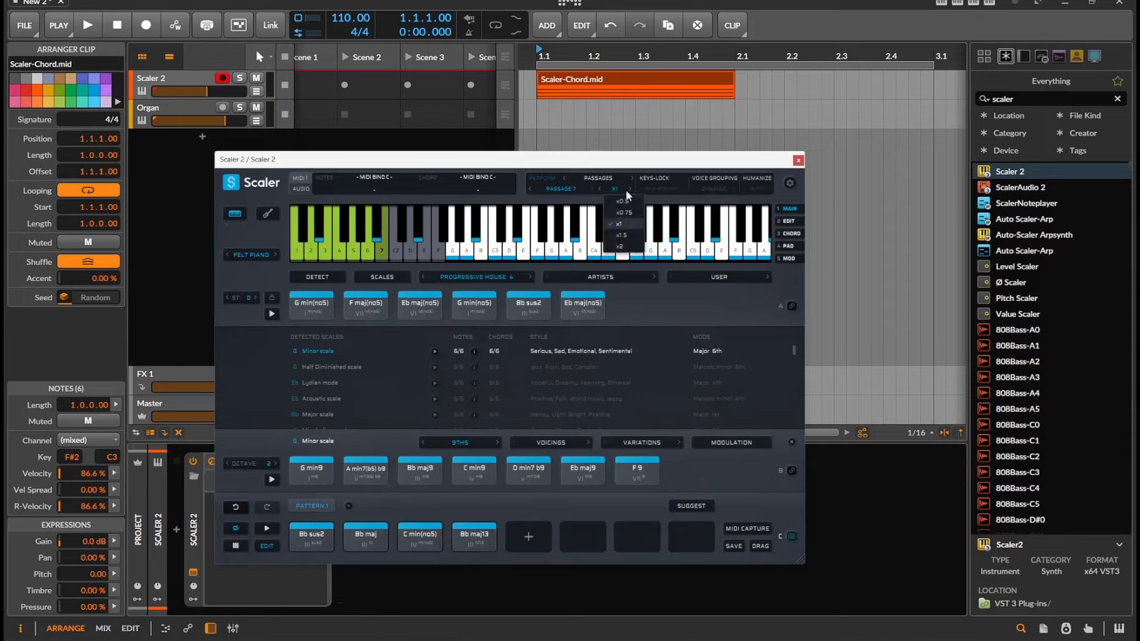
click(619, 246)
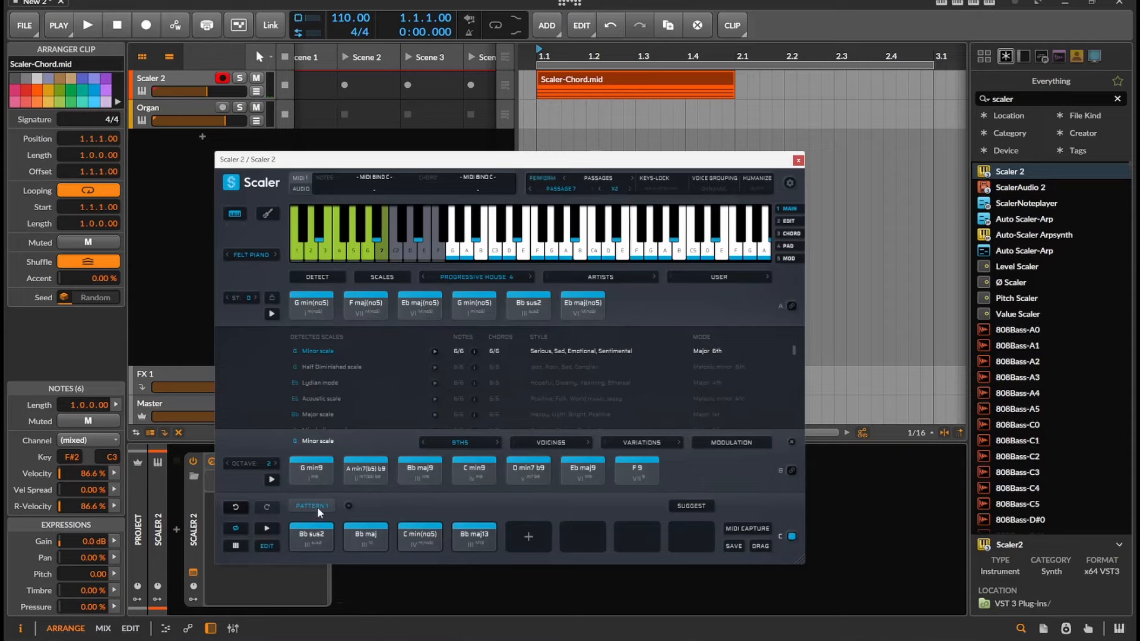
click(267, 529)
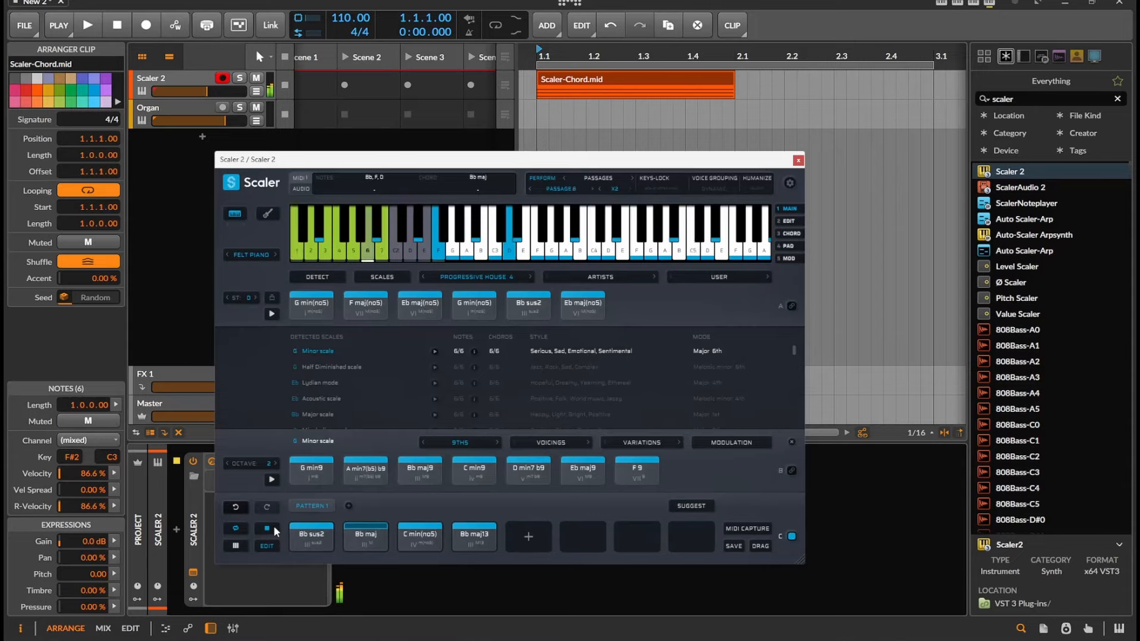
Audition passages at double speed and make A min7(b5) b9 the first chord.
click(419, 537)
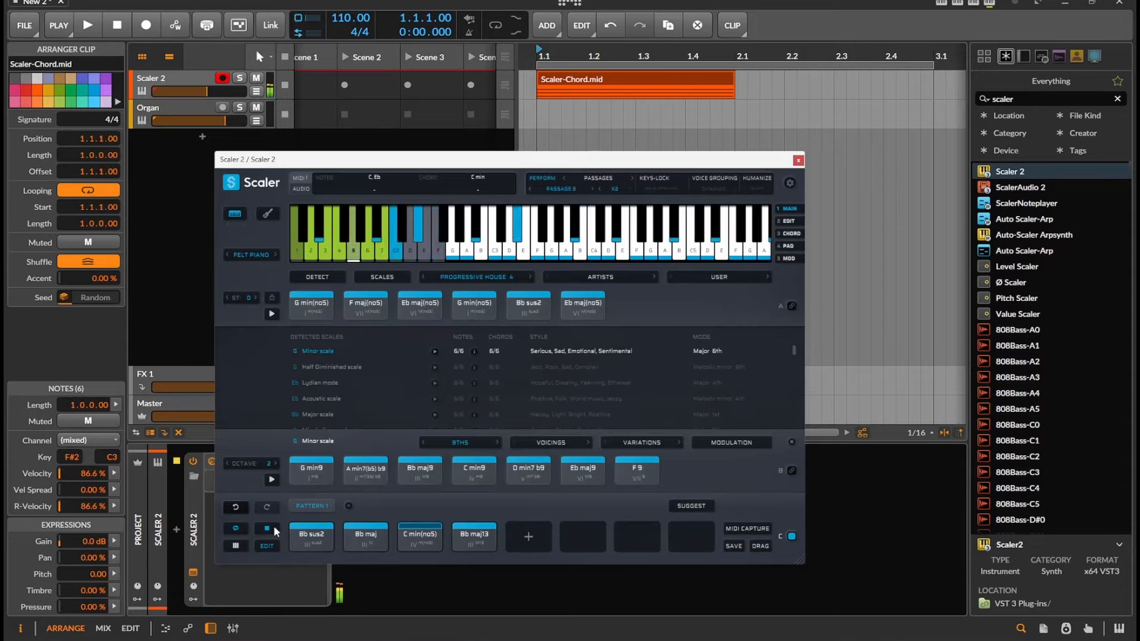
click(474, 537)
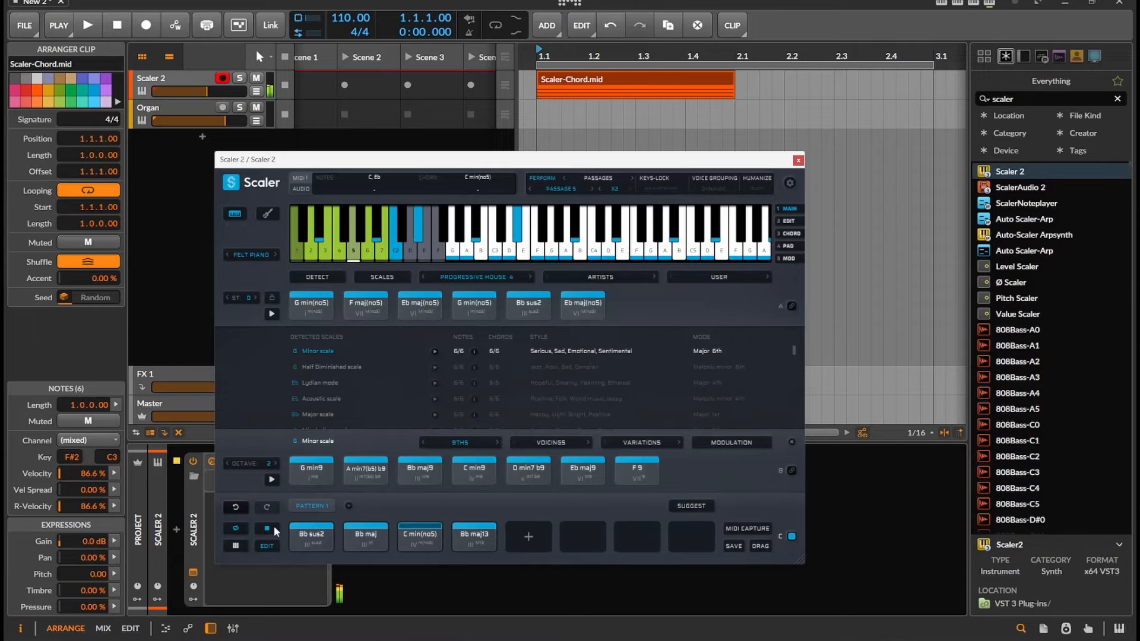
click(473, 536)
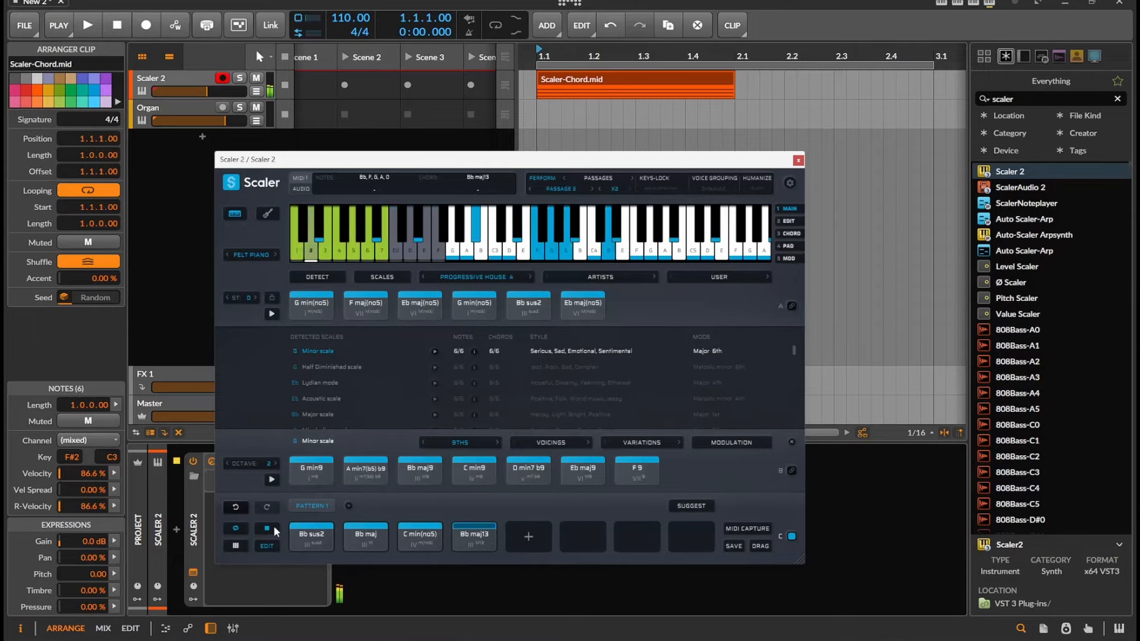
click(556, 188)
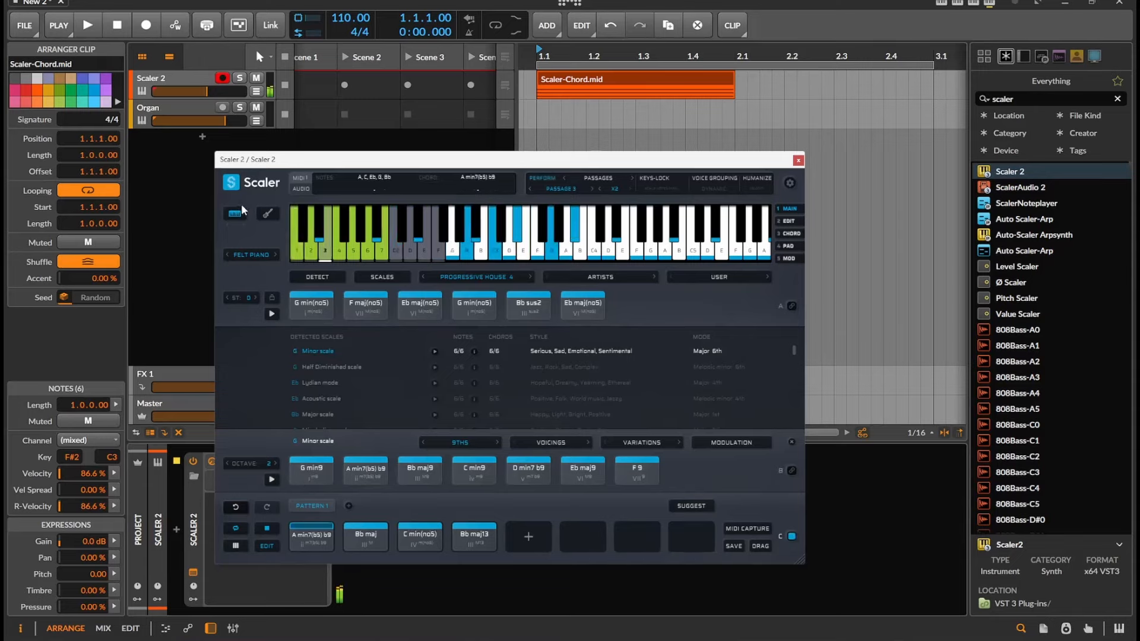
Replay the revised progression through Passages 4 and 6, then stop playback.
click(116, 25)
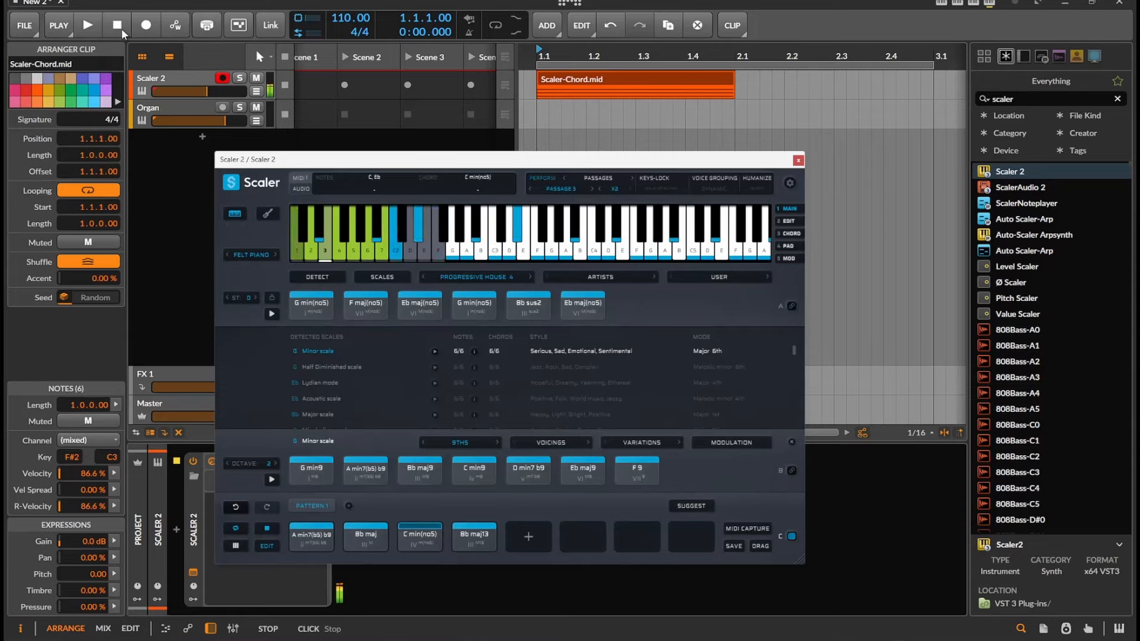
click(571, 189)
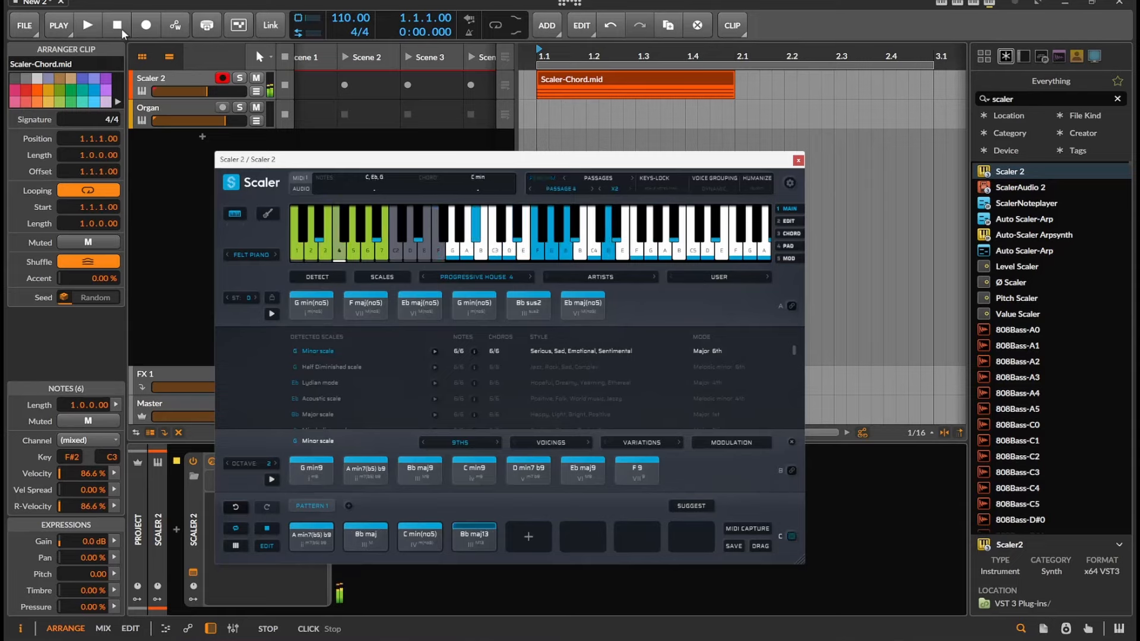
click(473, 537)
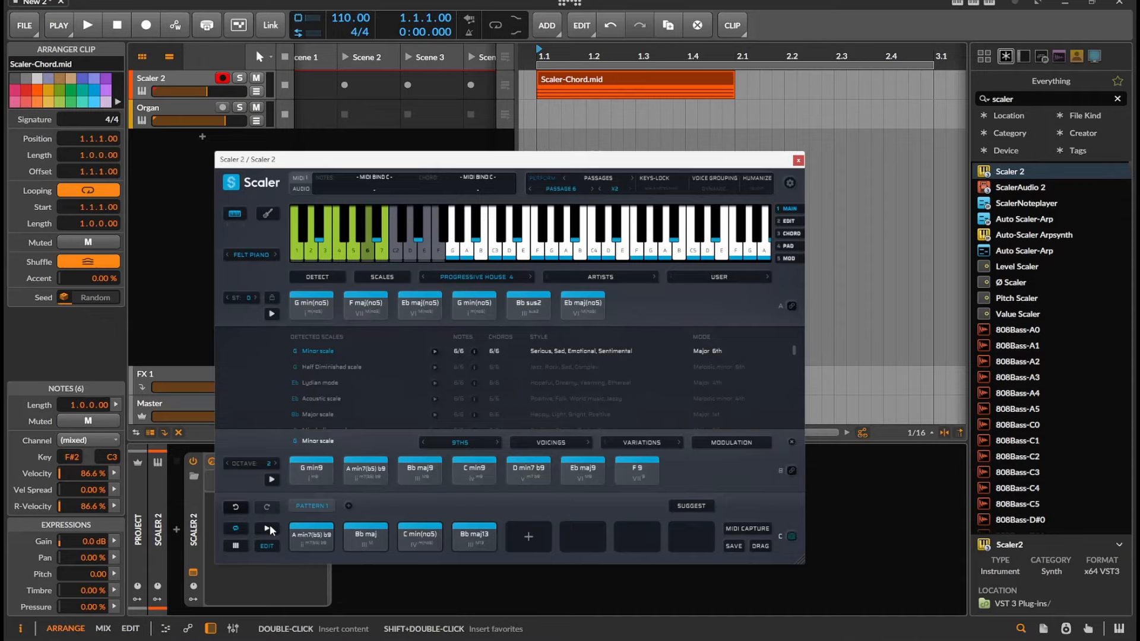
click(792, 537)
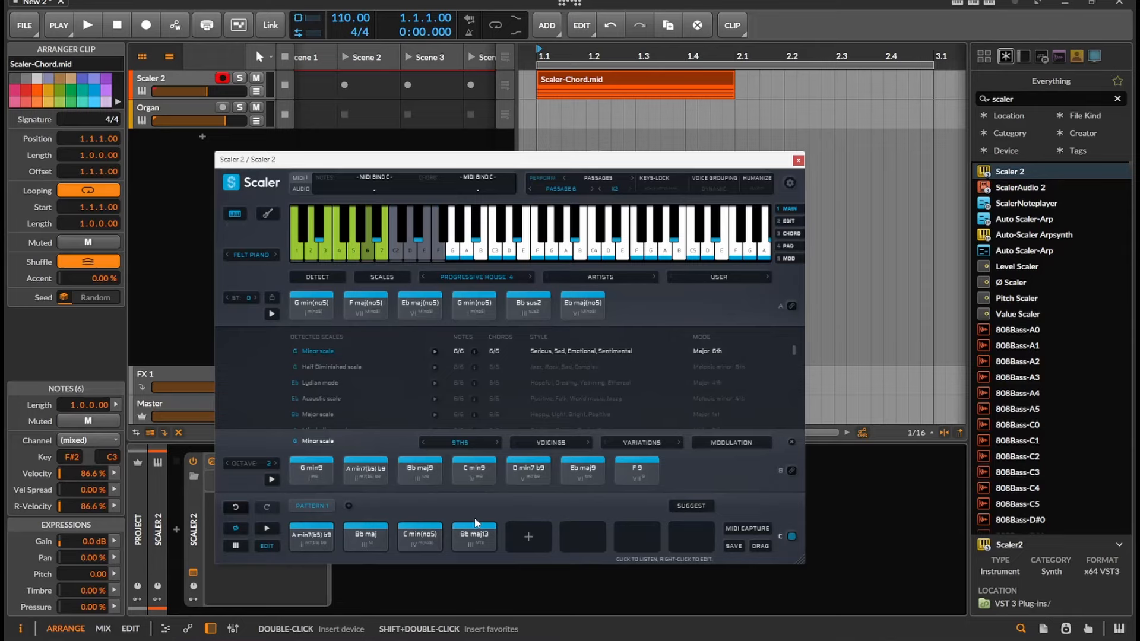
click(473, 537)
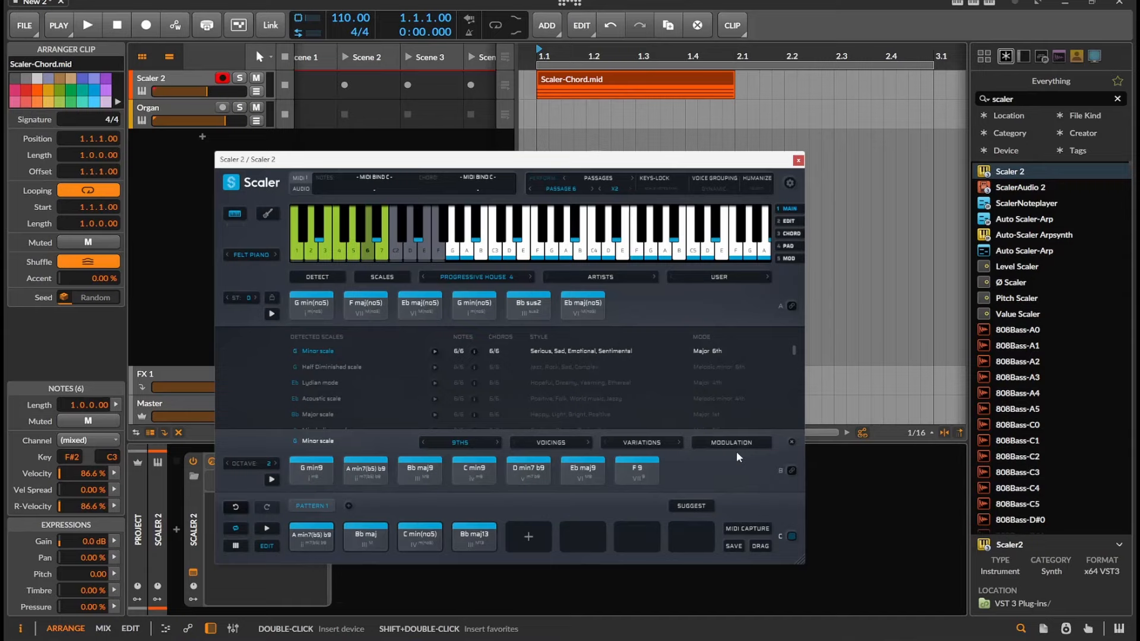
click(116, 25)
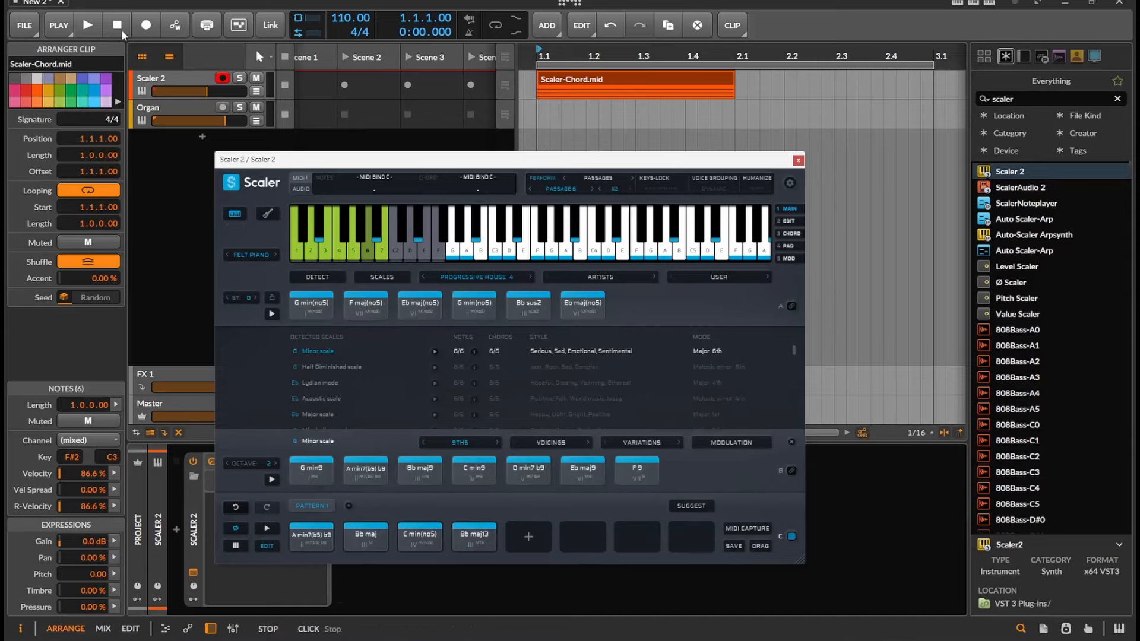